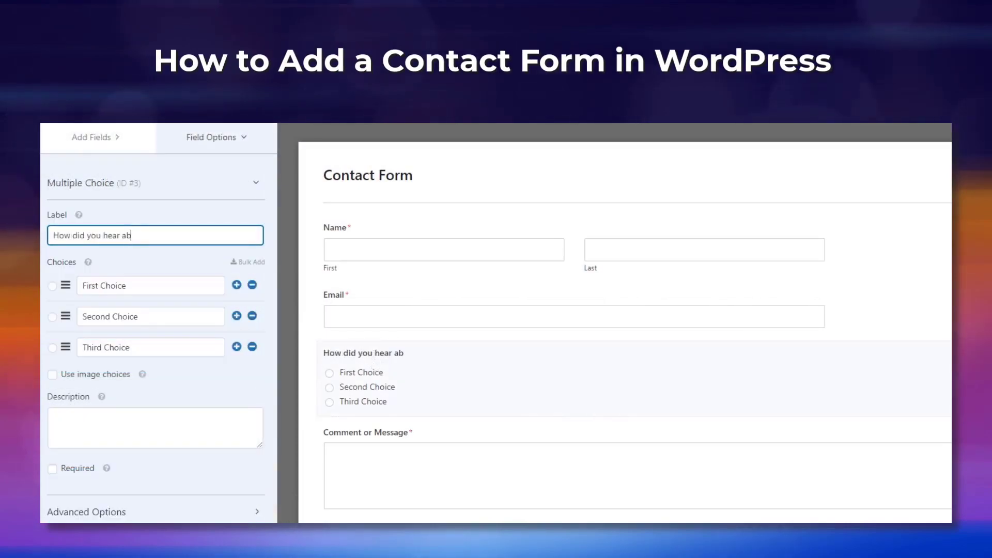
# Step: Set the question to 'How did you hear about us?' and the Name format to First Middle Last
pyautogui.write('out us?')
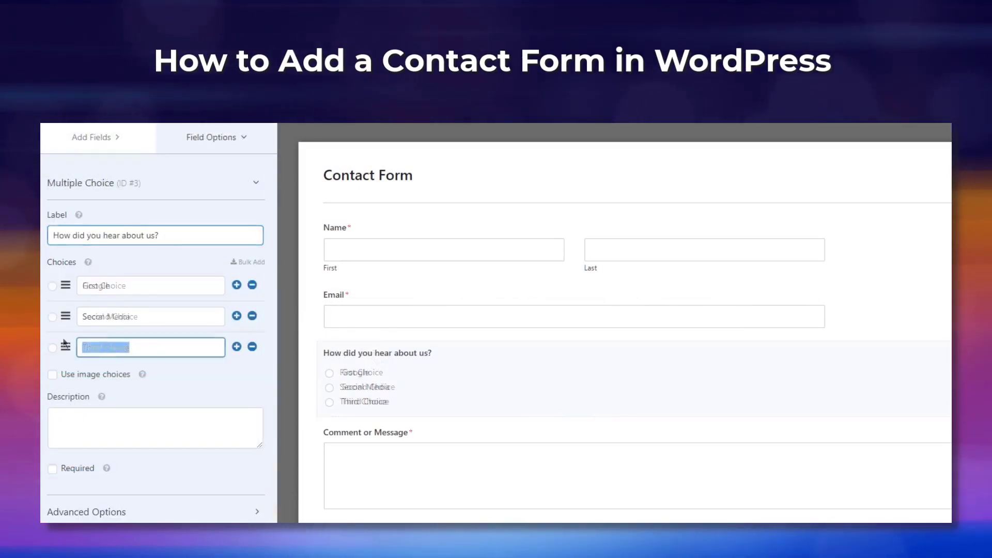
pyautogui.write('Word of M')
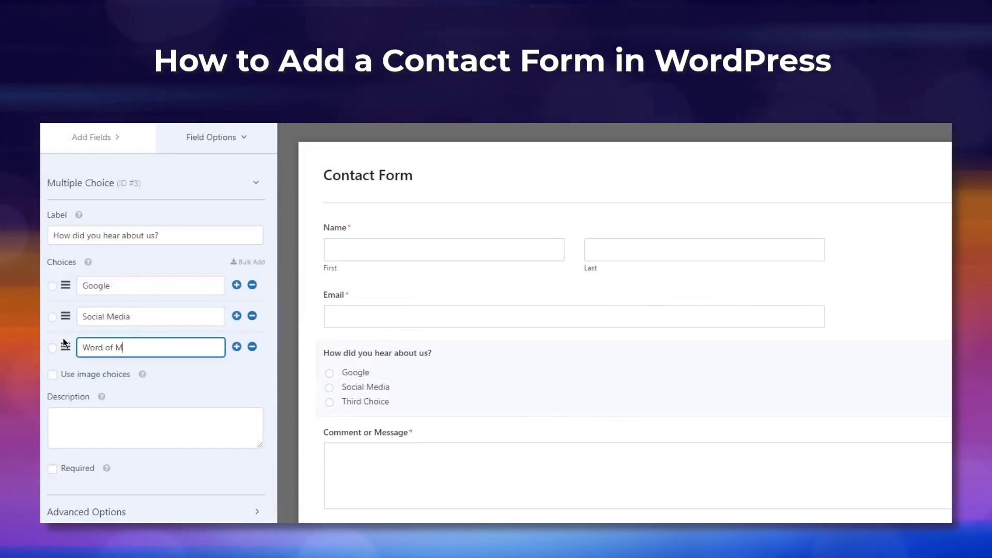
pyautogui.click(386, 232)
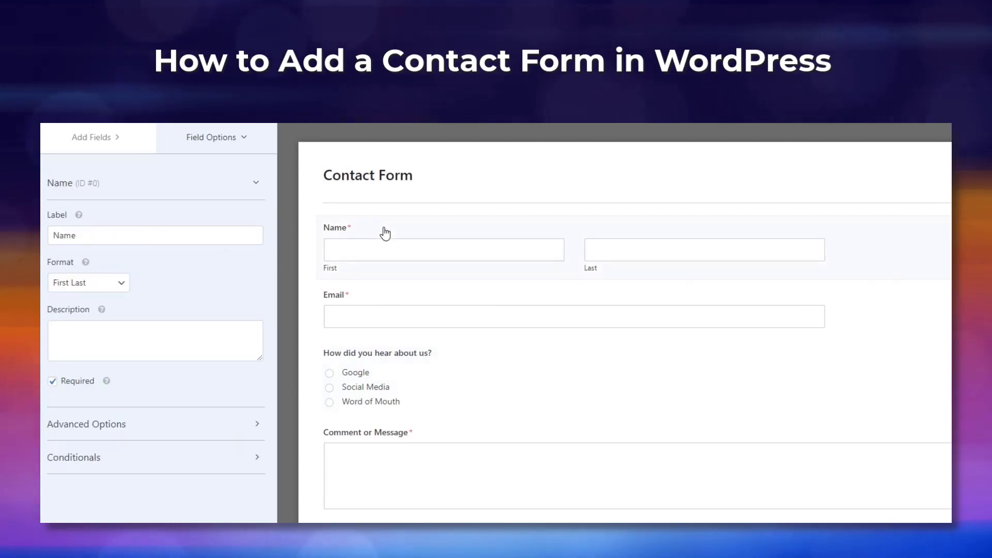
pyautogui.click(88, 282)
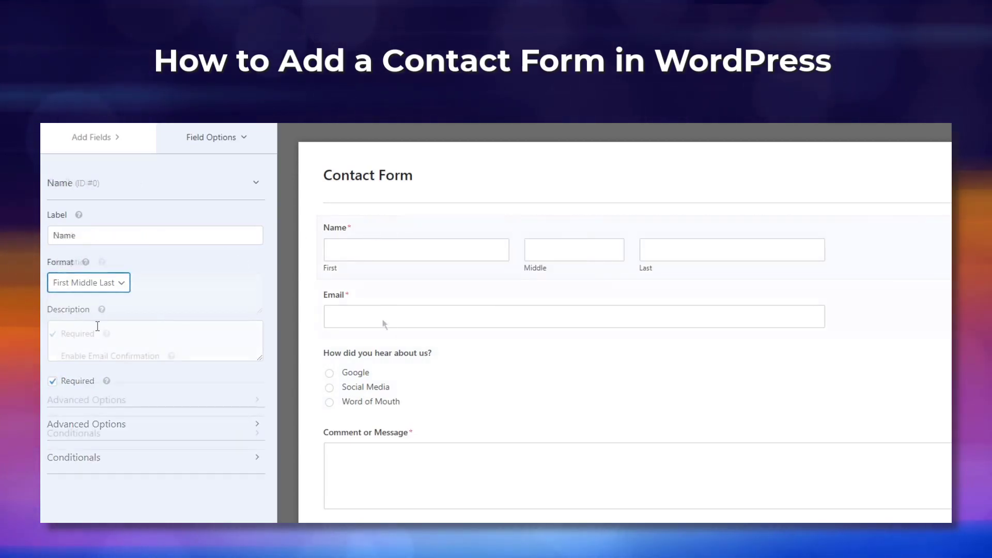
pyautogui.click(53, 356)
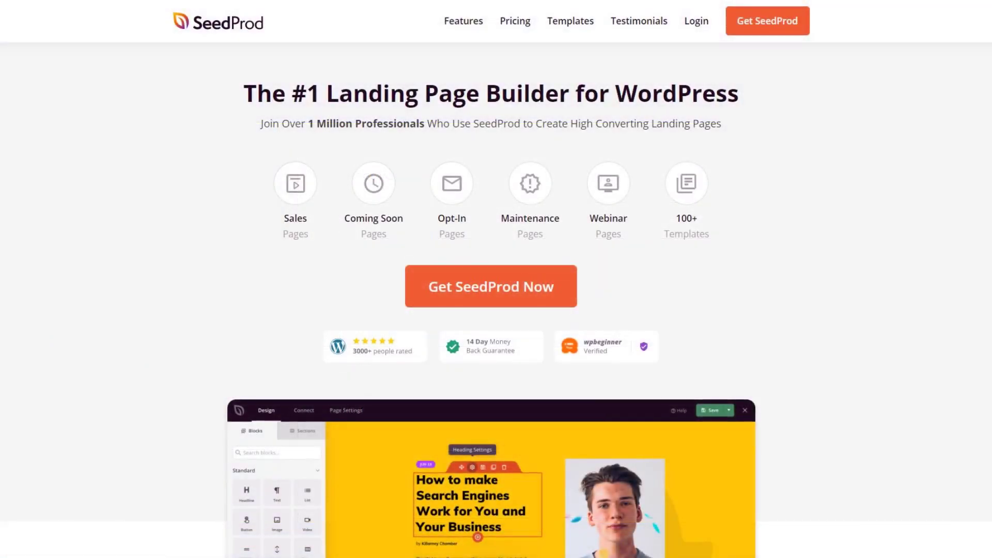
pyautogui.scroll(-3)
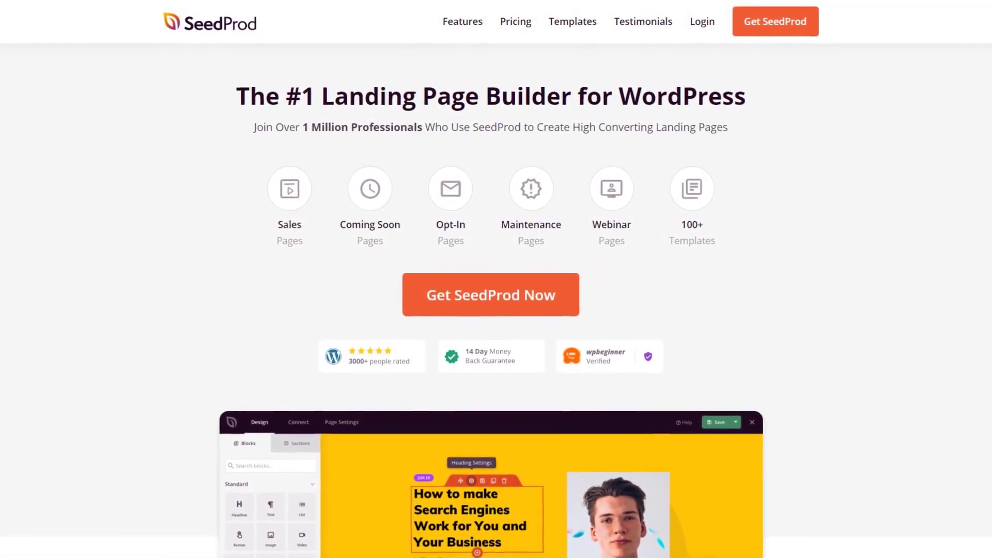
pyautogui.scroll(-3)
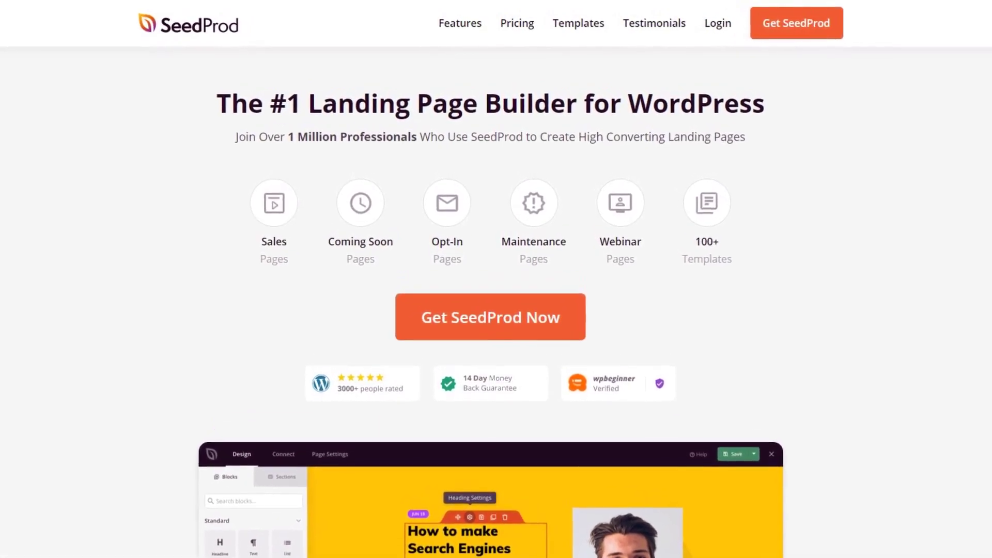
pyautogui.scroll(-3)
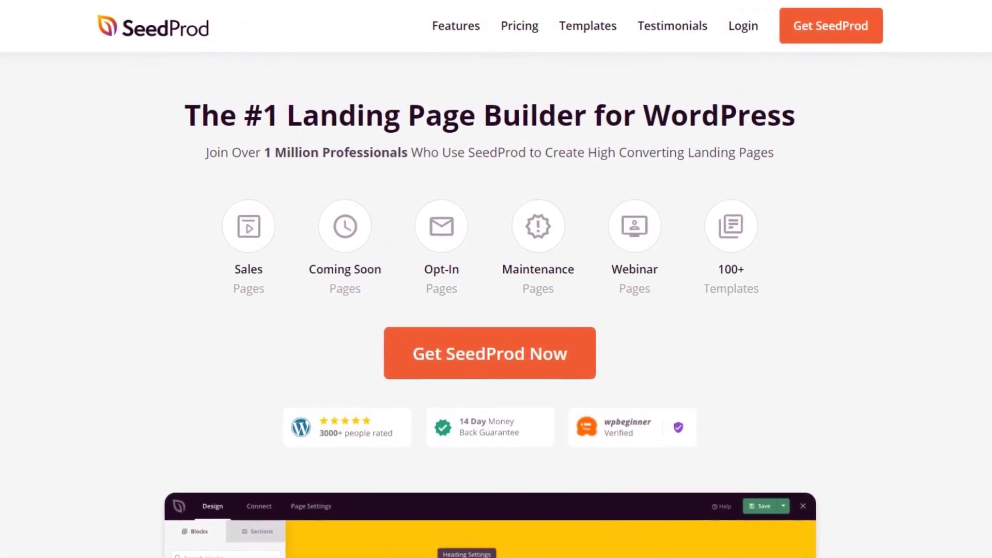
pyautogui.scroll(-3)
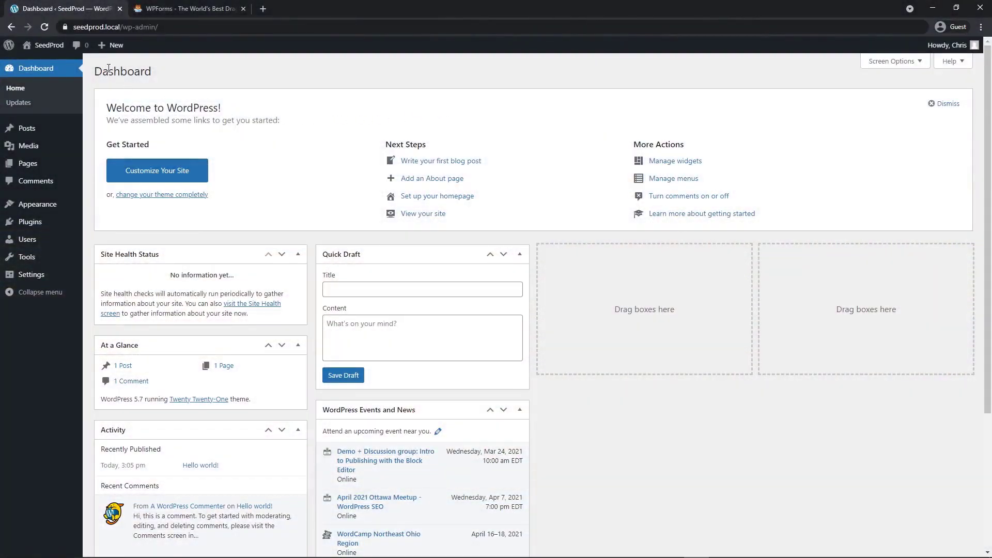
# Step: Log in to the WPForms account on wpforms.com
pyautogui.click(184, 8)
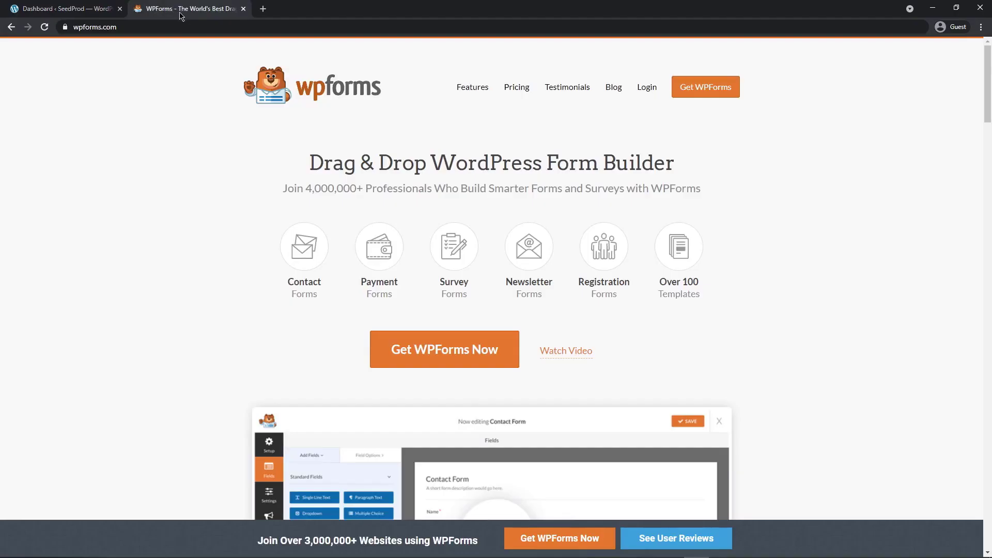
pyautogui.moveTo(121, 44)
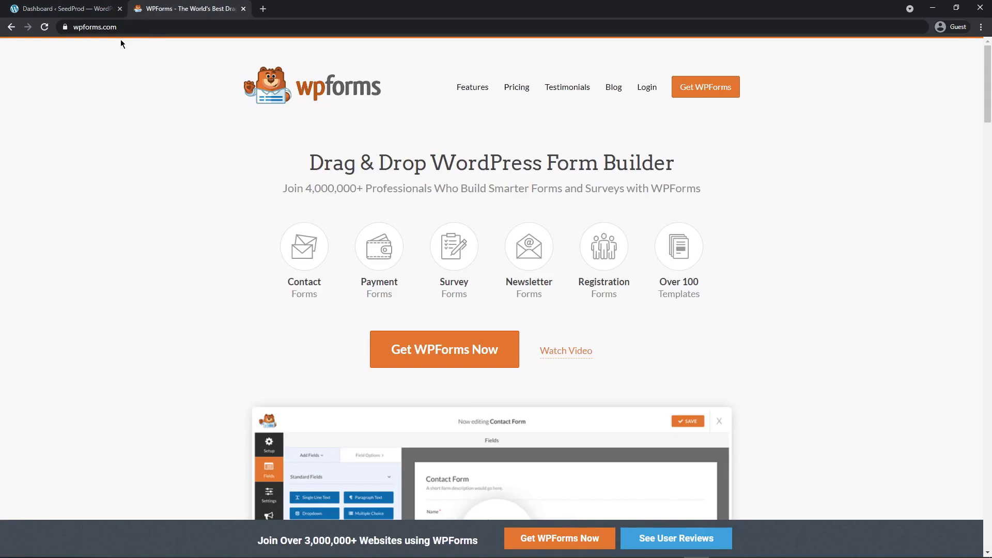
pyautogui.moveTo(701, 170)
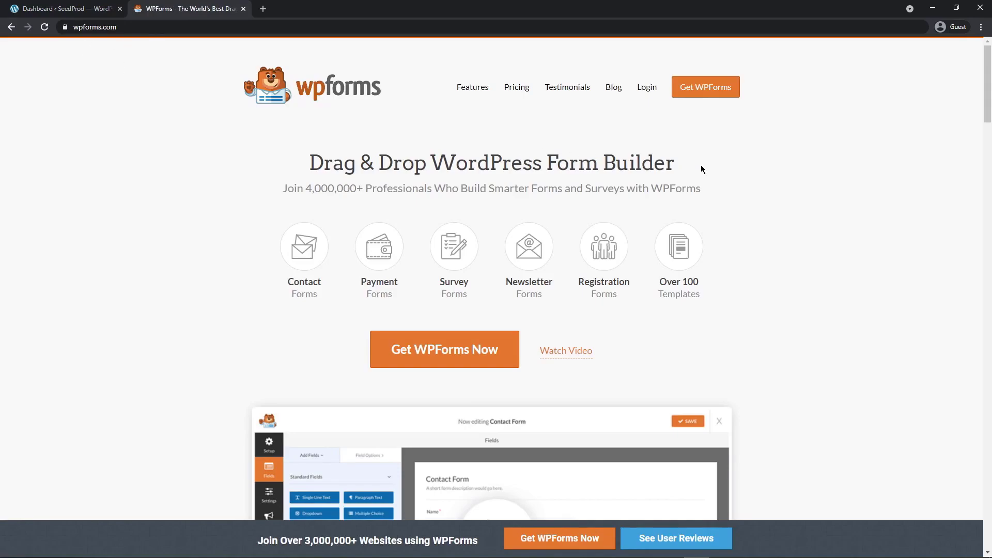
pyautogui.moveTo(708, 166)
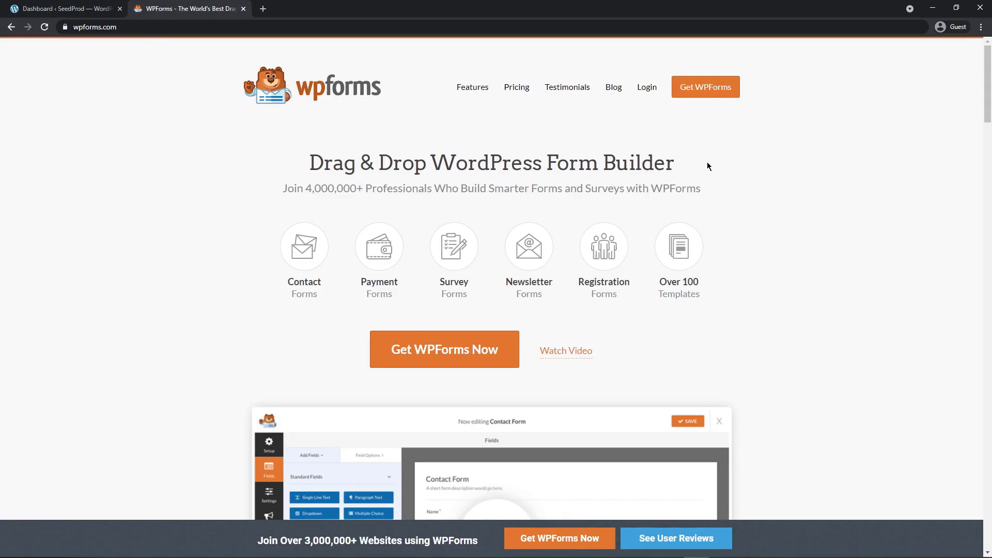
pyautogui.moveTo(705, 86)
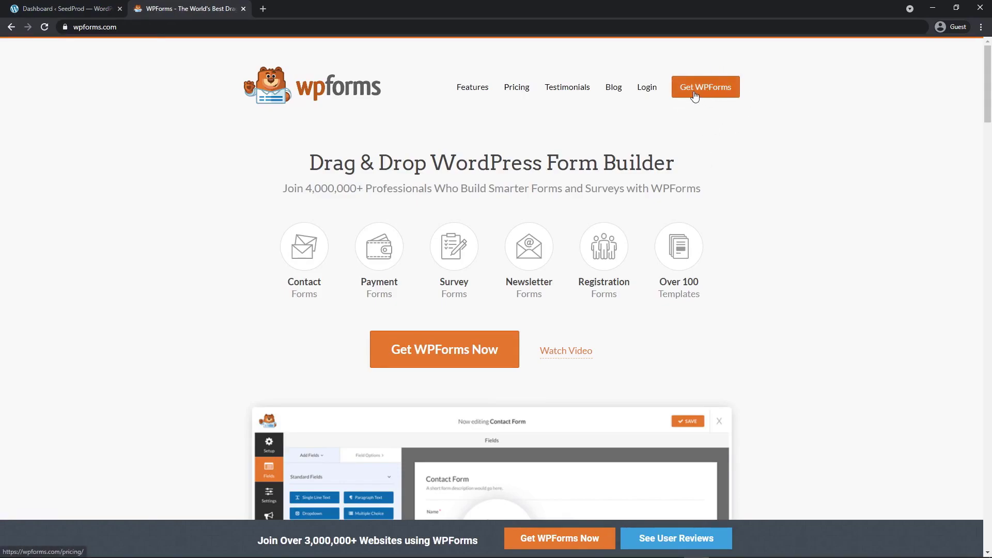
pyautogui.click(646, 87)
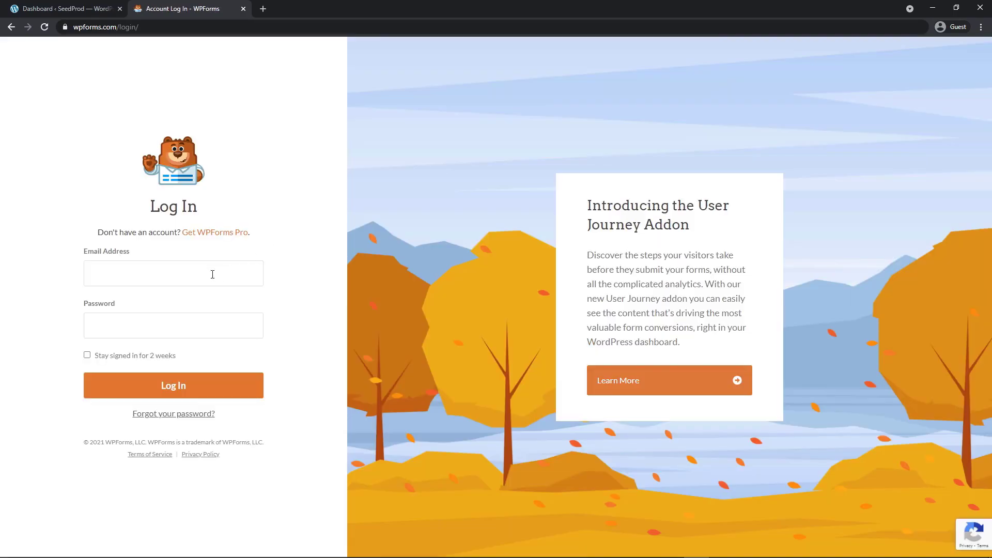
pyautogui.moveTo(290, 372)
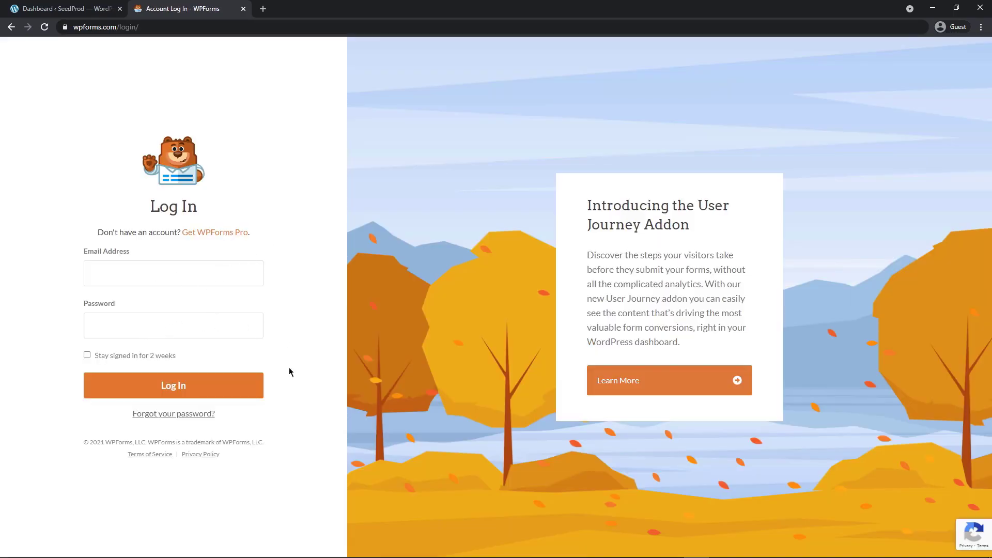
pyautogui.click(172, 385)
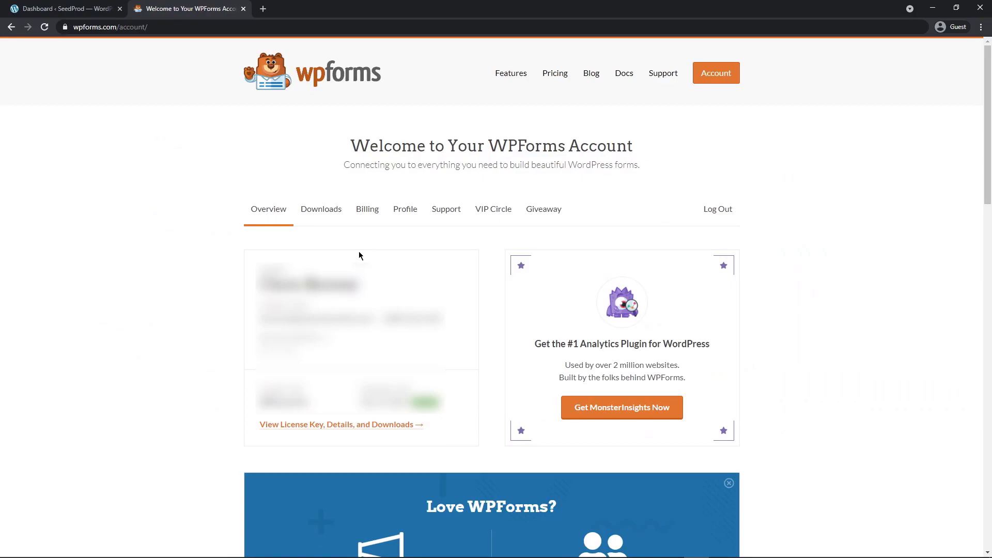
# Step: Download wpforms.zip from the account Downloads page and copy the license key
pyautogui.click(321, 209)
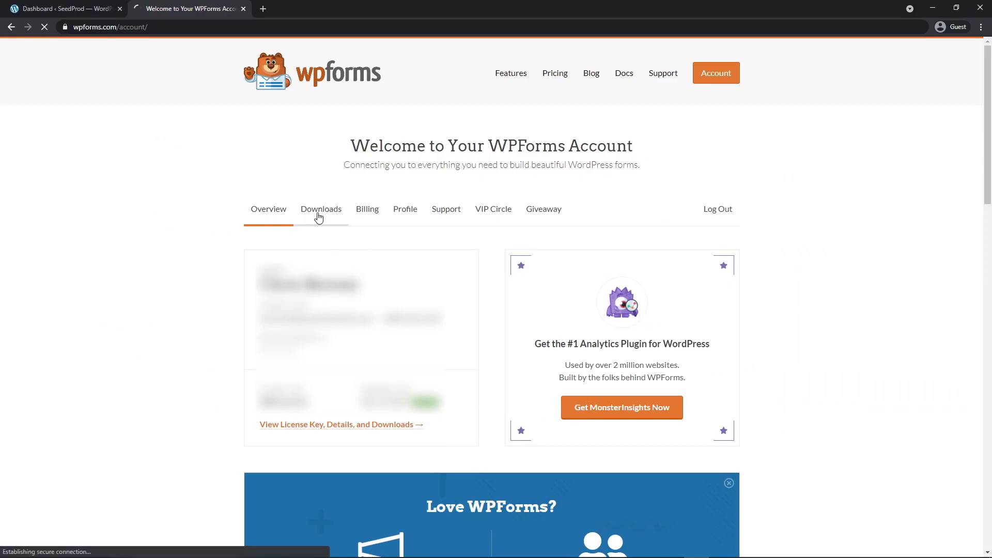
pyautogui.click(321, 209)
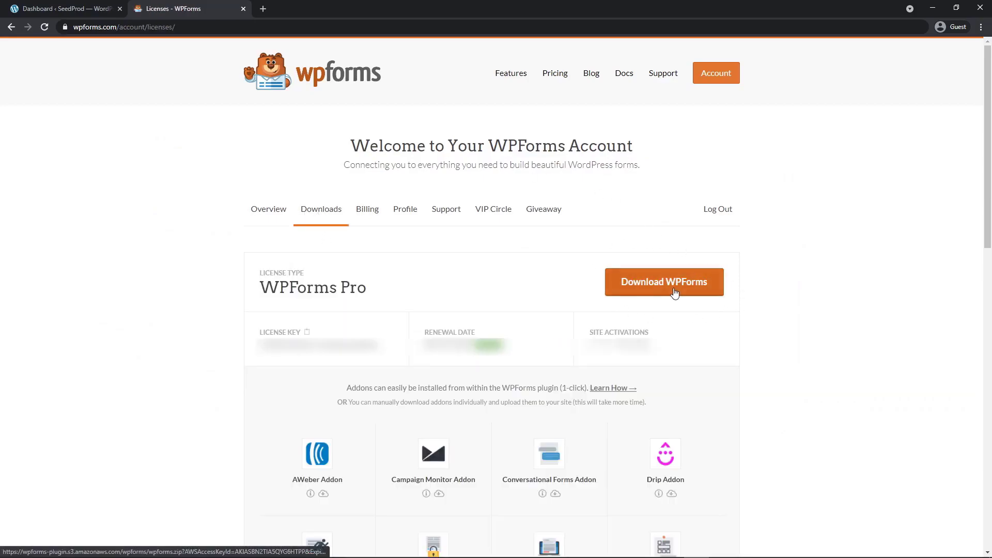
pyautogui.click(664, 282)
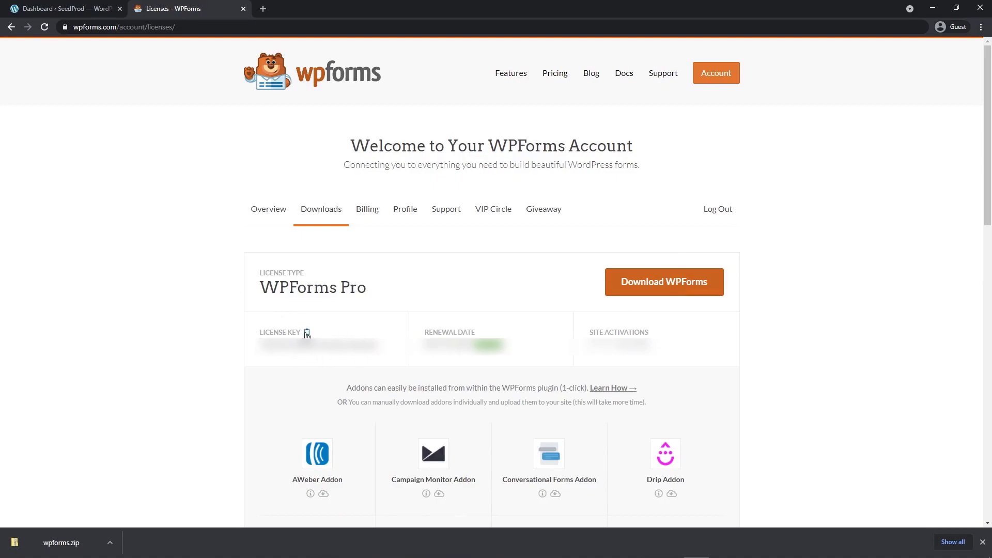
pyautogui.click(307, 333)
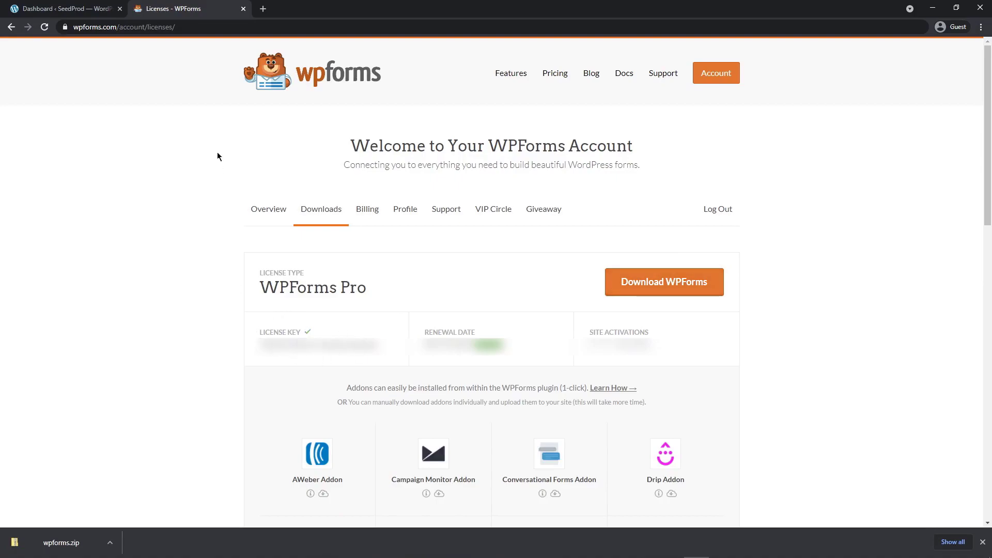
# Step: Upload wpforms.zip under Plugins > Add New, install it, and activate WPForms
pyautogui.click(63, 8)
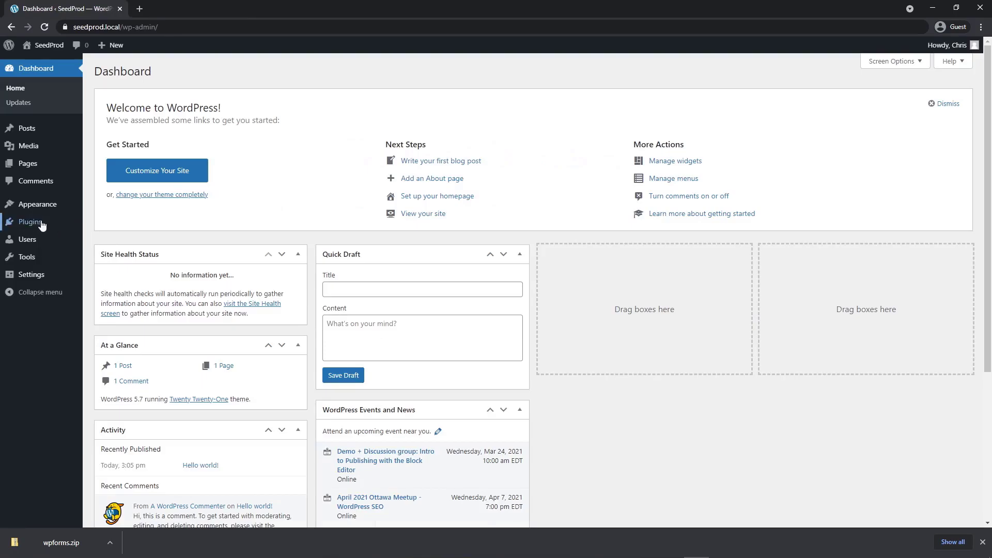
pyautogui.click(30, 222)
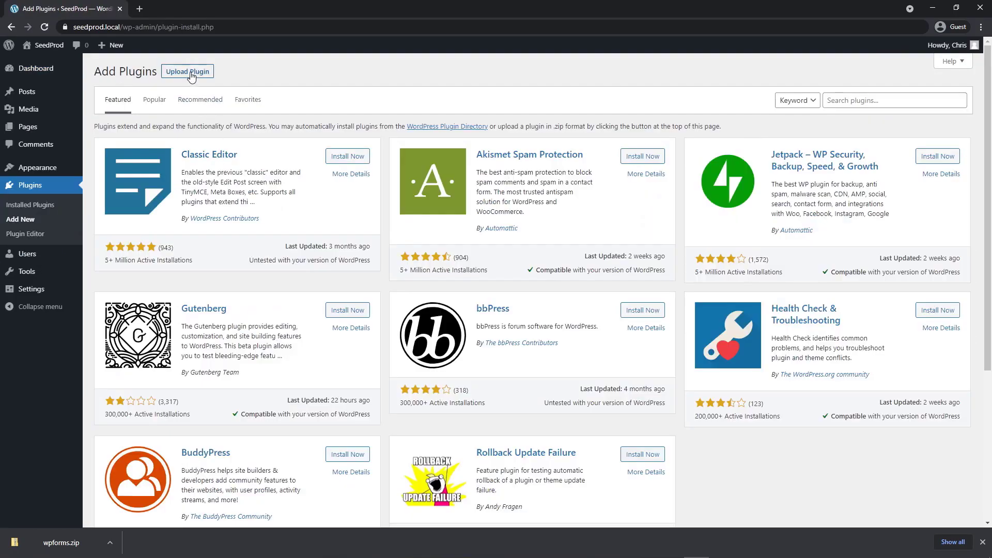
pyautogui.click(187, 70)
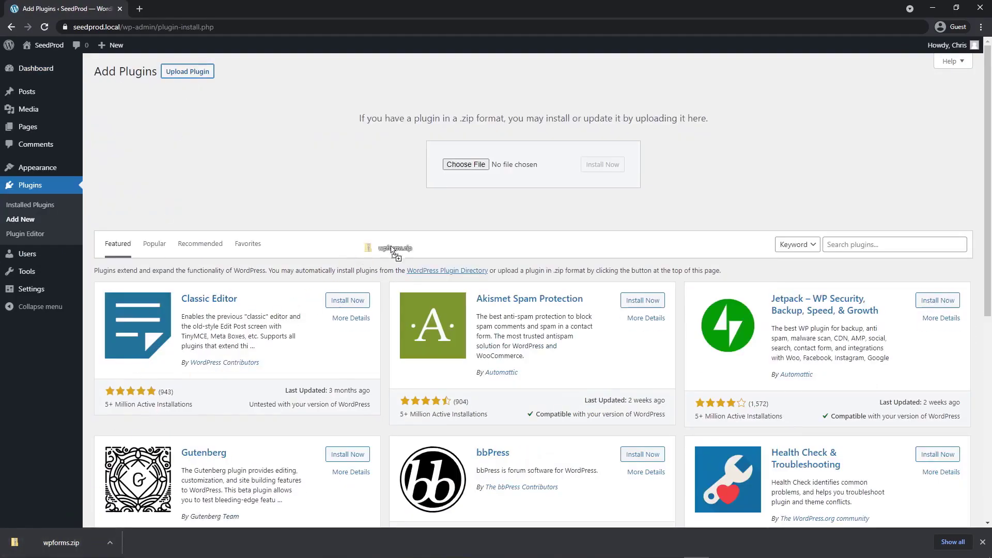
pyautogui.click(466, 165)
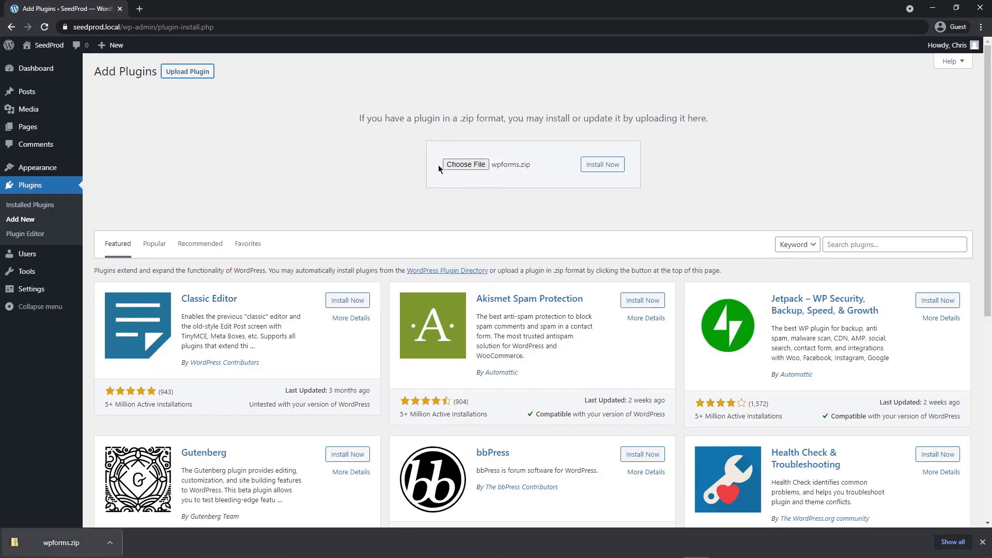
pyautogui.click(602, 165)
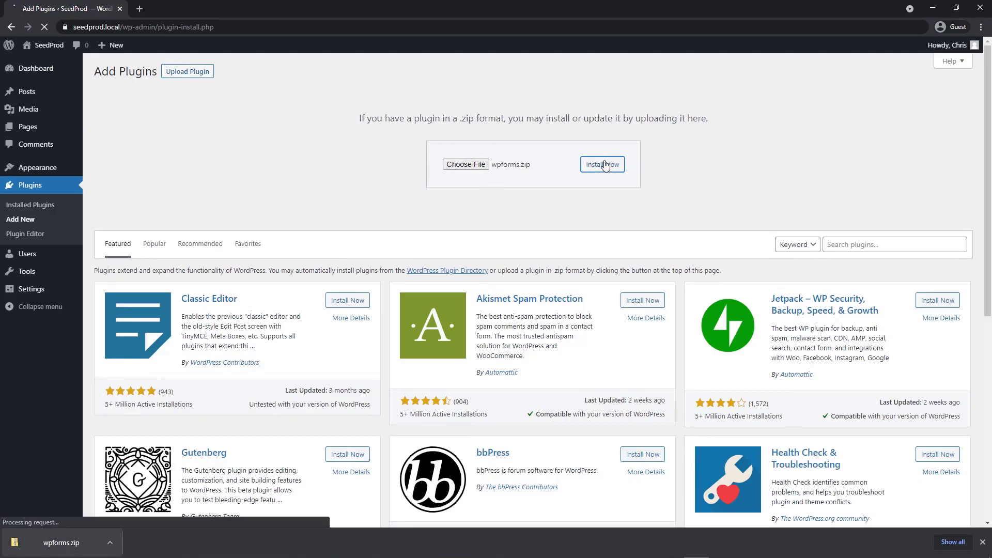
pyautogui.click(601, 164)
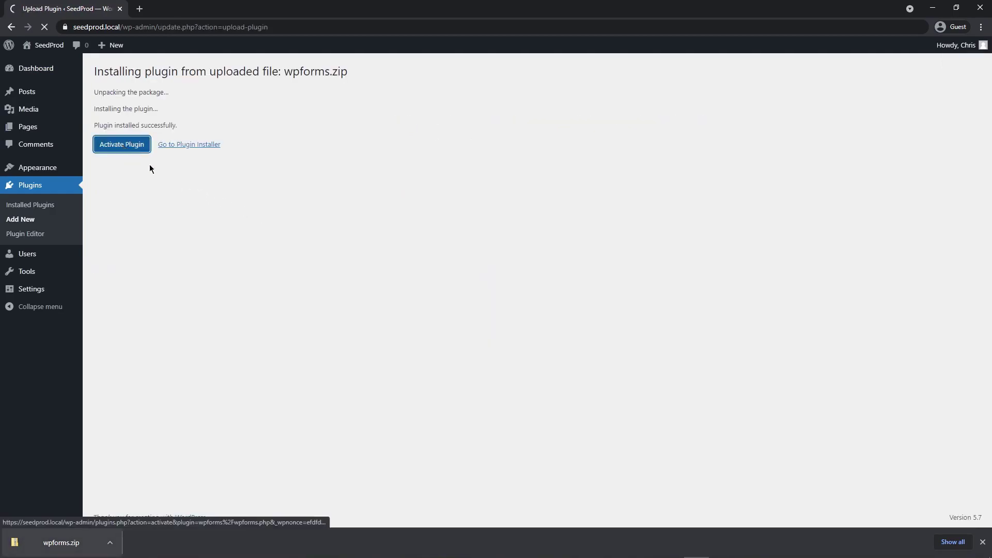
pyautogui.click(122, 145)
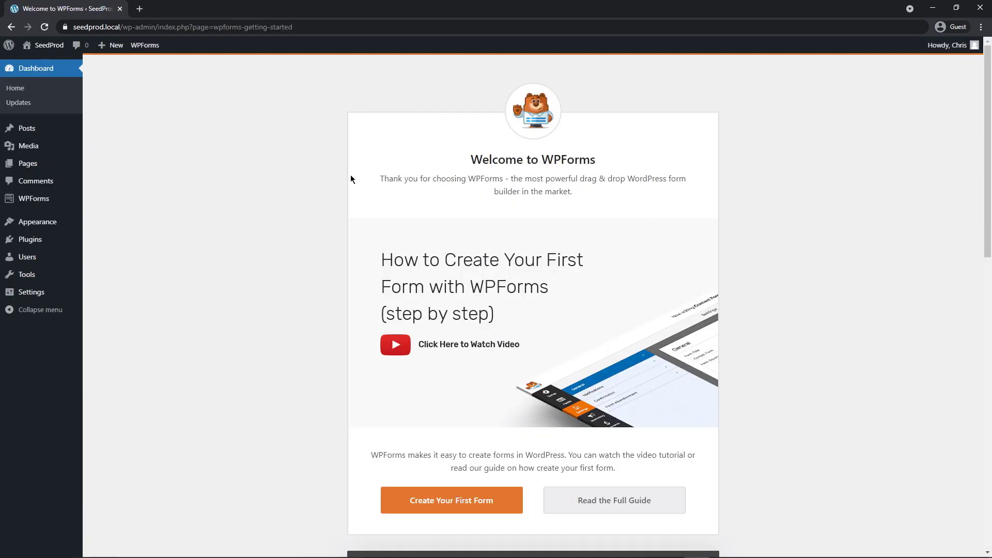
pyautogui.moveTo(34, 198)
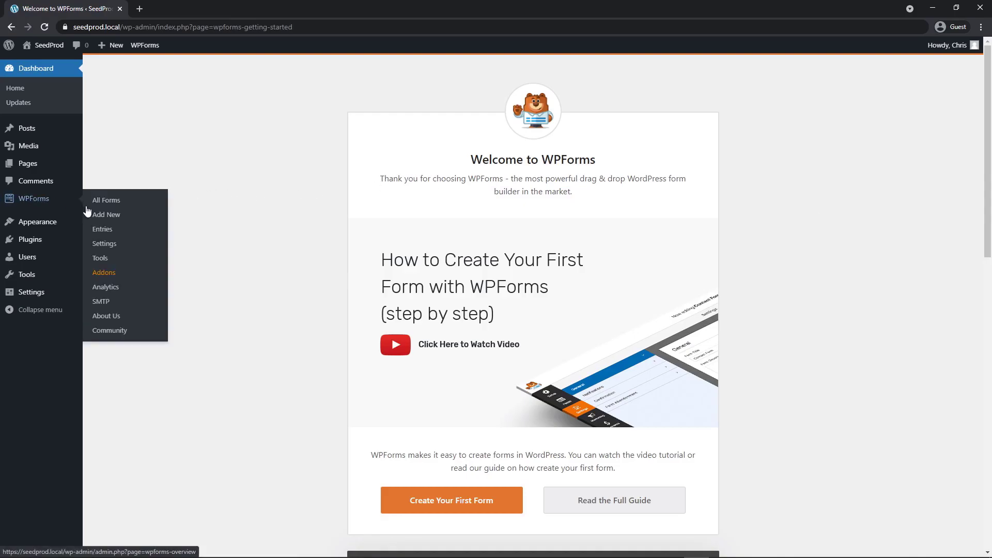
# Step: Verify the license key in WPForms Settings and dismiss the success popup
pyautogui.click(104, 243)
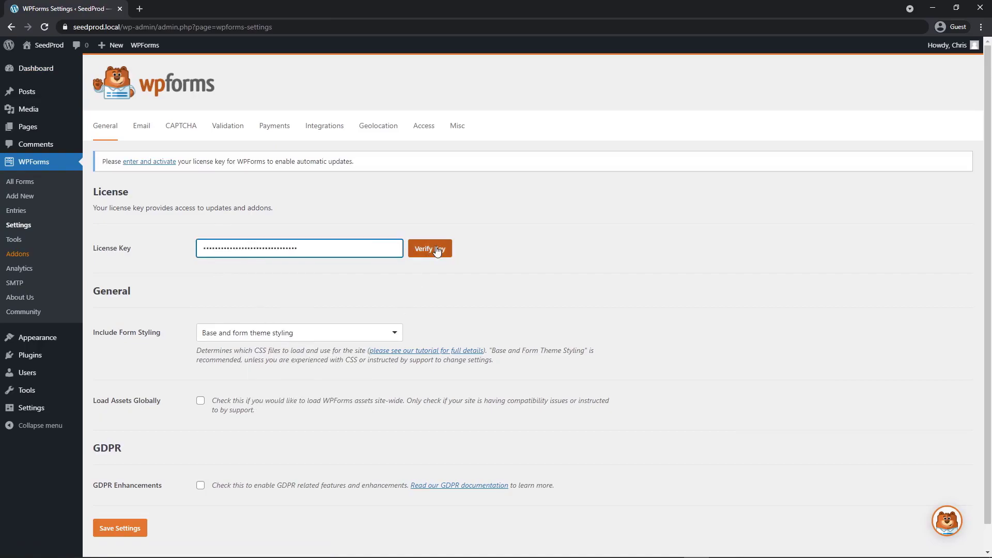
pyautogui.click(430, 248)
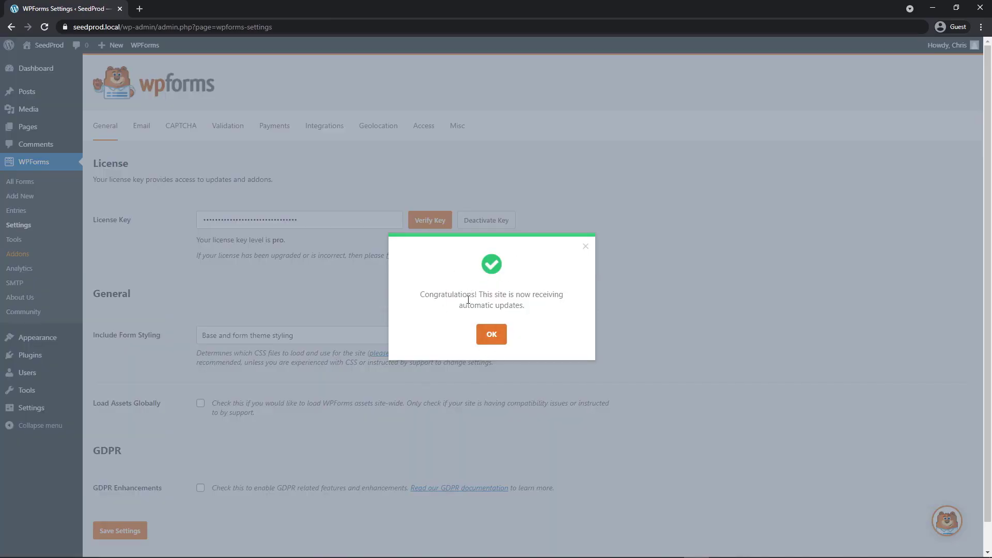
pyautogui.click(491, 334)
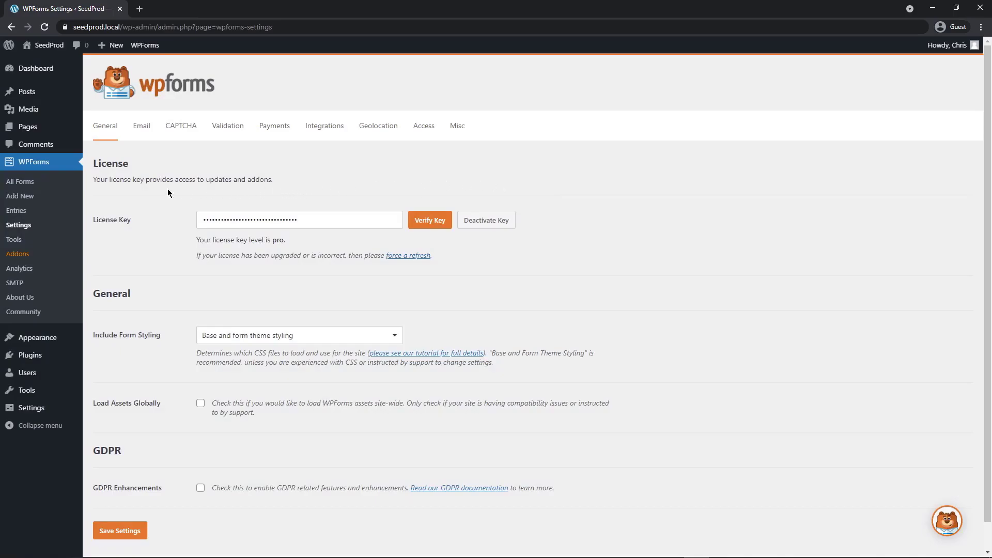
pyautogui.click(19, 197)
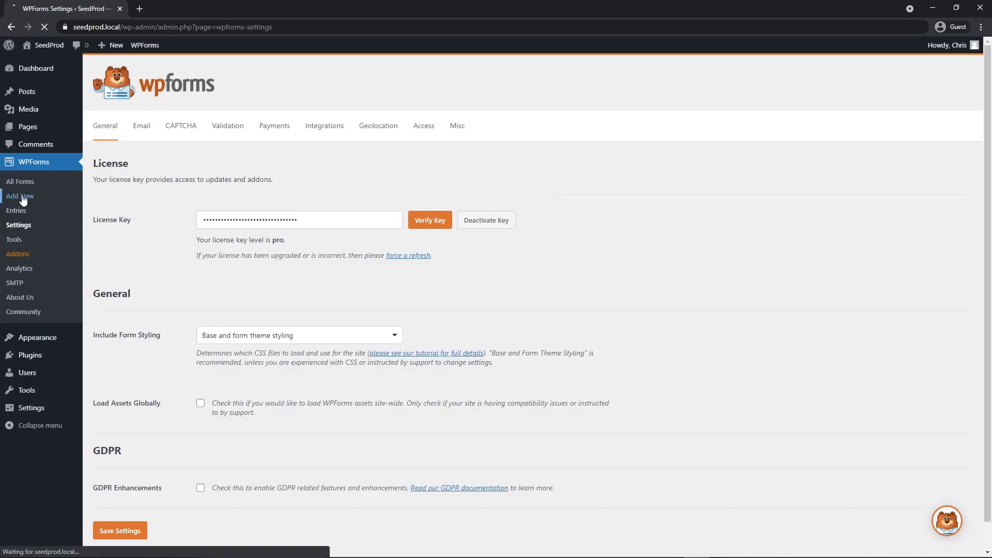
# Step: Create a form named 'Contact' from the Simple Contact Form template
pyautogui.click(20, 196)
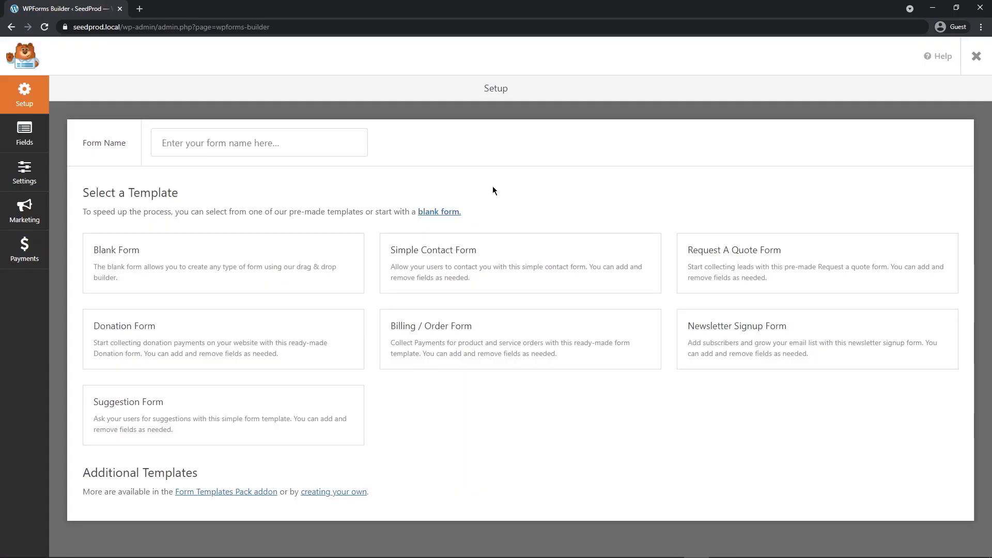
pyautogui.click(258, 143)
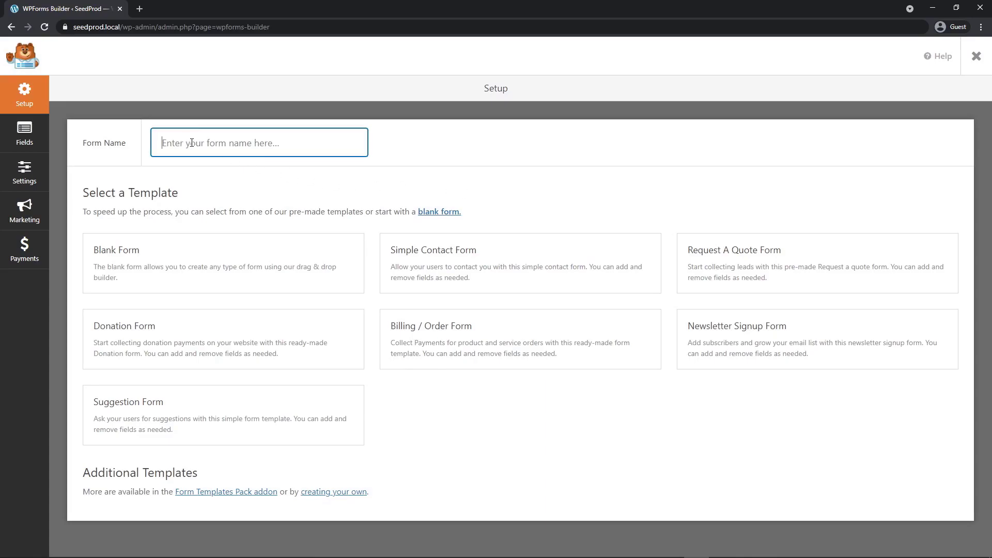
pyautogui.write('Contact')
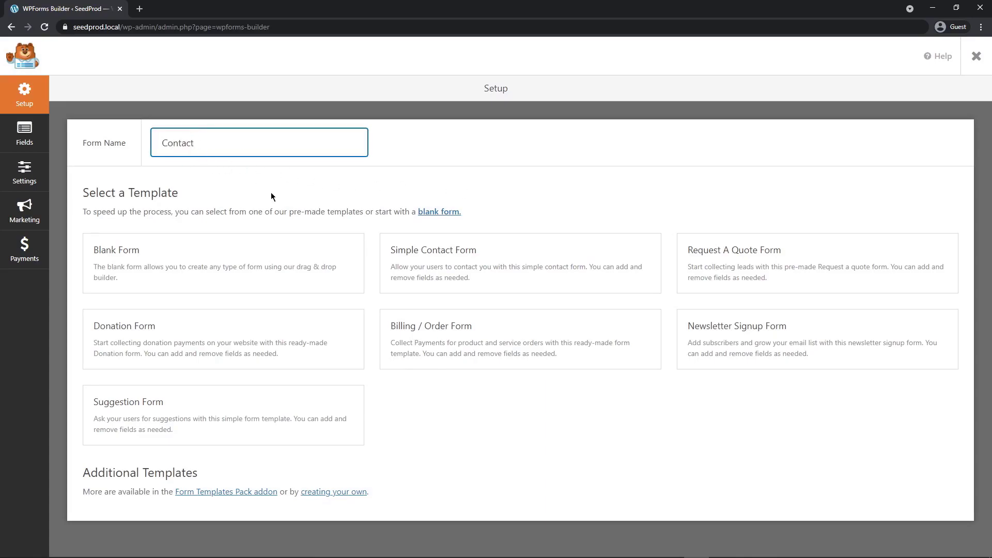
pyautogui.moveTo(474, 246)
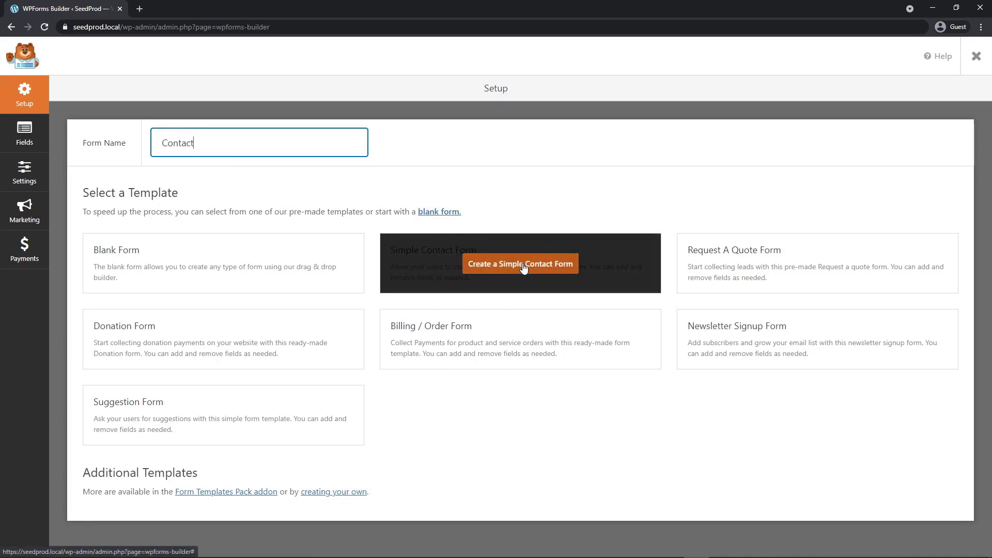
pyautogui.click(519, 263)
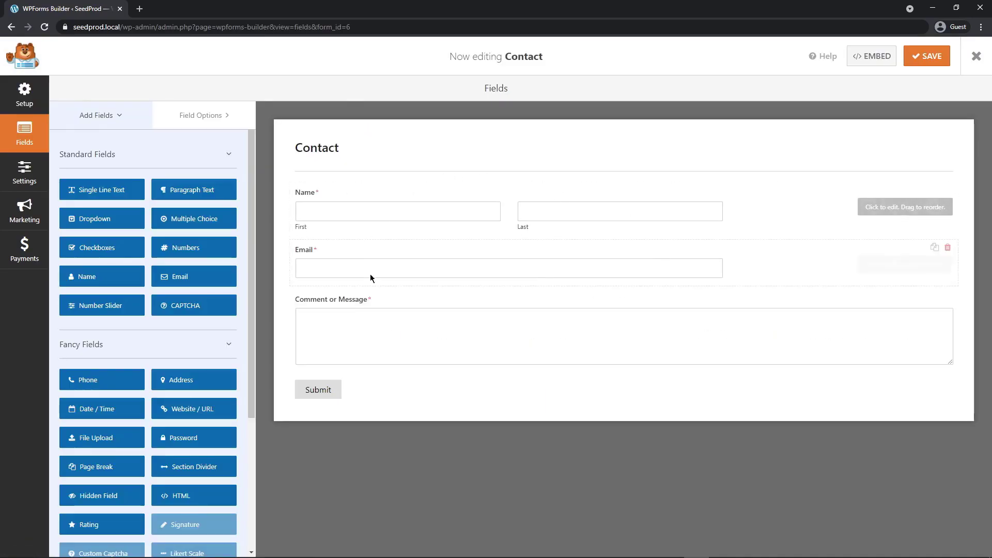
pyautogui.moveTo(392, 199)
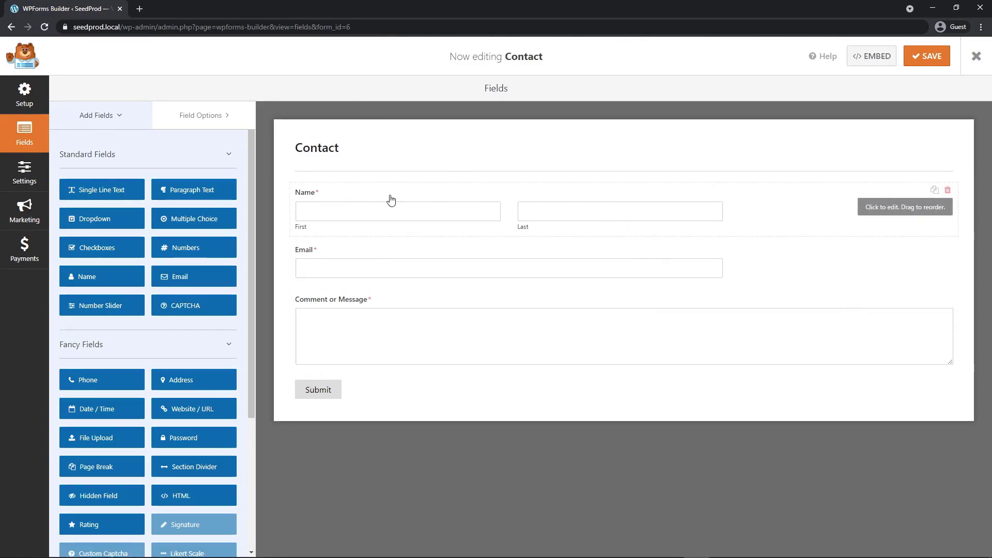
pyautogui.moveTo(336, 268)
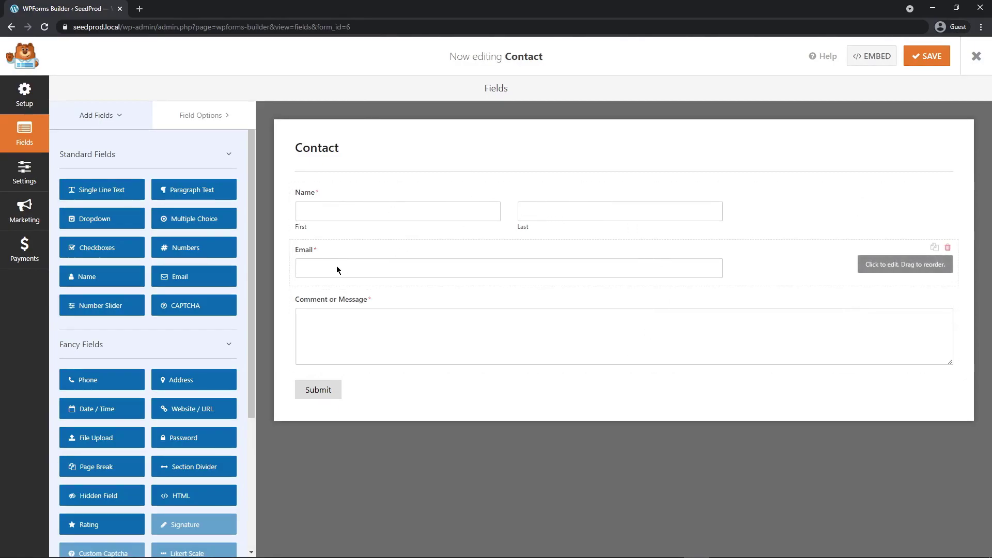
pyautogui.moveTo(365, 317)
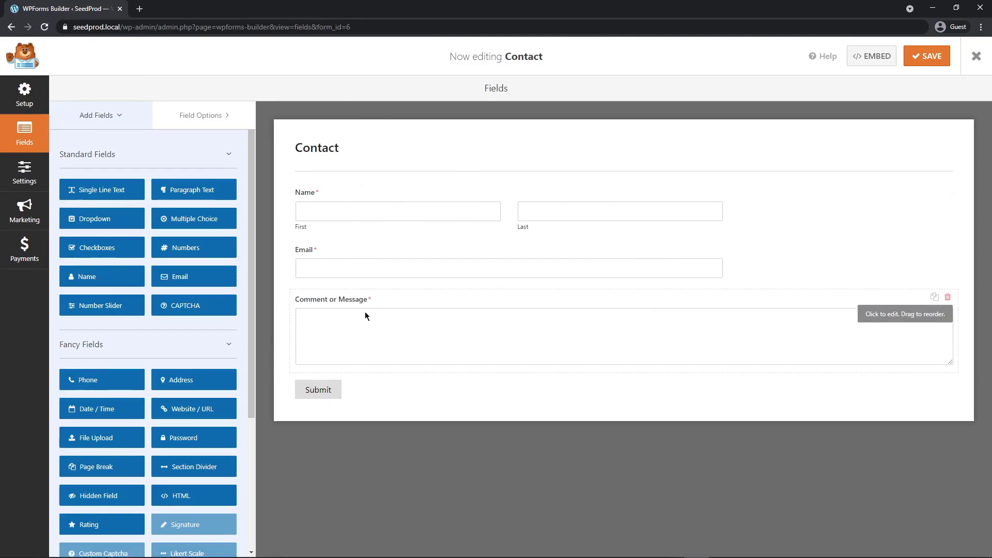
pyautogui.moveTo(74, 104)
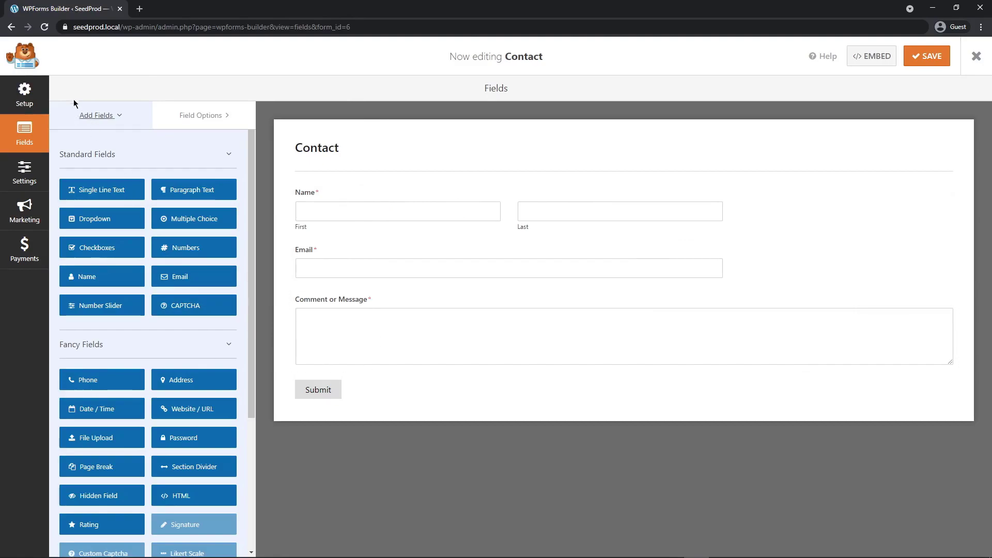
pyautogui.moveTo(37, 133)
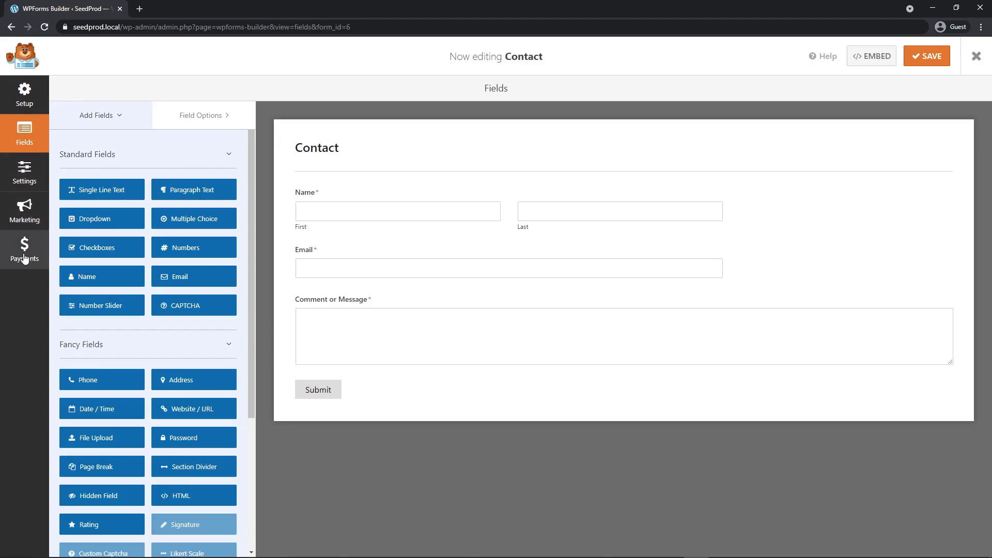
pyautogui.click(24, 94)
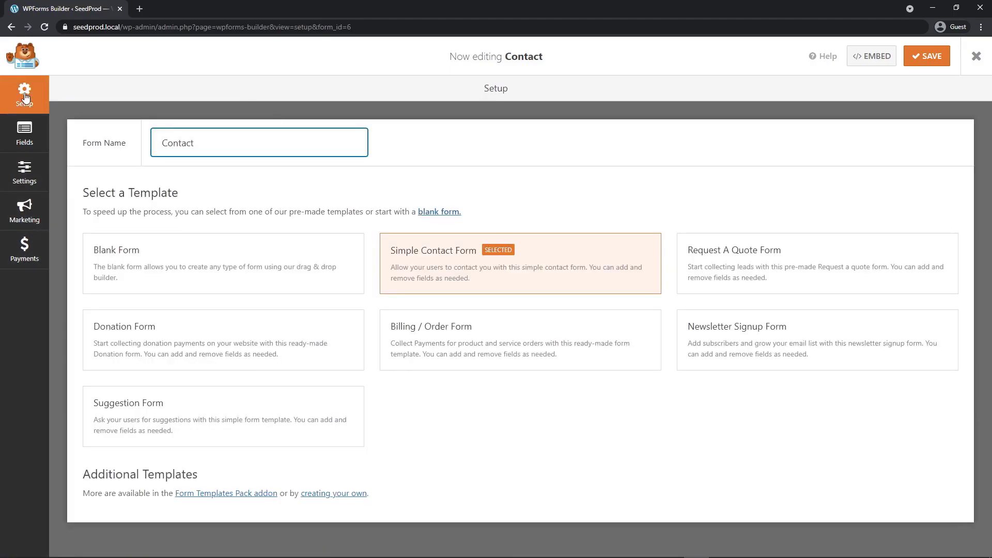
pyautogui.click(25, 134)
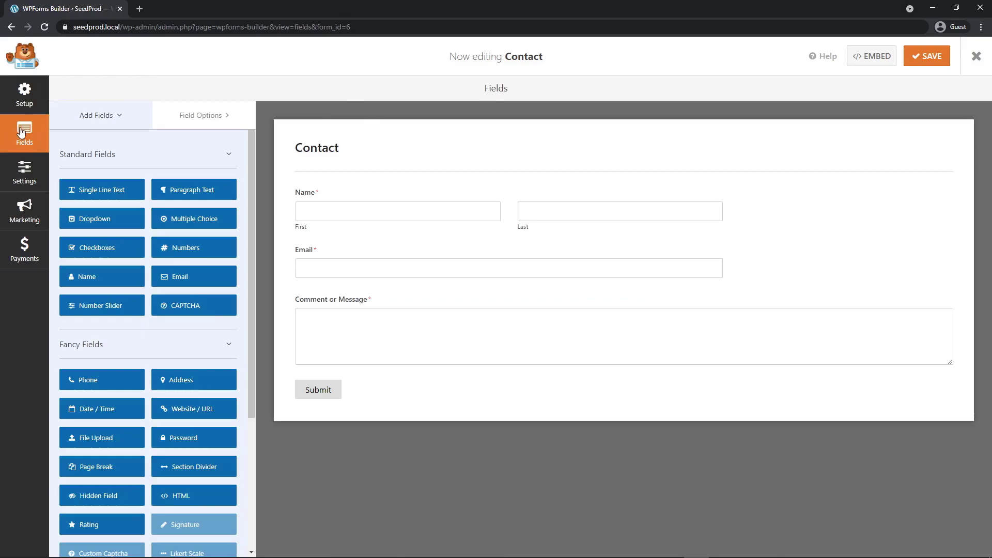
pyautogui.moveTo(391, 195)
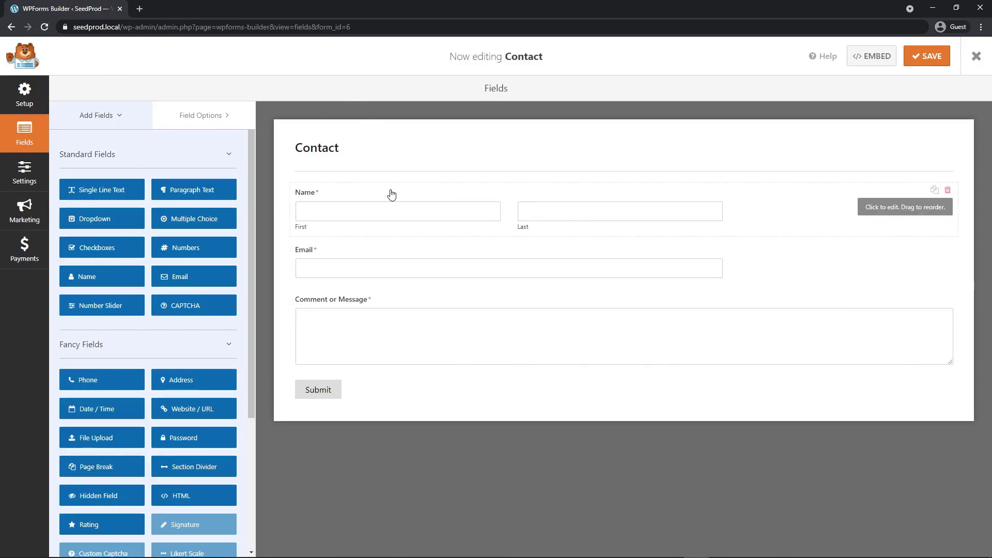
pyautogui.moveTo(194, 189)
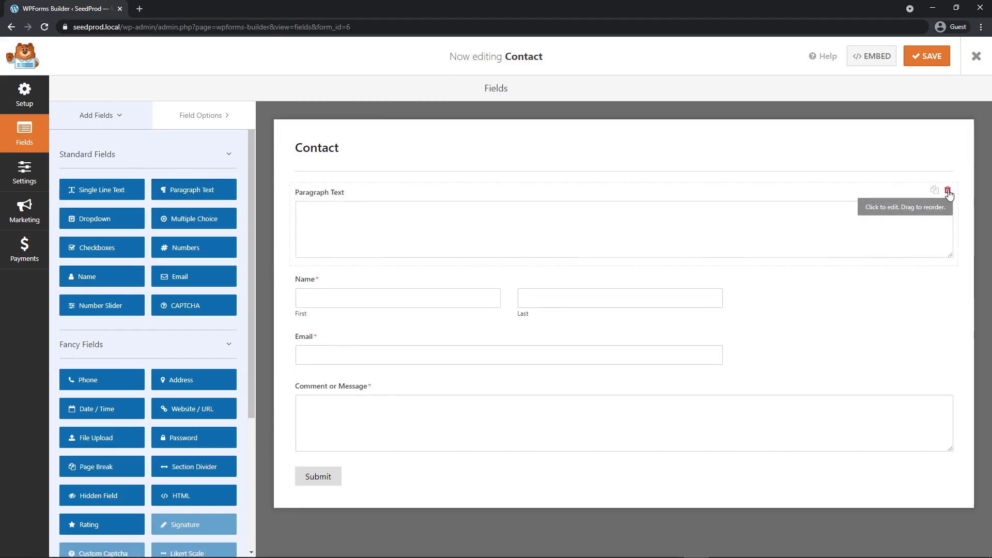
pyautogui.click(948, 190)
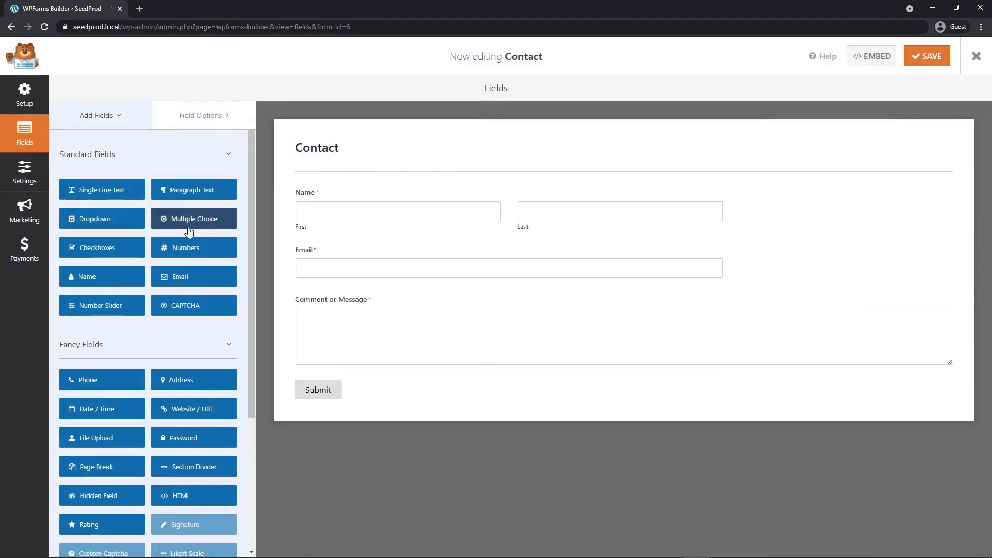
pyautogui.moveTo(183, 247)
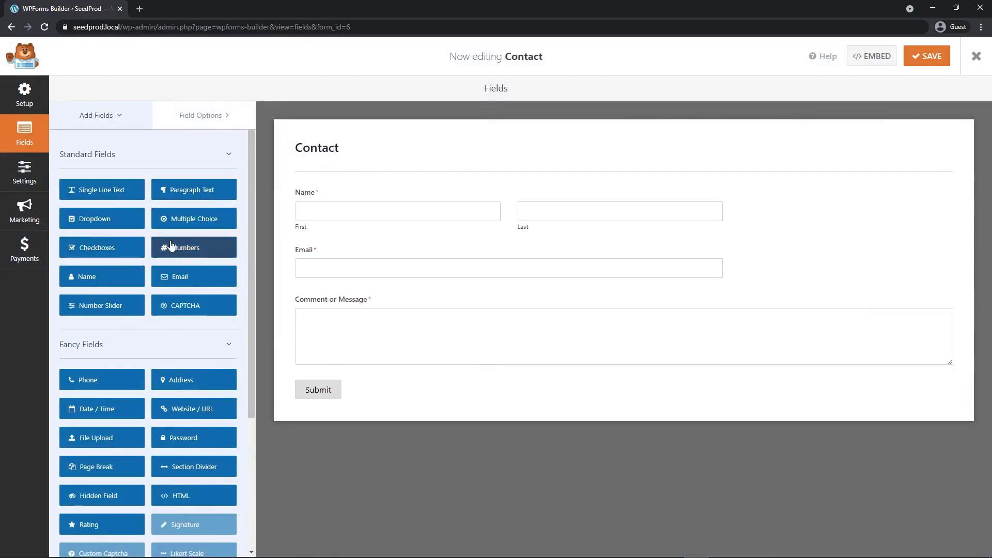
pyautogui.moveTo(133, 297)
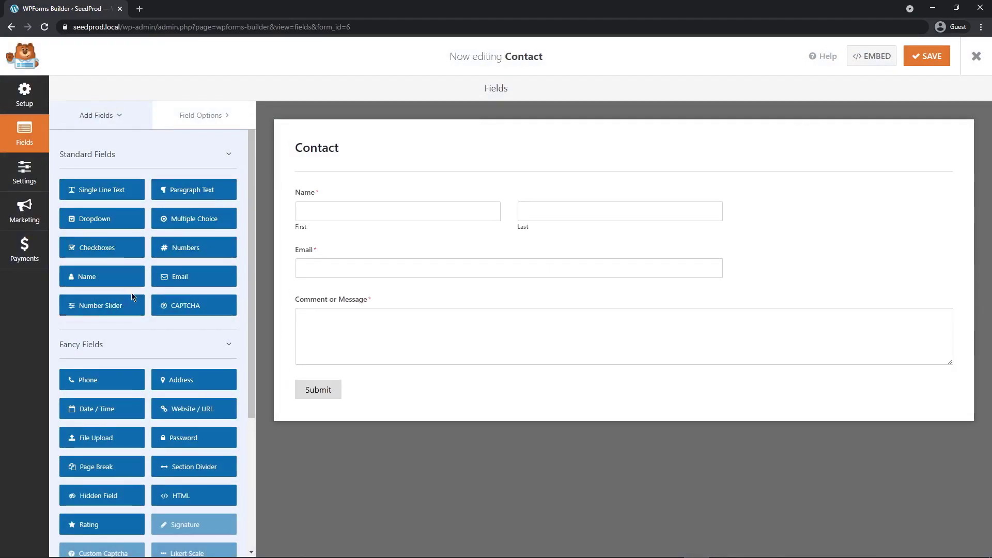
pyautogui.scroll(-3)
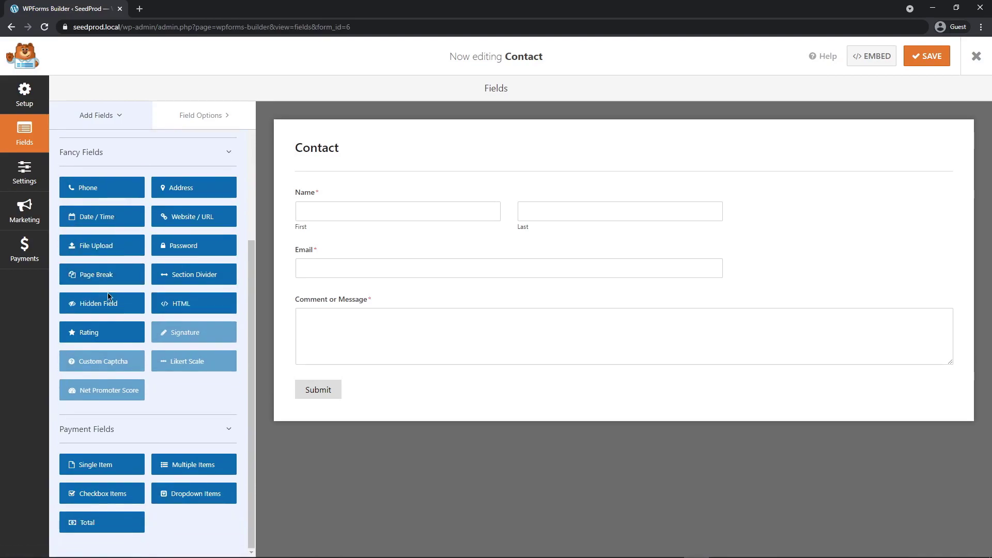
pyautogui.moveTo(102, 332)
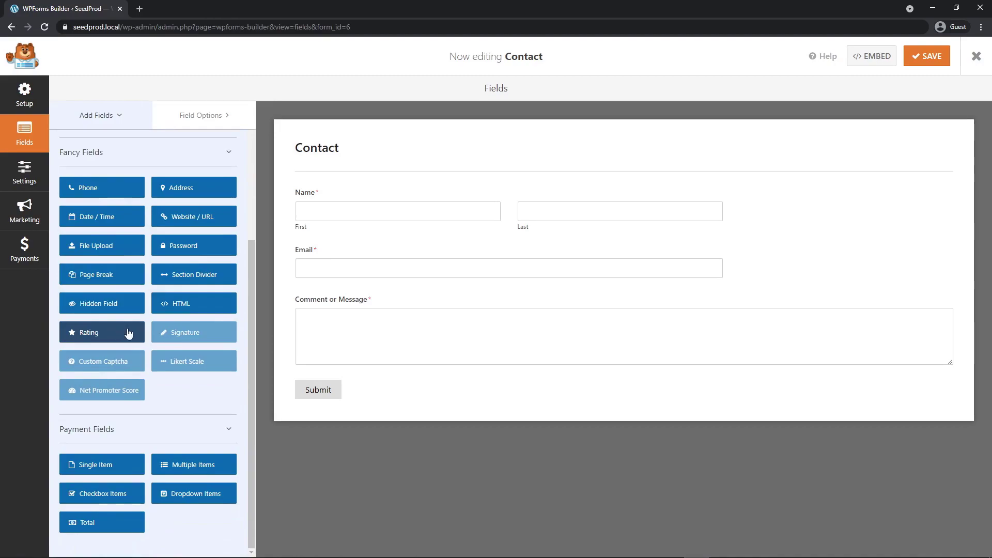
pyautogui.moveTo(148, 371)
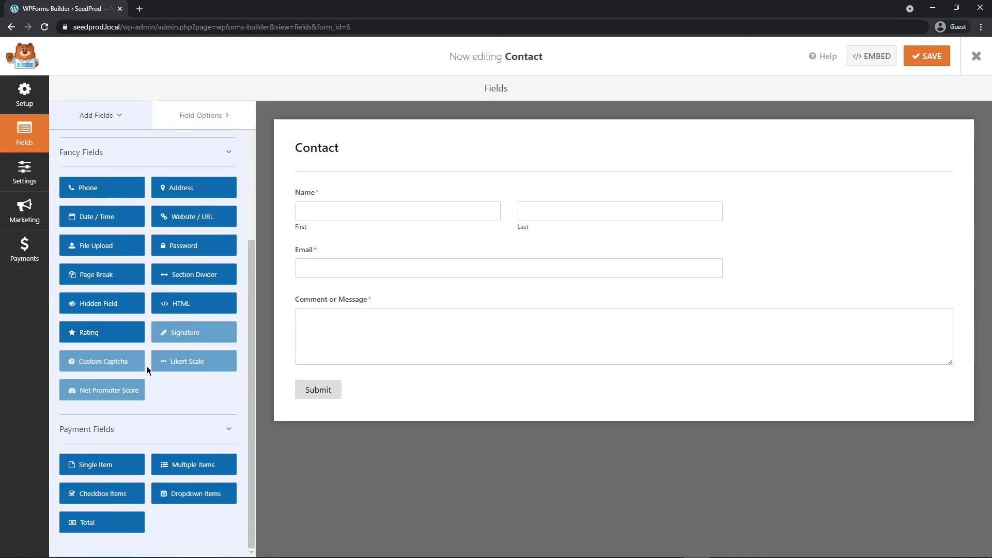
pyautogui.moveTo(102, 464)
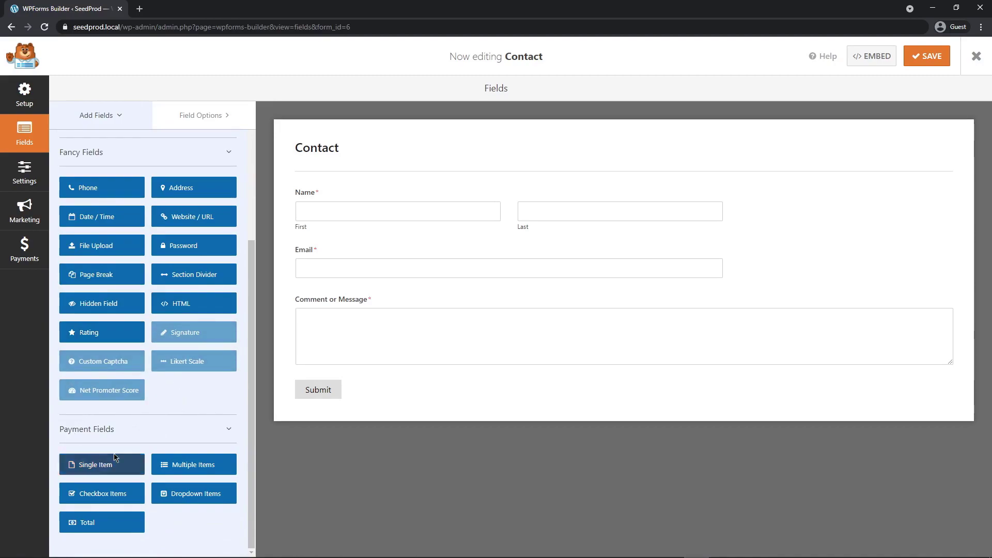
pyautogui.moveTo(194, 464)
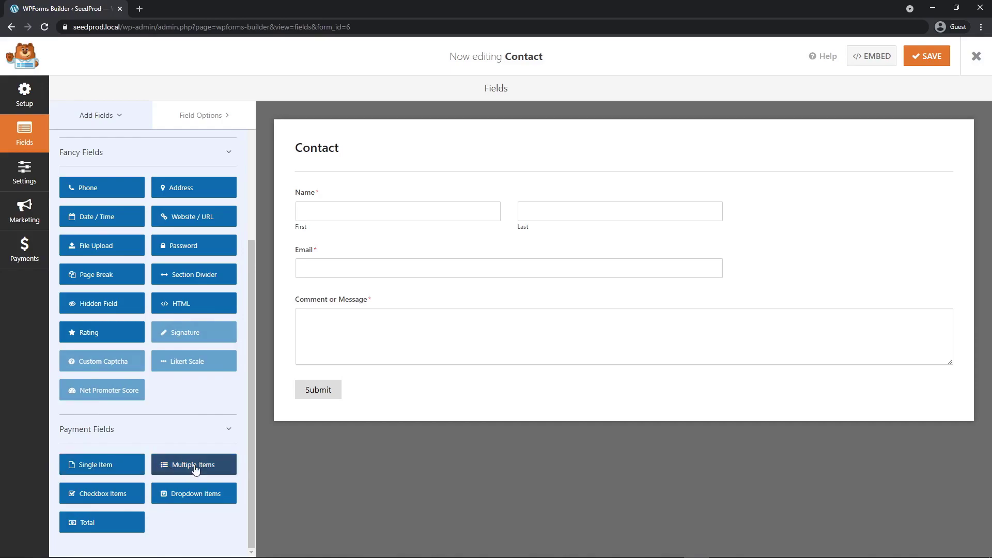
pyautogui.moveTo(86, 493)
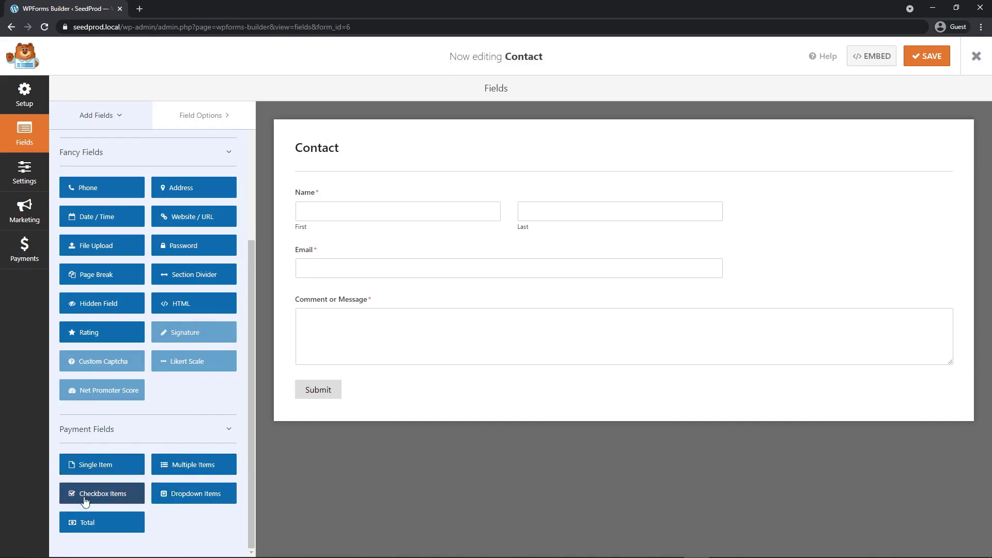
pyautogui.scroll(3)
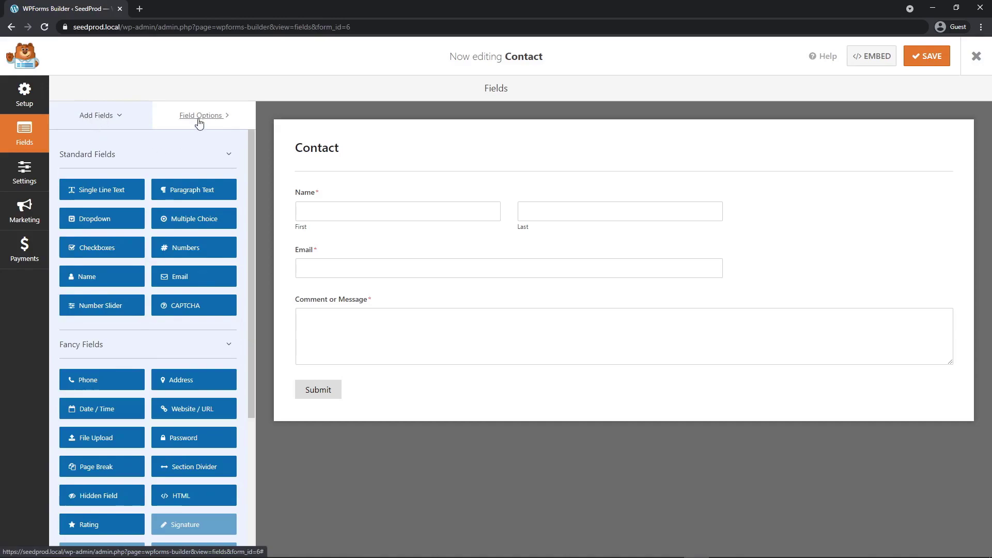
pyautogui.moveTo(491, 198)
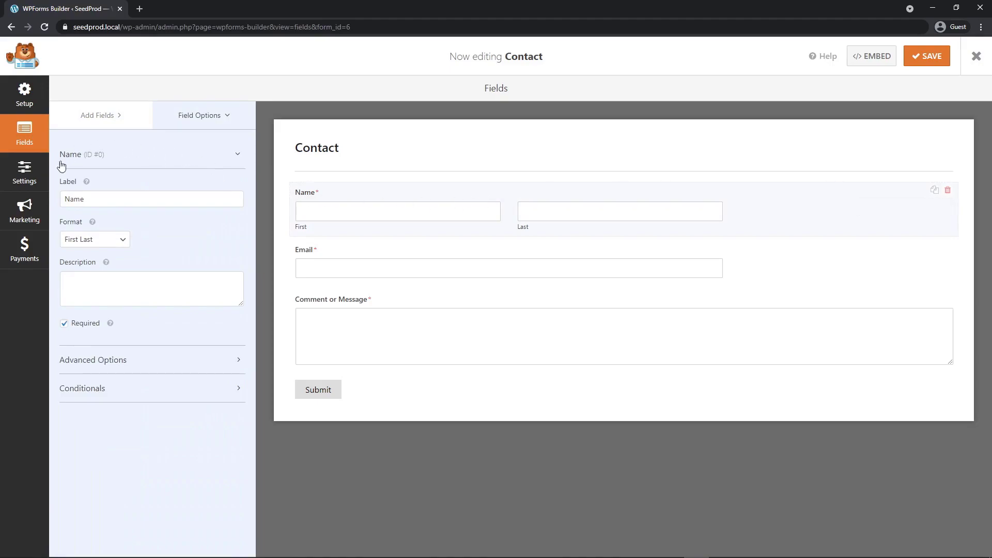
pyautogui.moveTo(127, 211)
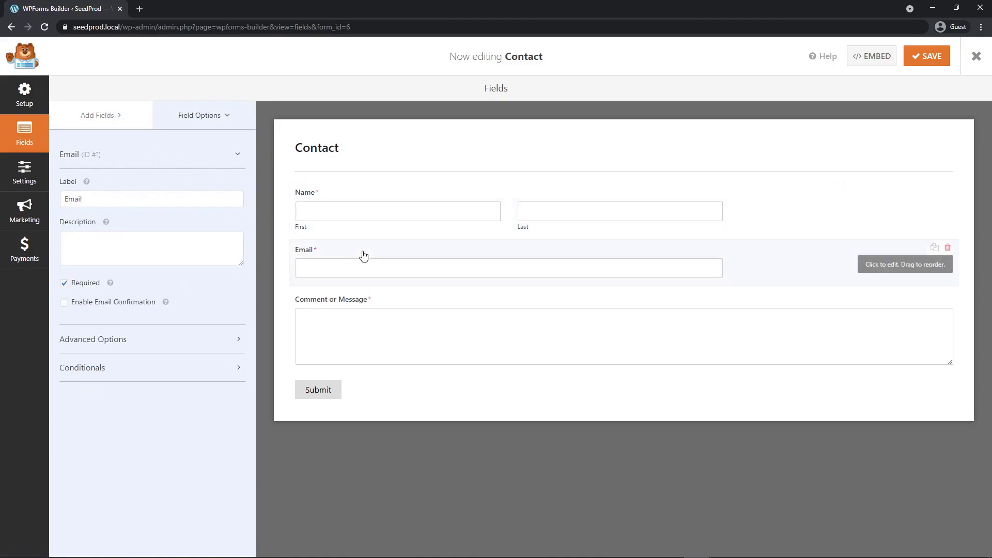
pyautogui.moveTo(114, 164)
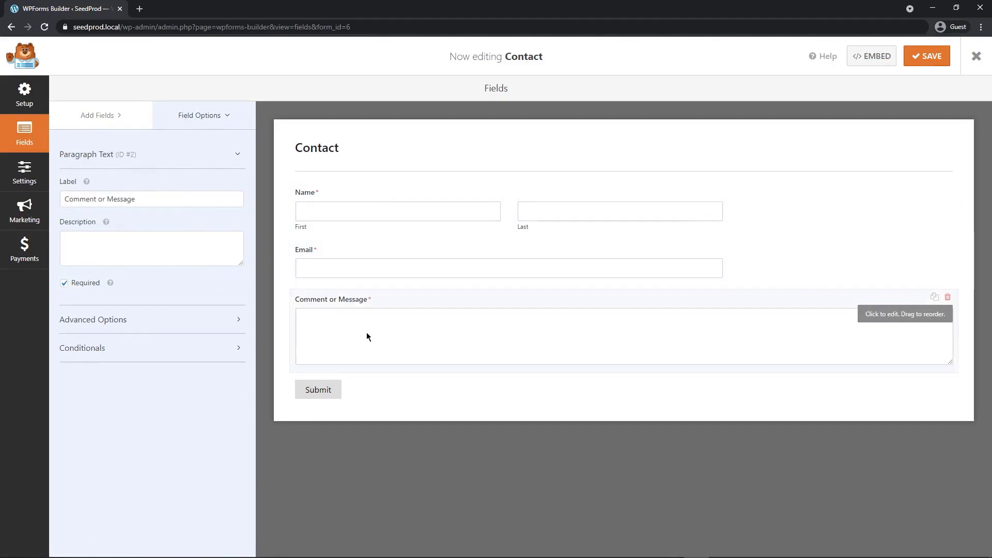
# Step: Change the submit button text to 'Send' and enable AJAX form submission
pyautogui.click(24, 172)
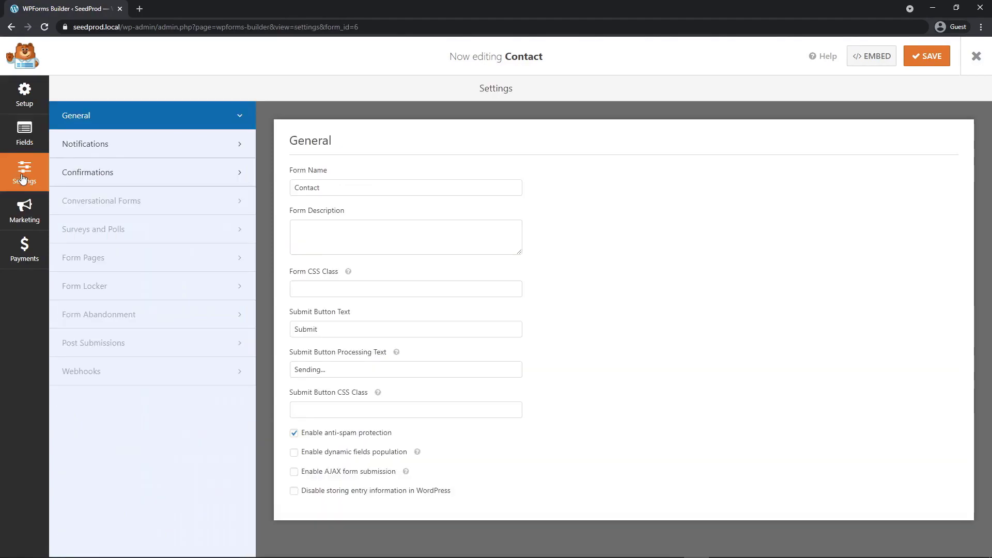
pyautogui.moveTo(81, 155)
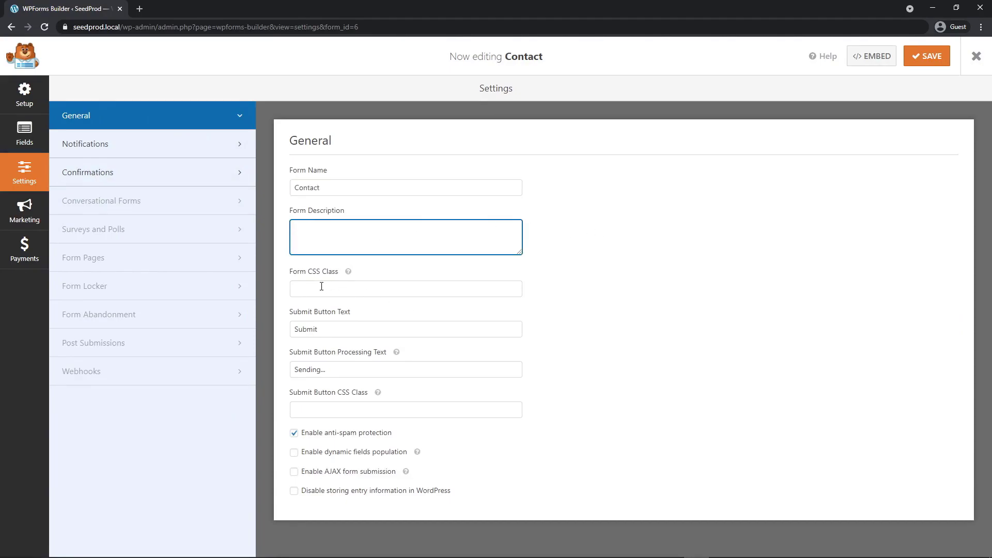
pyautogui.tripleClick(405, 329)
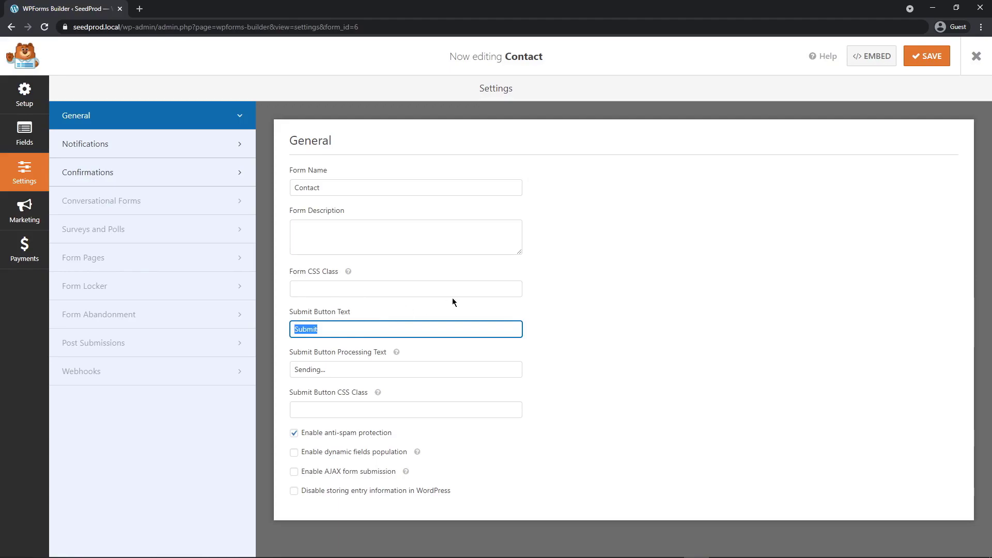
pyautogui.write('Send')
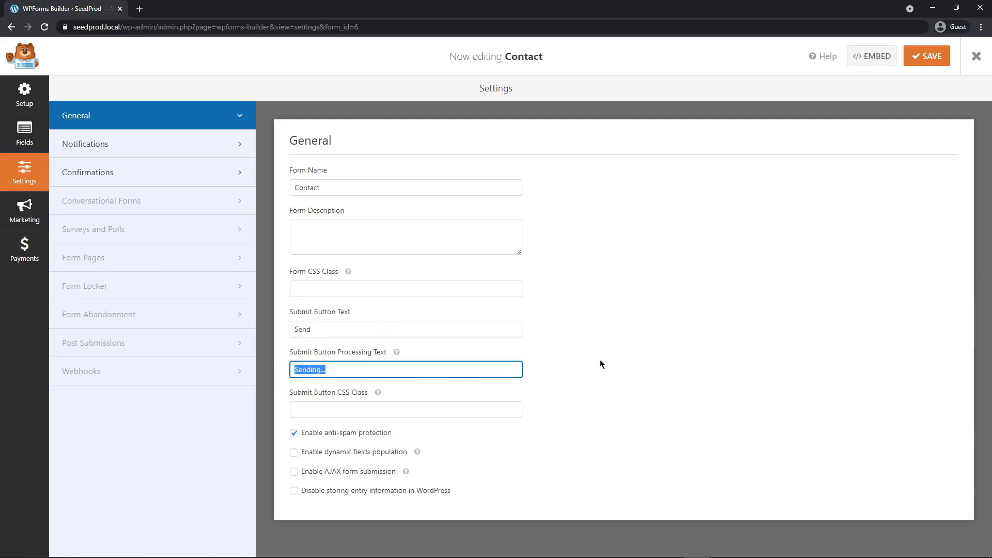
pyautogui.click(406, 409)
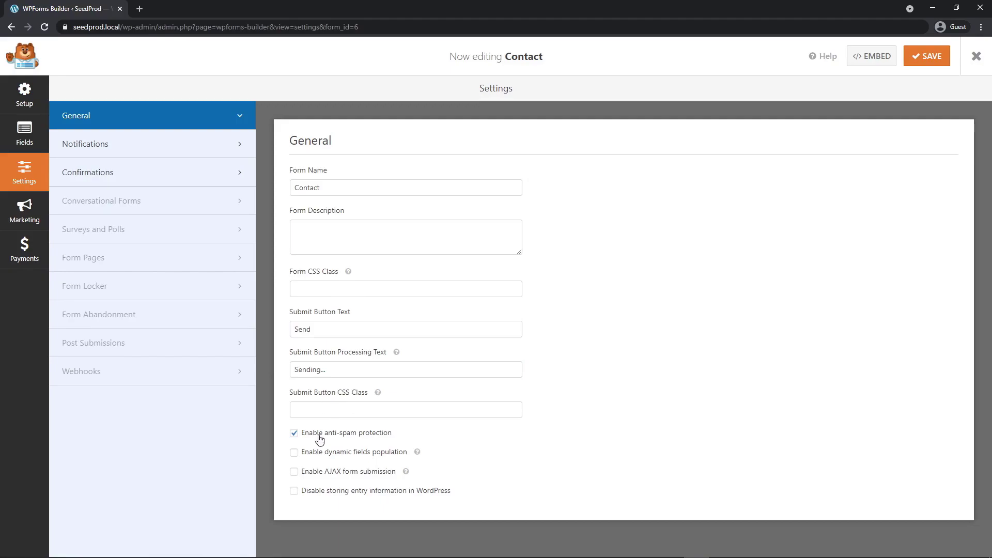
pyautogui.moveTo(373, 438)
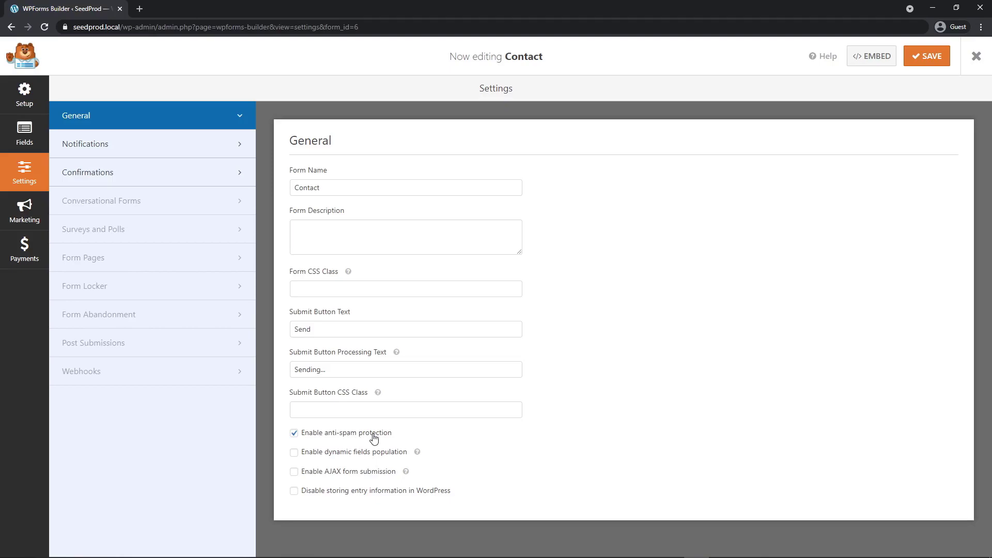
pyautogui.moveTo(347, 456)
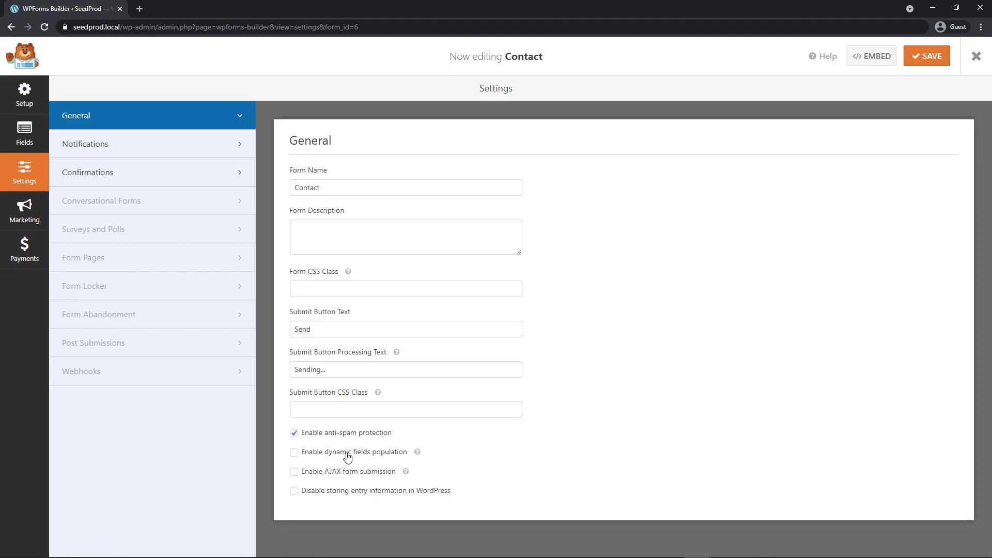
pyautogui.moveTo(335, 475)
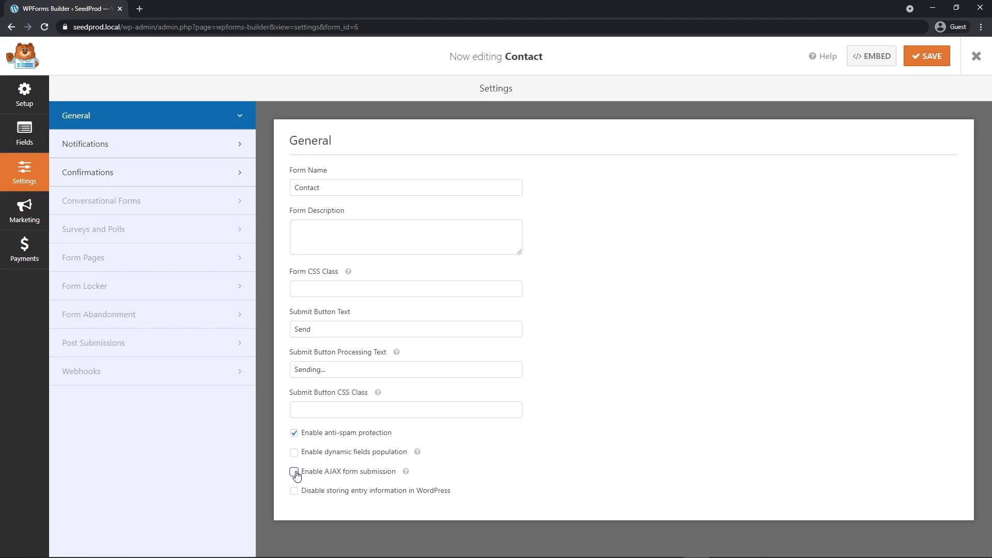
pyautogui.click(293, 472)
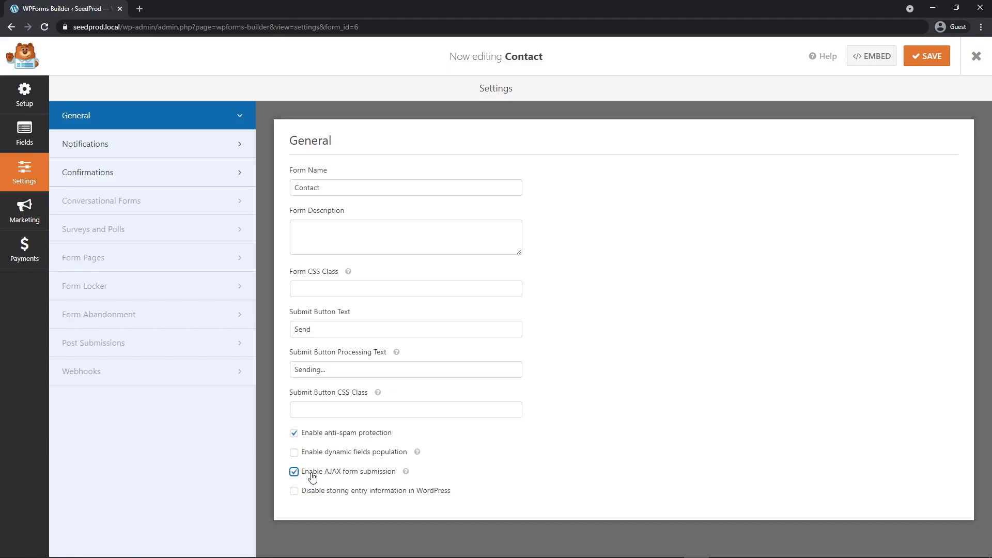
pyautogui.moveTo(316, 496)
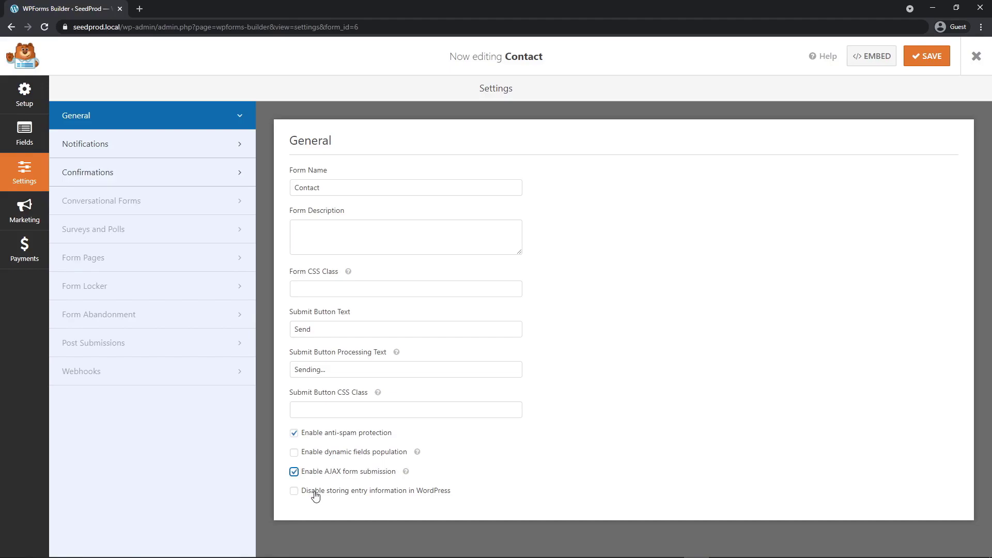
pyautogui.moveTo(344, 496)
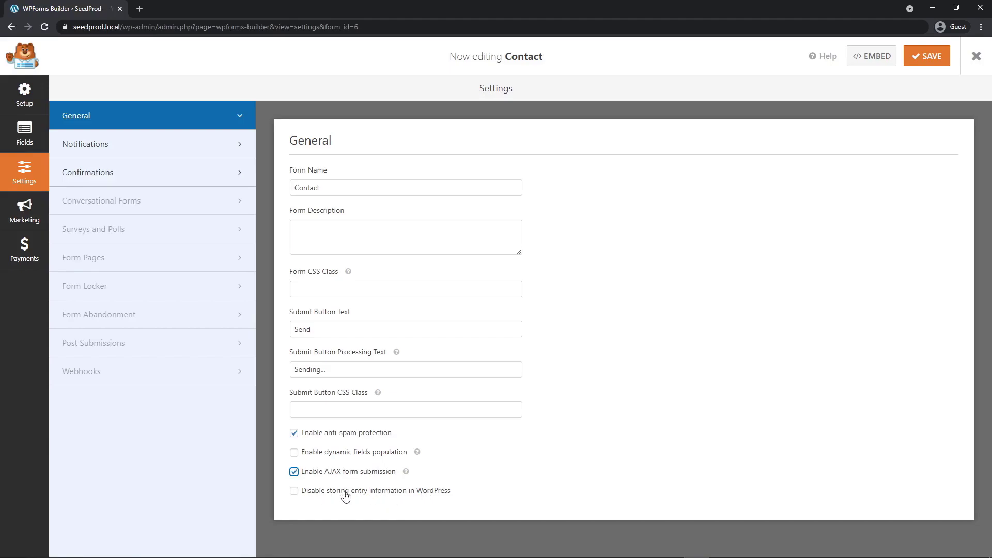
# Step: Review the default notification that sends to the admin email
pyautogui.click(85, 143)
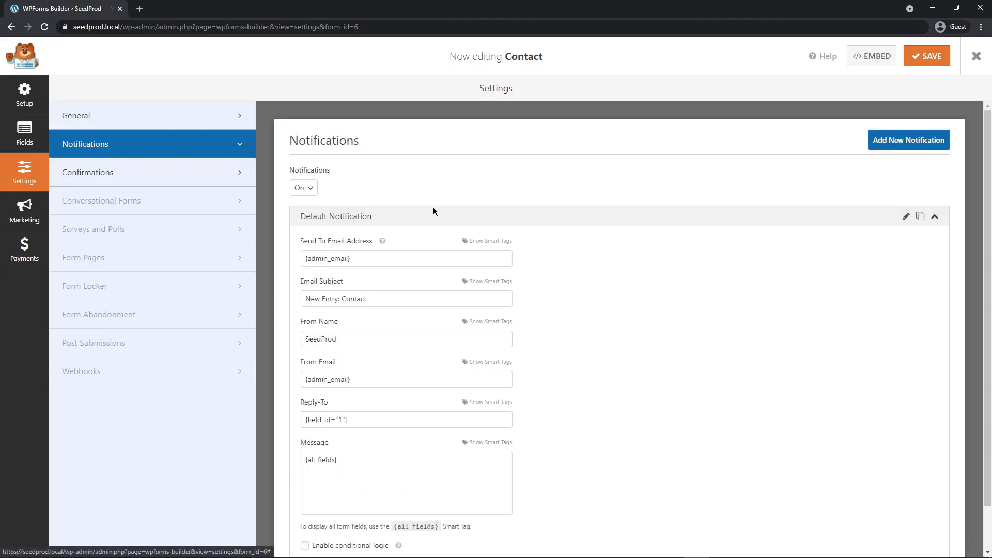
pyautogui.moveTo(639, 195)
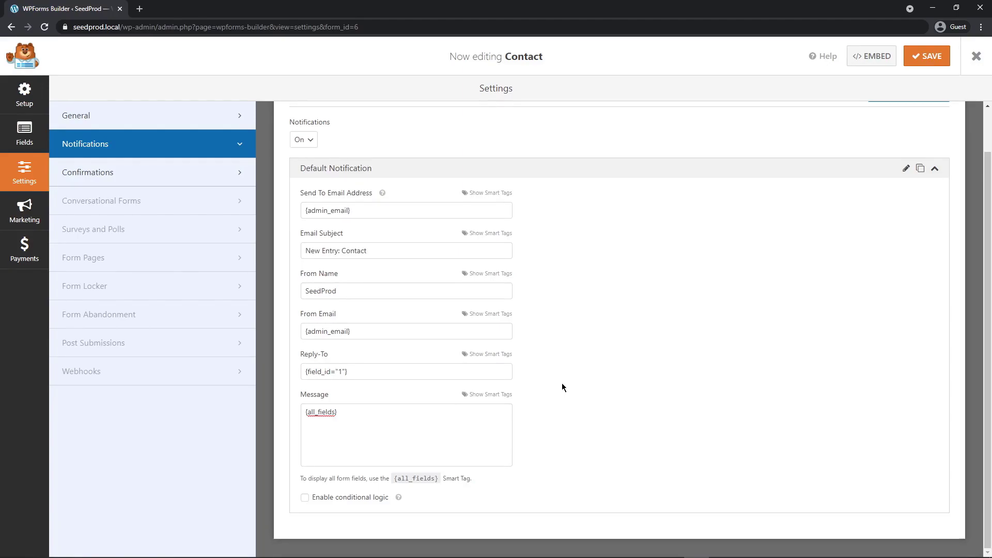
# Step: Try Show Page with Sample Page as the confirmation, then revert the type to Message
pyautogui.click(87, 172)
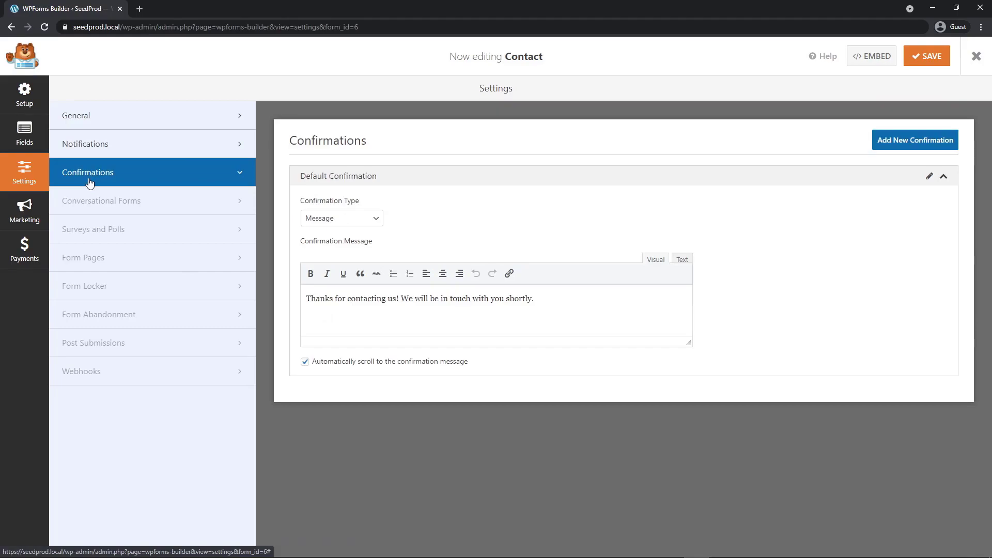
pyautogui.moveTo(507, 223)
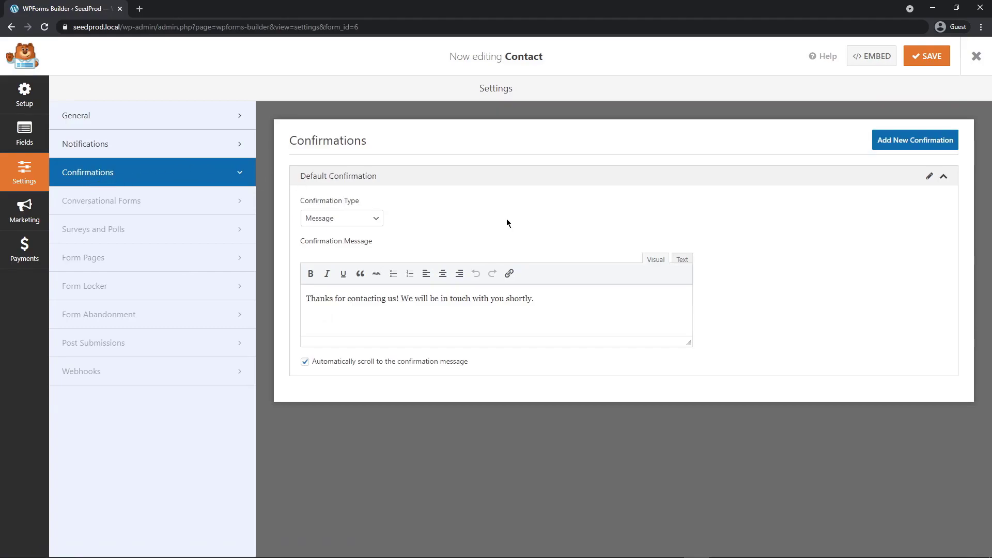
pyautogui.moveTo(367, 210)
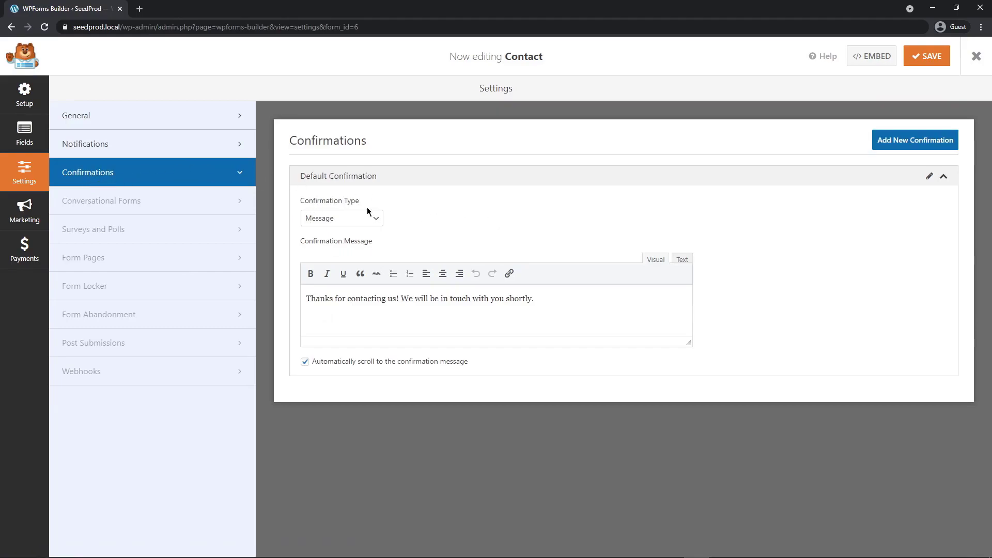
pyautogui.click(341, 217)
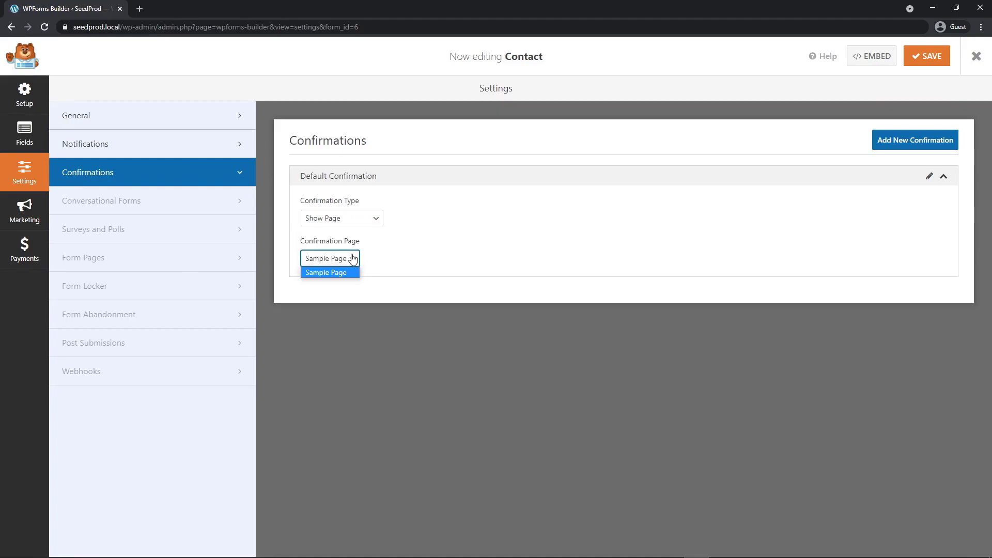
pyautogui.click(326, 273)
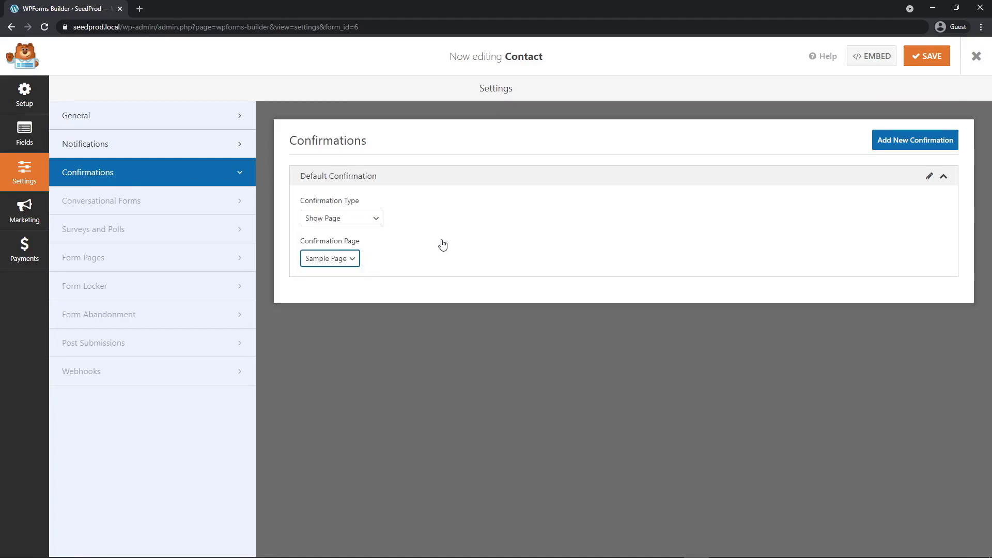
pyautogui.click(329, 259)
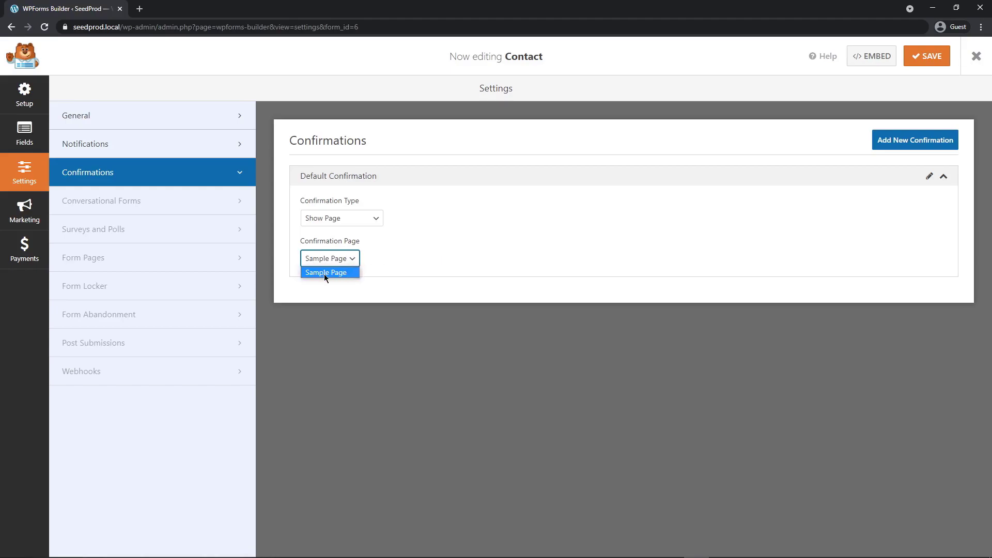
pyautogui.click(326, 272)
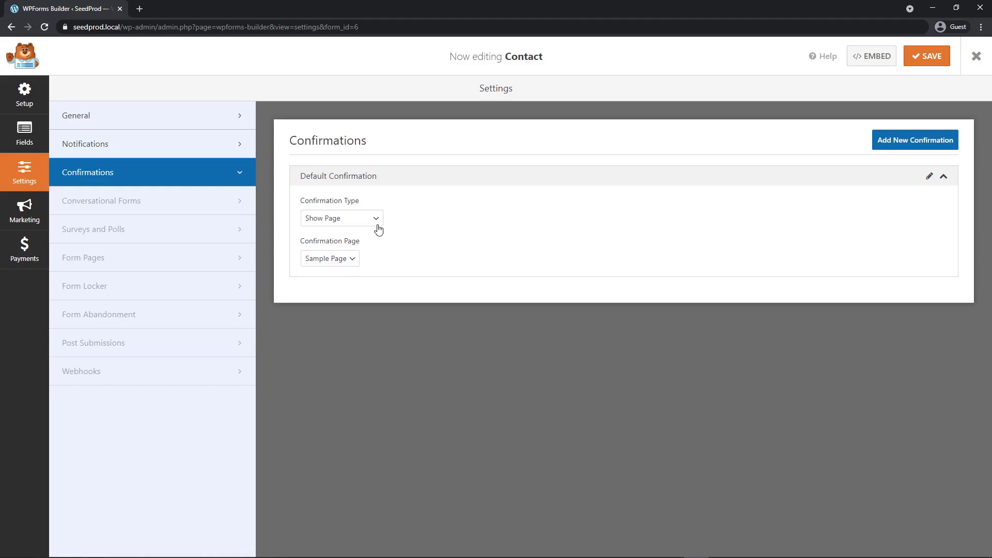
pyautogui.click(341, 217)
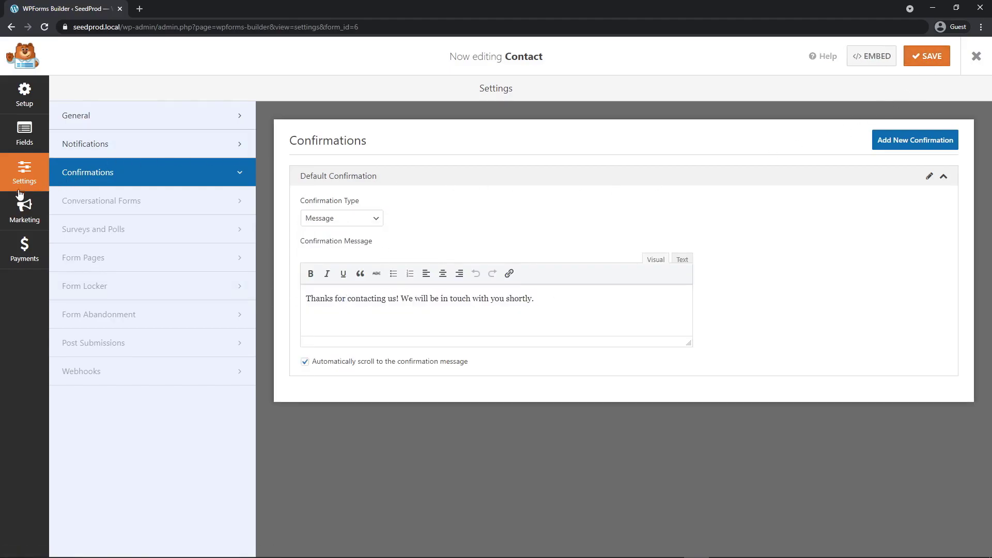
# Step: Browse Marketing, then Payments, which reports no payment addons activated
pyautogui.click(25, 211)
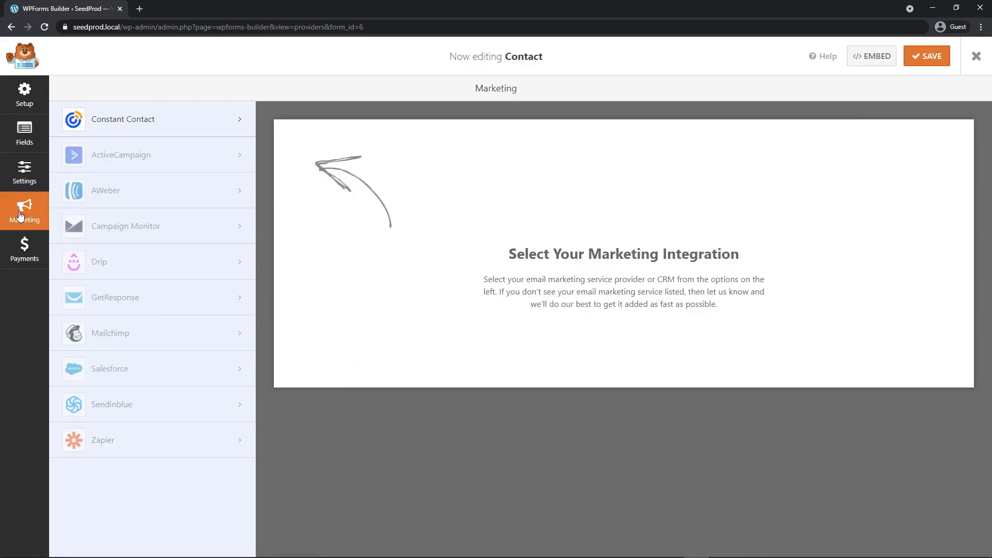
pyautogui.moveTo(137, 124)
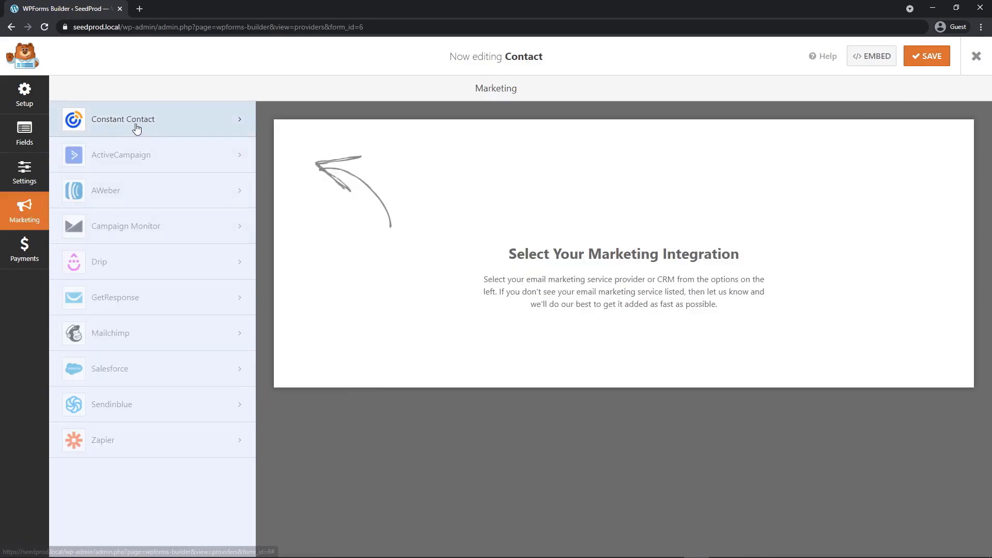
pyautogui.moveTo(121, 375)
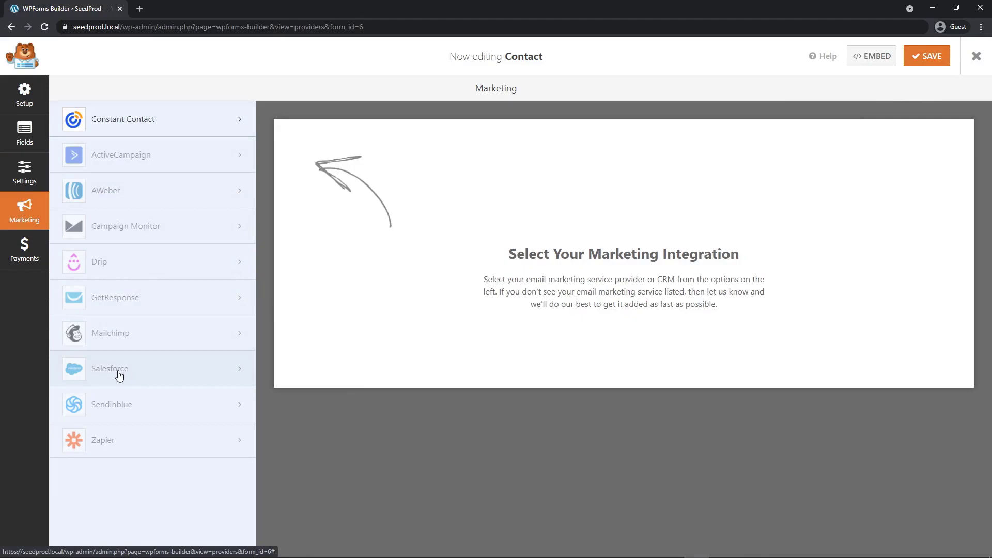
pyautogui.click(25, 249)
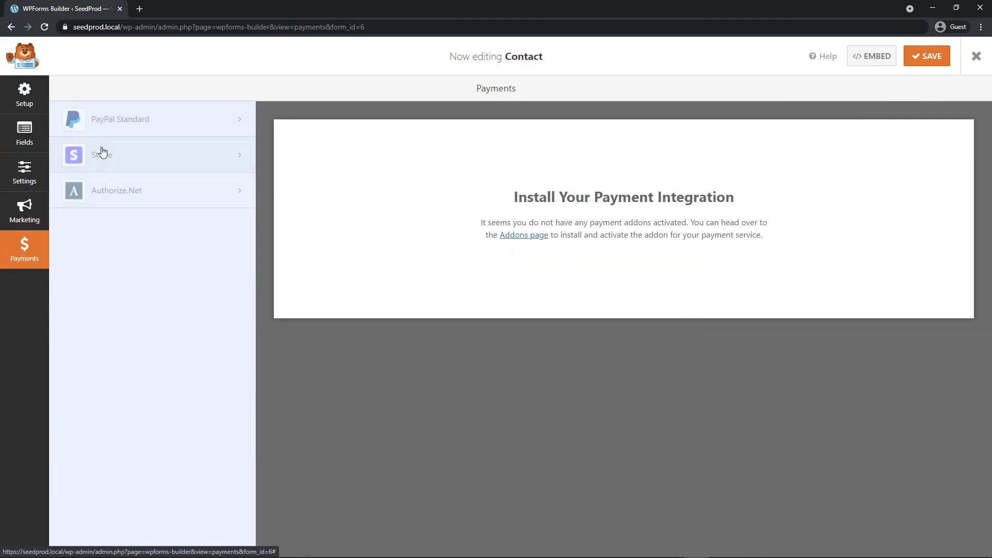
pyautogui.moveTo(110, 166)
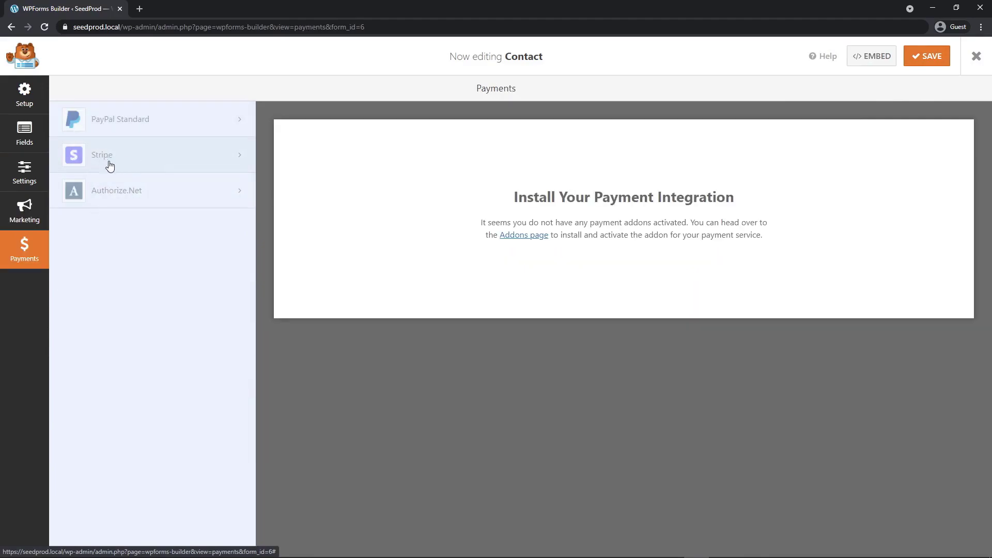
# Step: Label the multiple choice field 'How did you hear about us?', toggling Required on then off
pyautogui.click(24, 134)
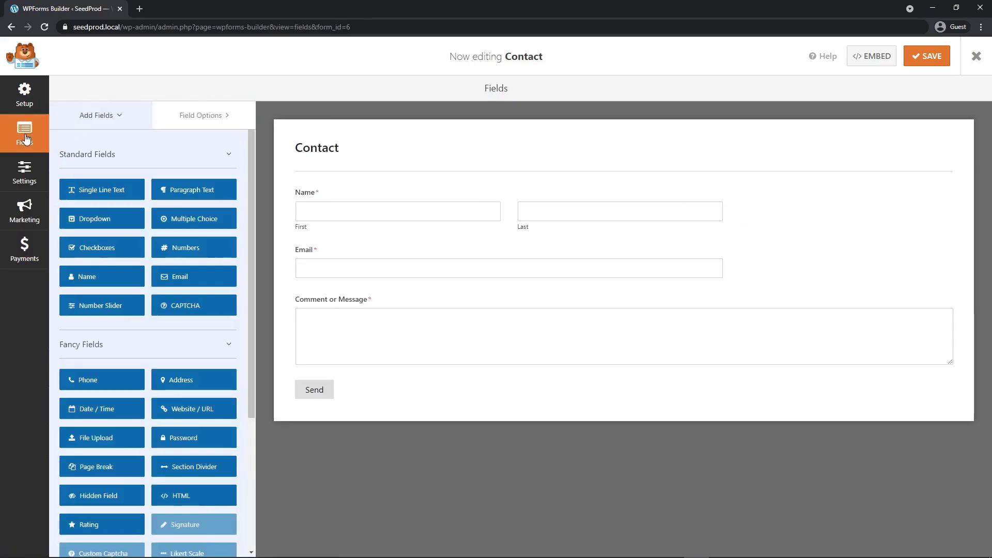
pyautogui.moveTo(488, 247)
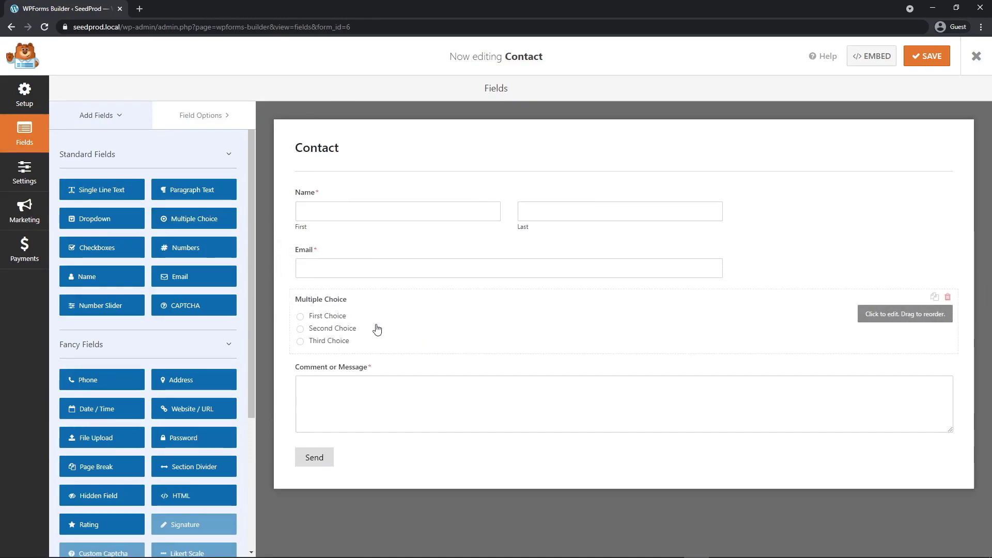
pyautogui.click(321, 299)
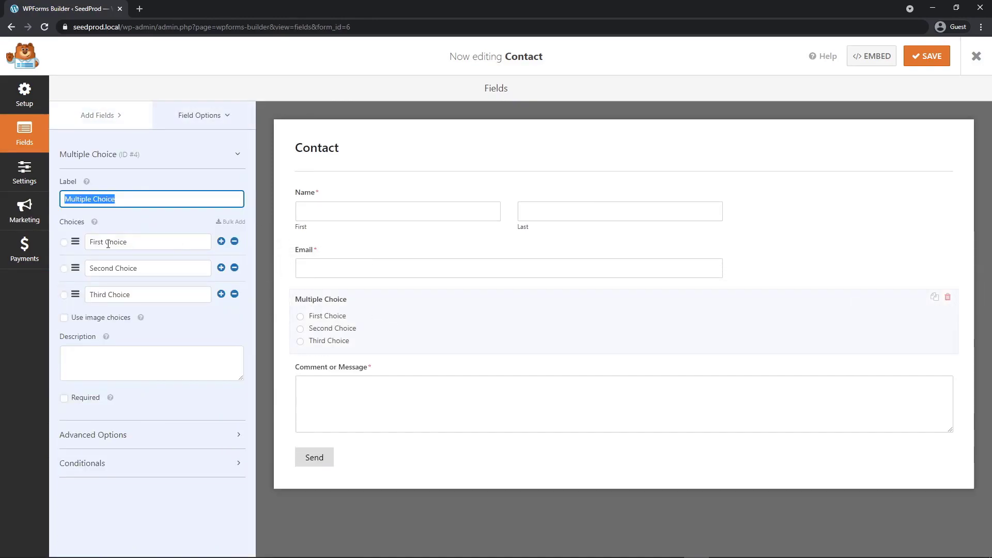
pyautogui.write('How did you hear about us?')
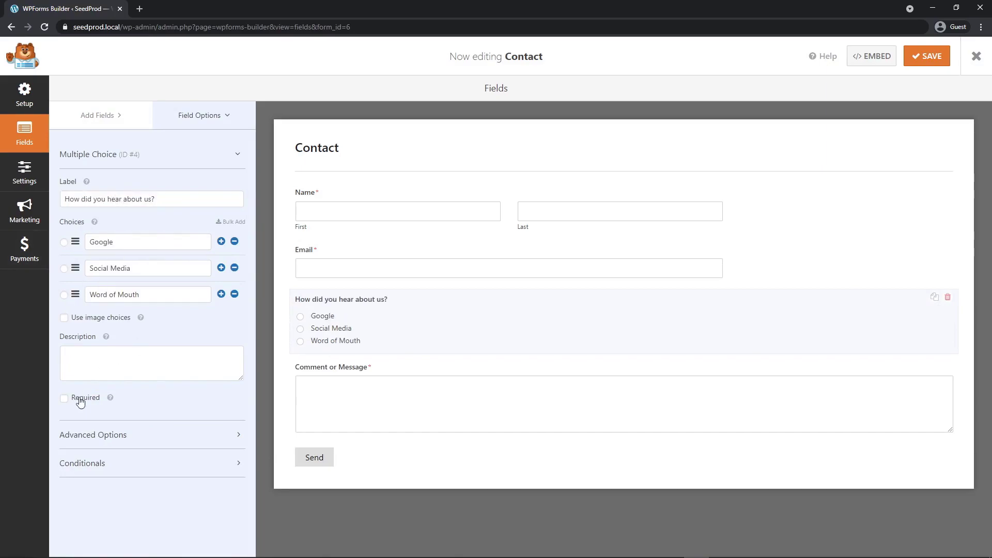
pyautogui.click(63, 397)
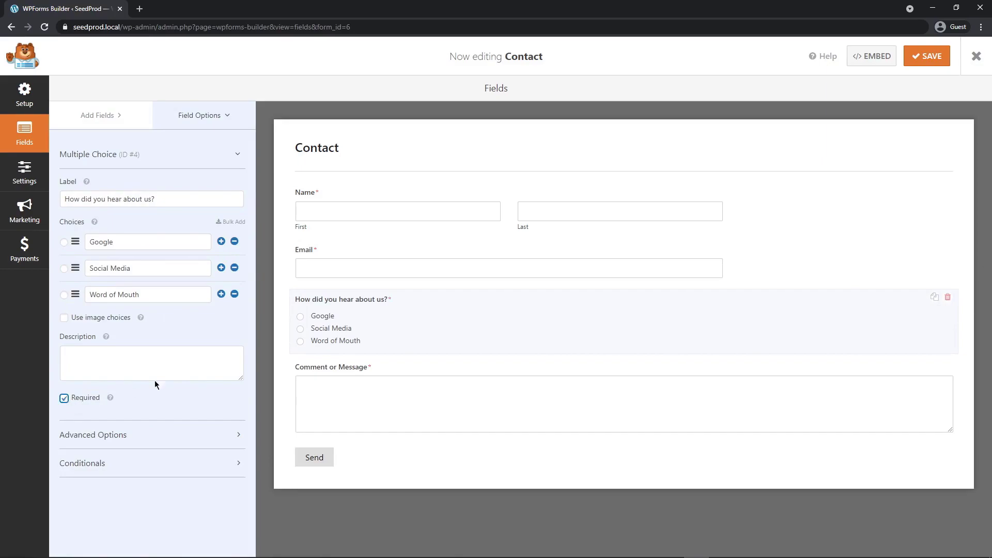
pyautogui.click(63, 398)
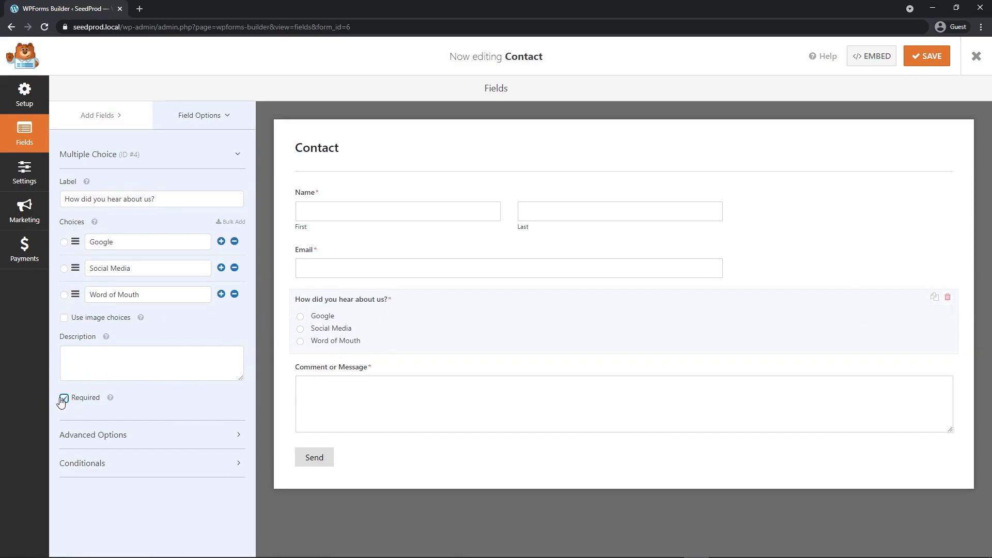
pyautogui.click(63, 397)
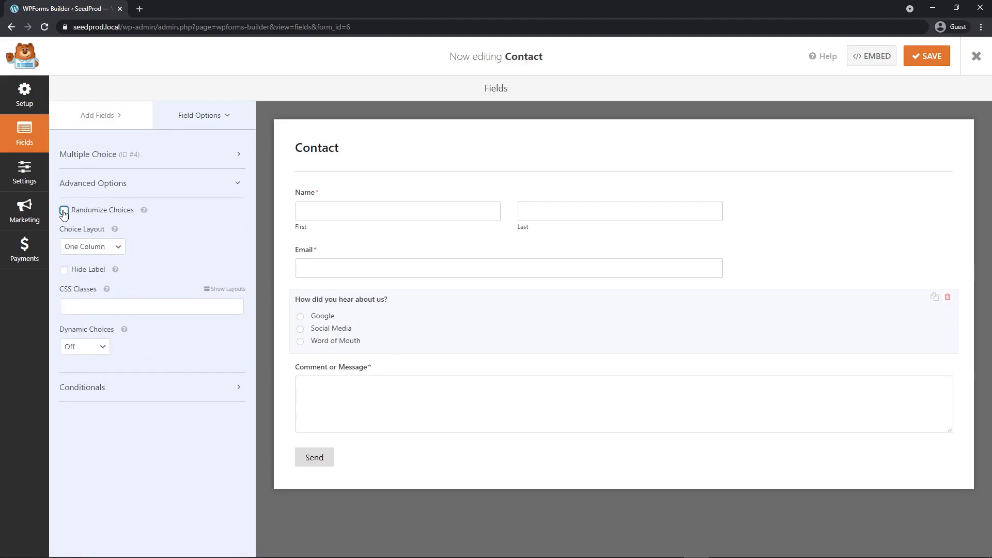
# Step: Randomize the 'How did you hear about us?' choices and enable its conditional logic
pyautogui.click(64, 209)
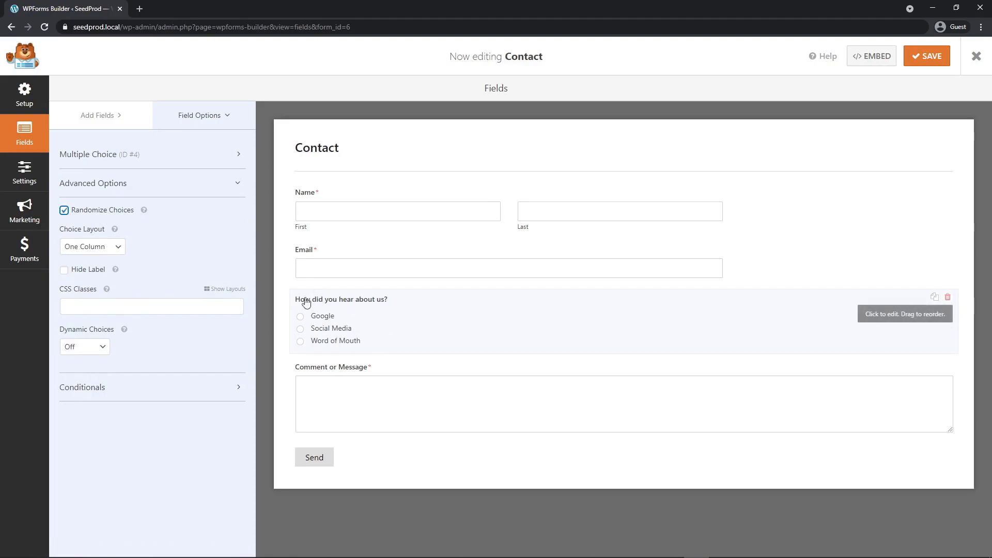
pyautogui.moveTo(70, 224)
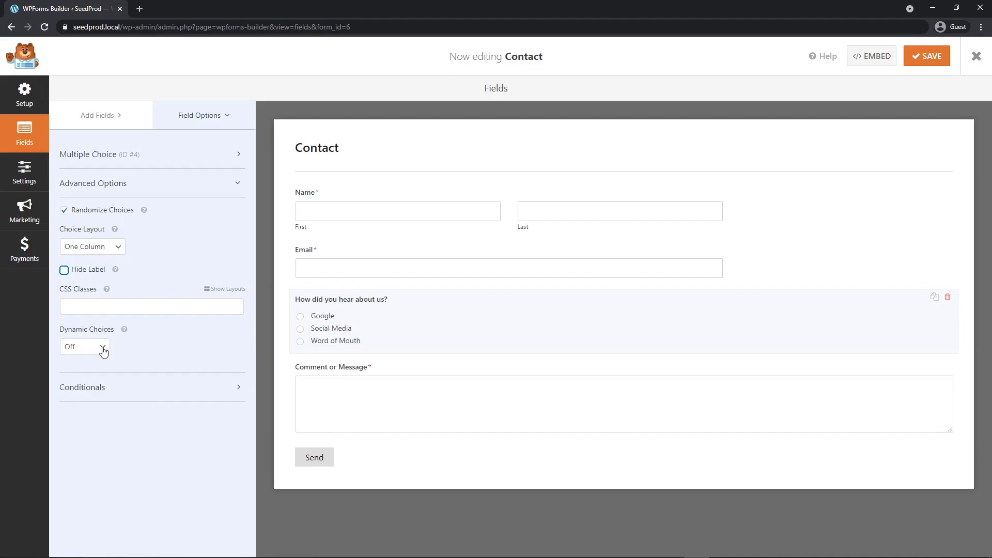
pyautogui.click(152, 183)
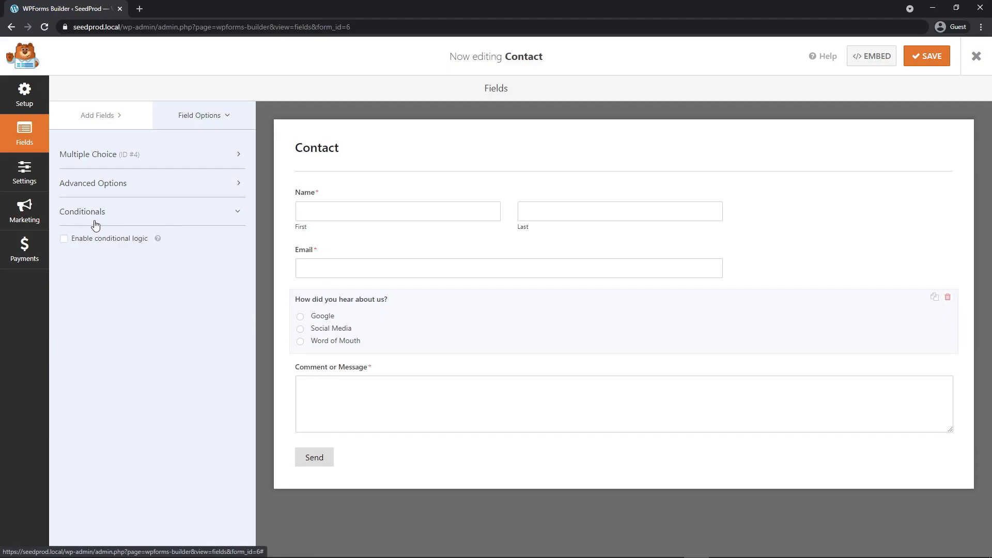
pyautogui.click(64, 239)
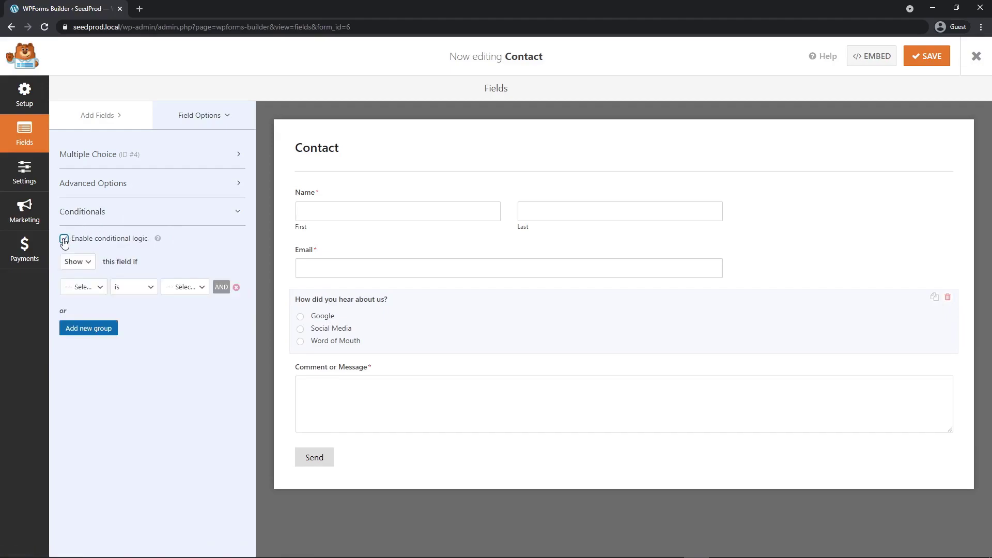
pyautogui.click(64, 239)
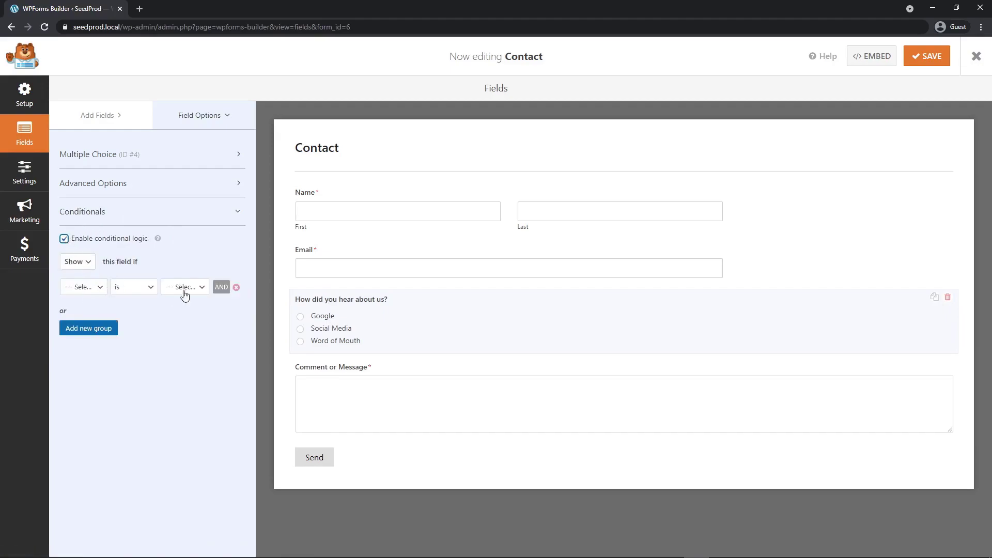
pyautogui.moveTo(393, 321)
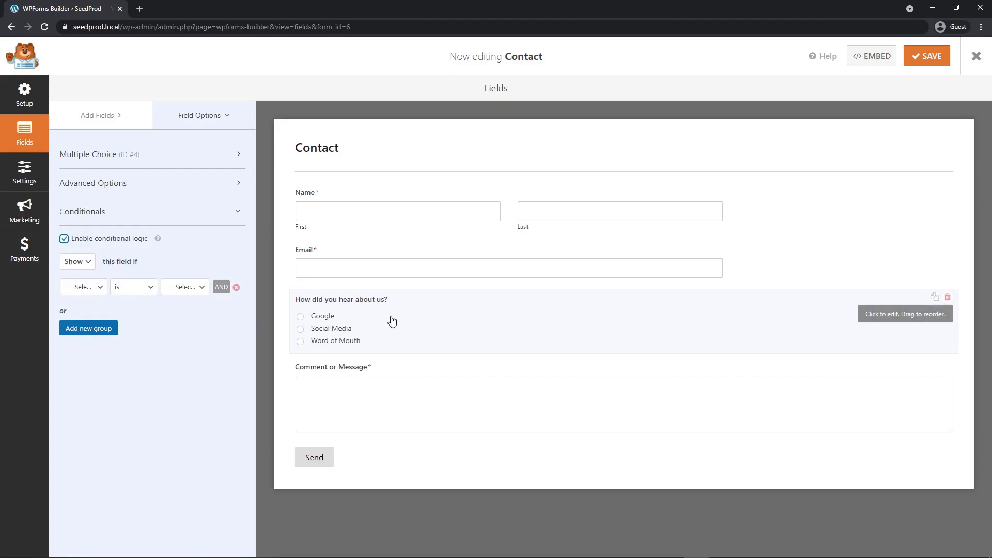
pyautogui.moveTo(488, 344)
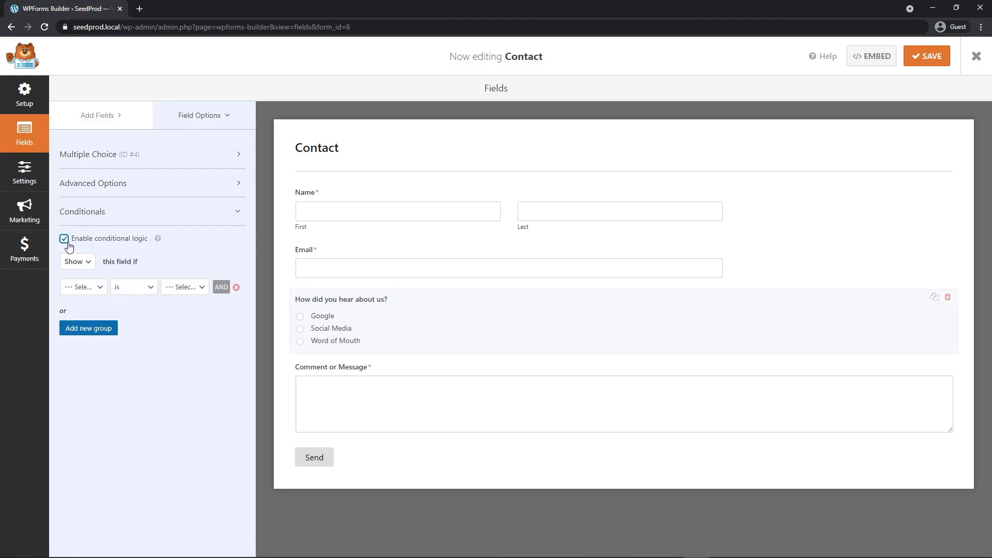
pyautogui.click(97, 115)
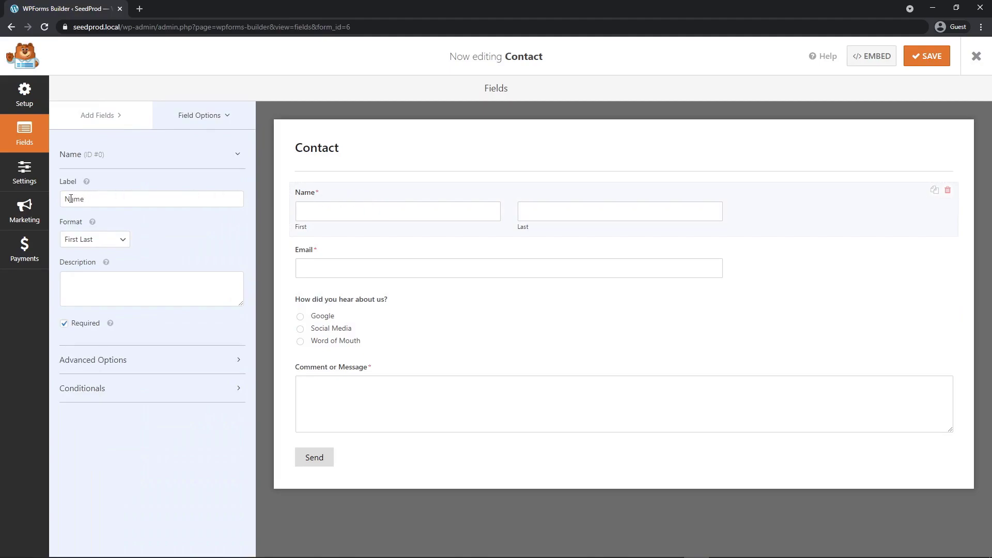
# Step: Try the Name field's Simple and First Middle Last formats, then return to First Last
pyautogui.click(94, 239)
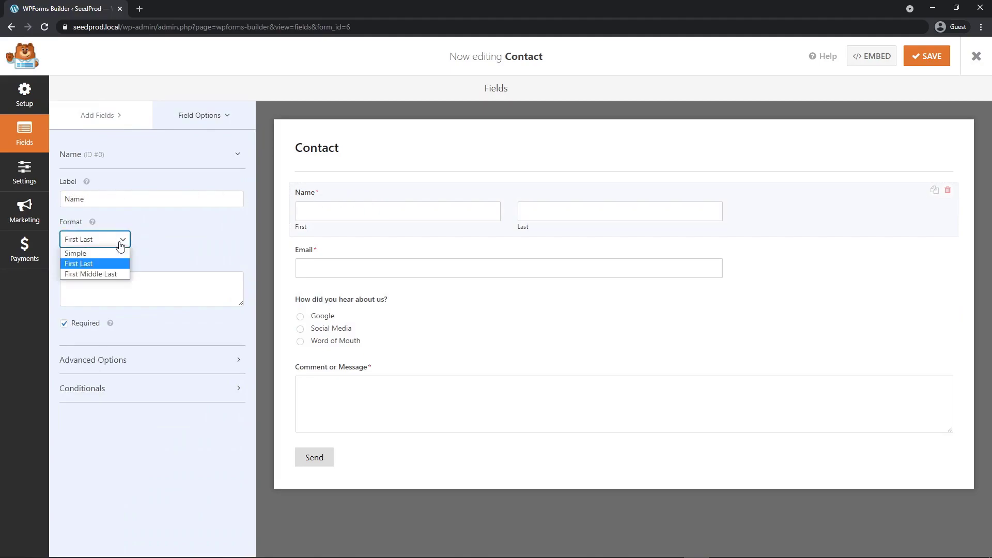
pyautogui.click(76, 254)
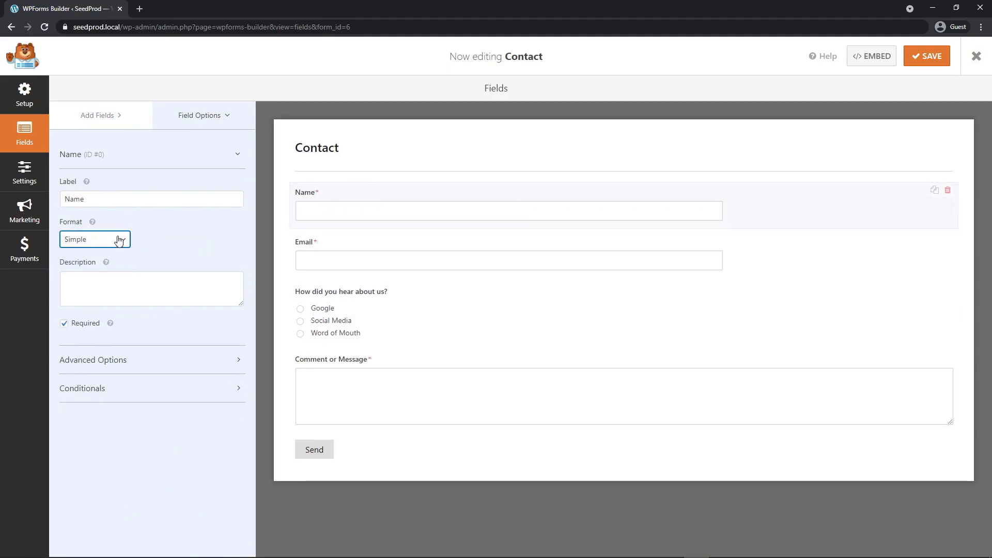
pyautogui.click(94, 240)
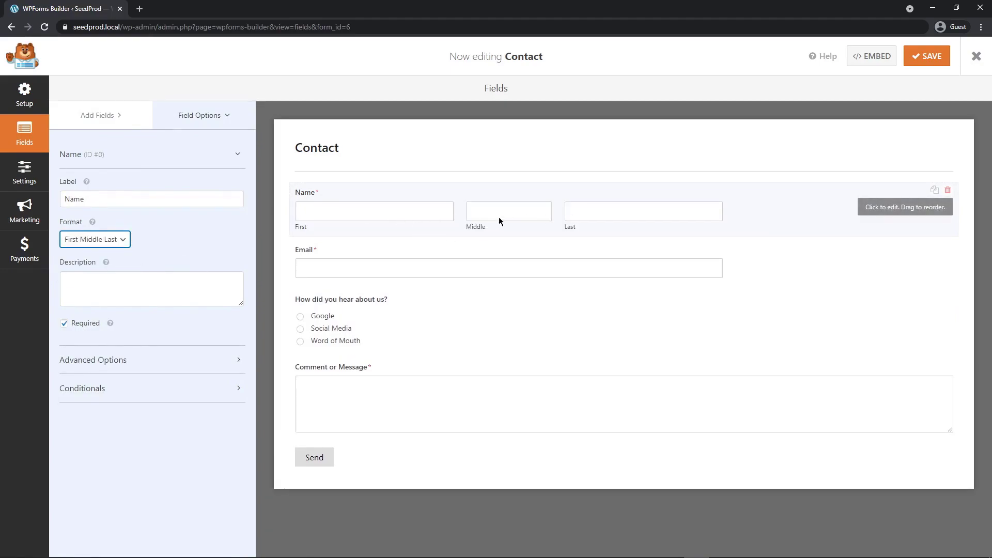
pyautogui.click(94, 239)
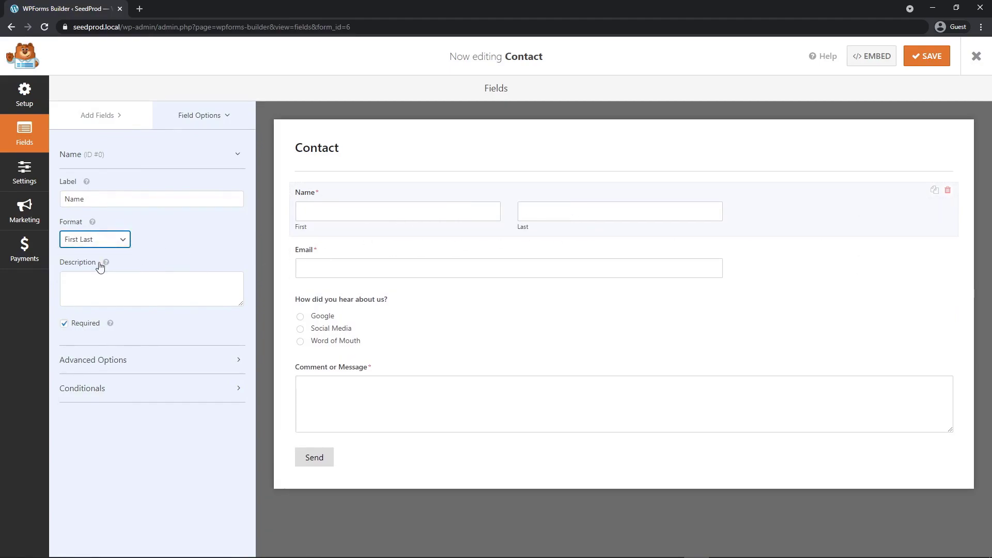
# Step: Keep medium size, set First and Last placeholders, and hide the Name sub-labels
pyautogui.click(152, 288)
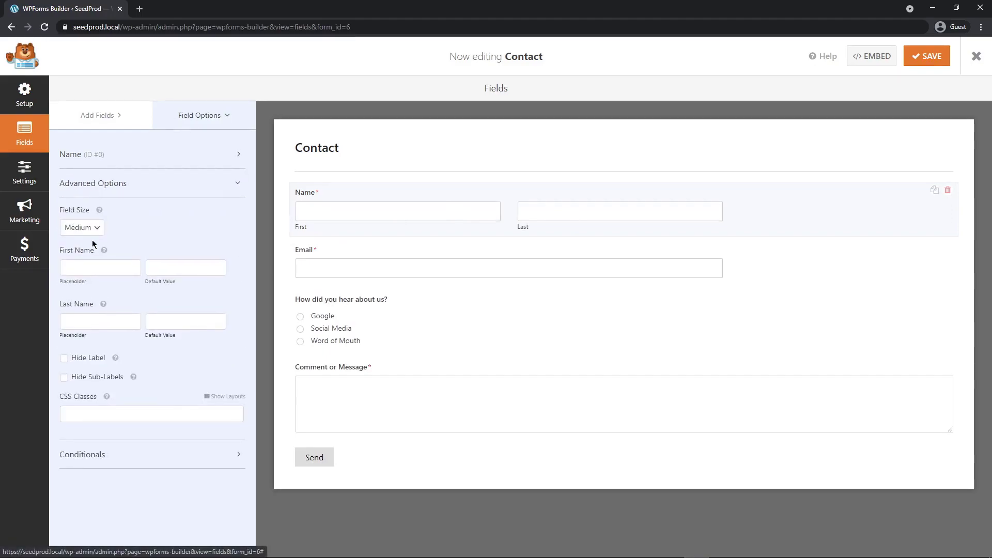
pyautogui.click(81, 228)
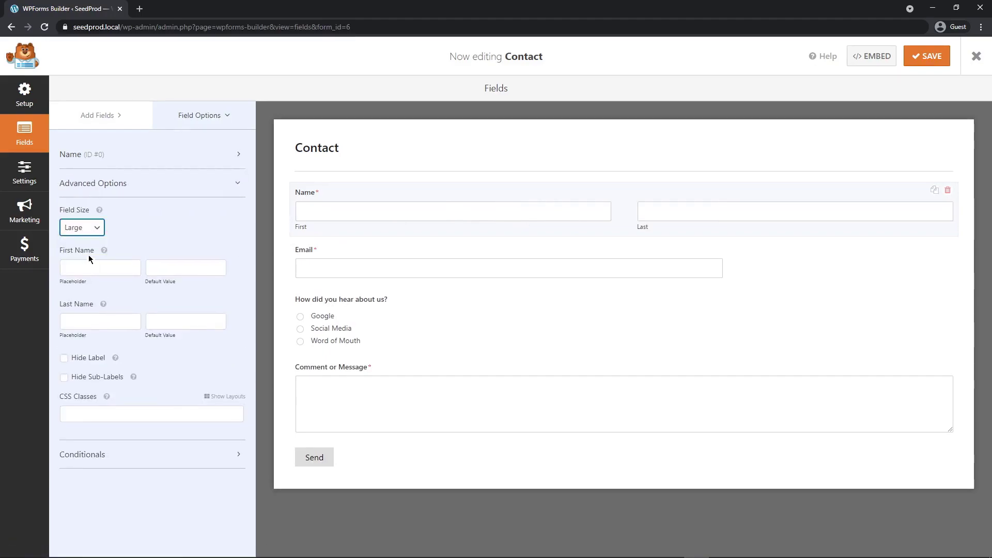
pyautogui.click(81, 227)
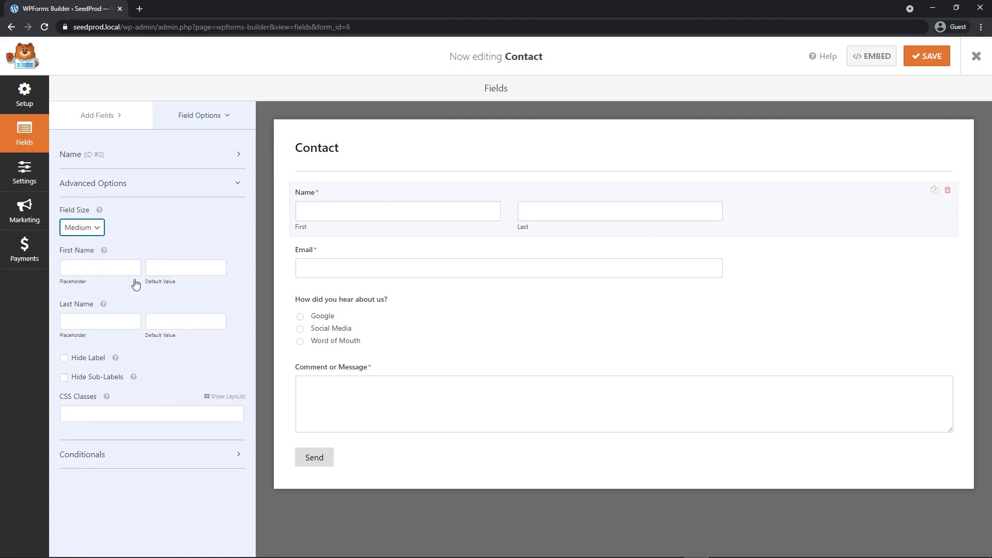
pyautogui.write('sr')
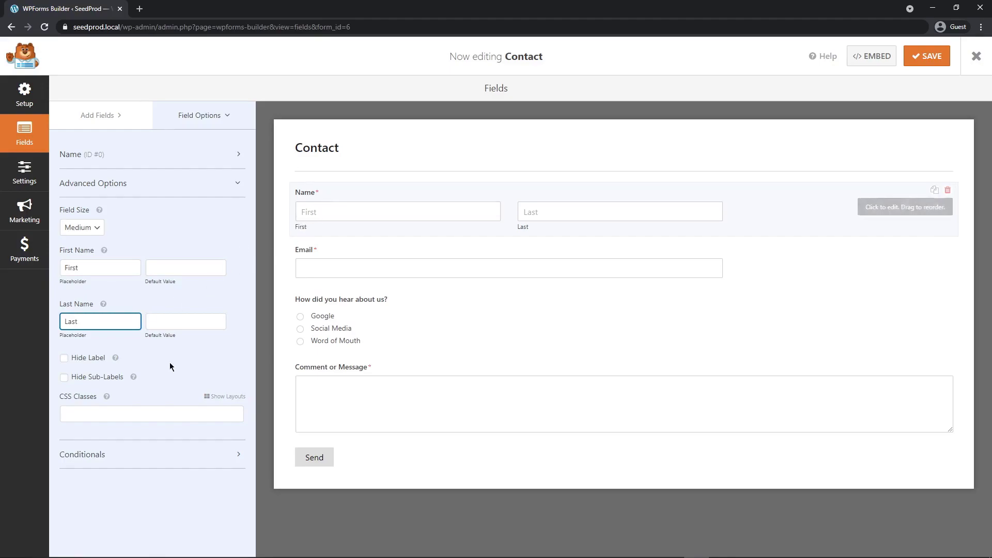
pyautogui.moveTo(294, 235)
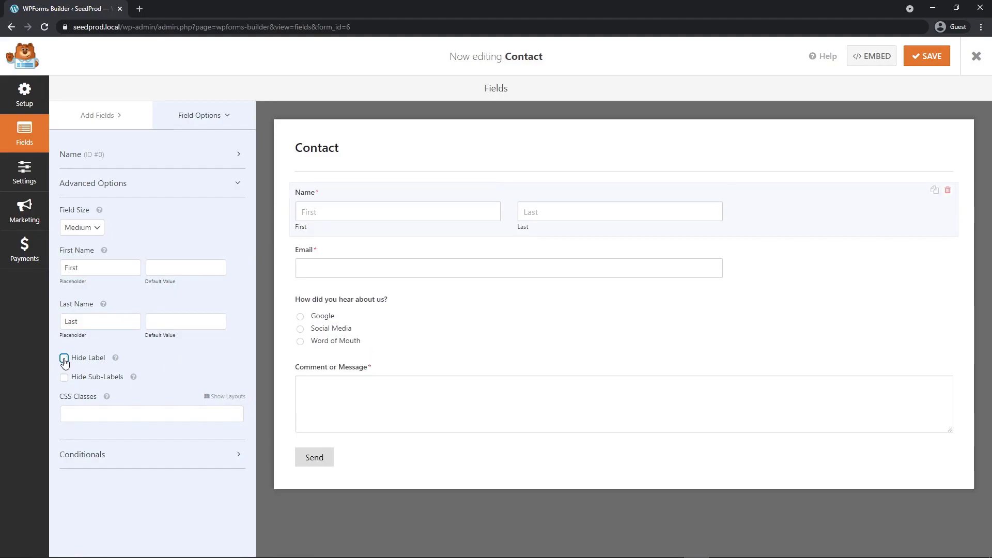
pyautogui.click(65, 377)
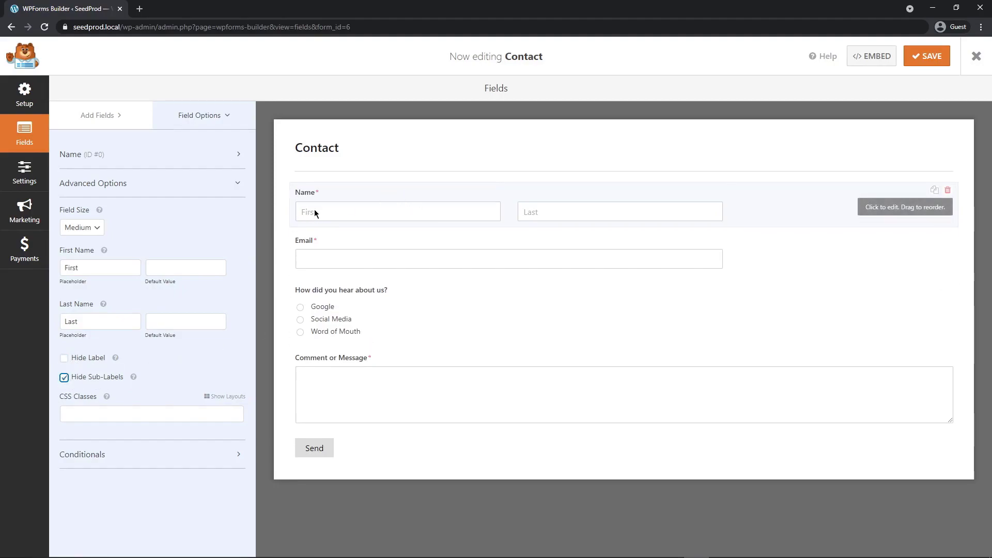
pyautogui.moveTo(341, 319)
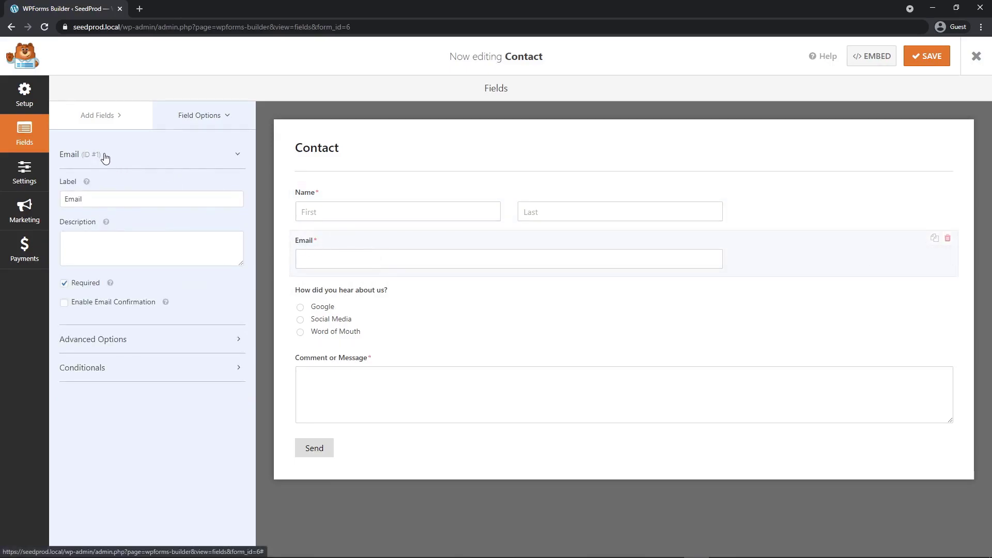
pyautogui.click(93, 339)
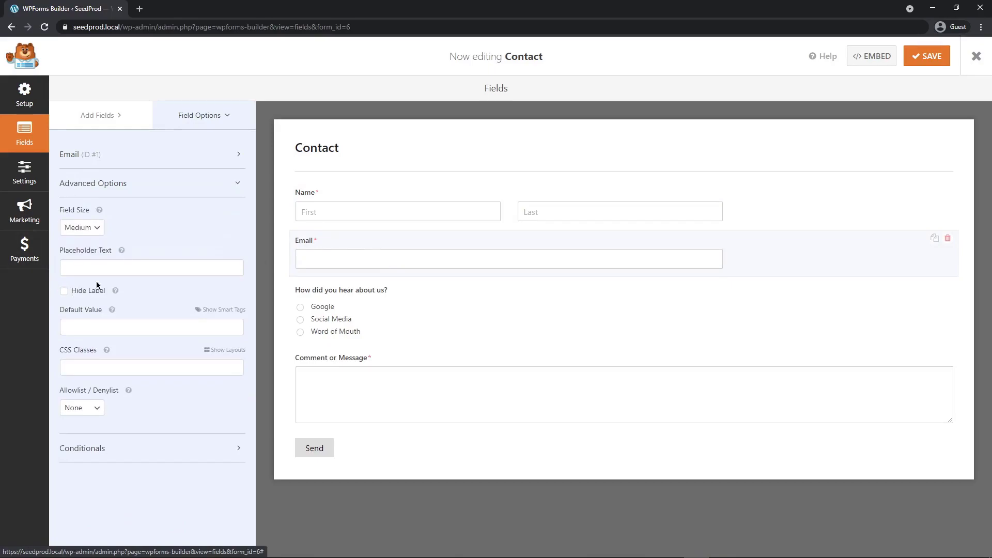
pyautogui.click(152, 268)
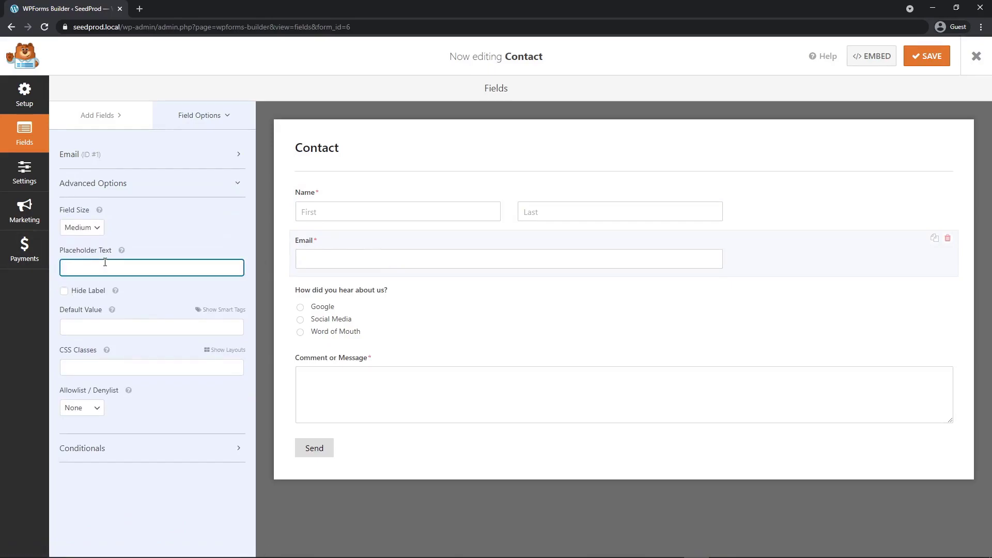
pyautogui.write('name@example.')
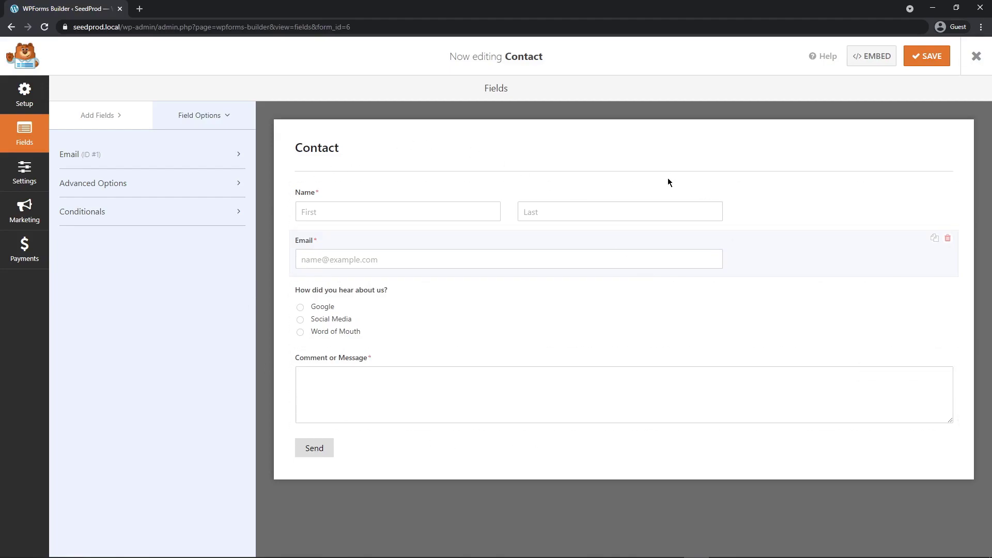
pyautogui.moveTo(933, 65)
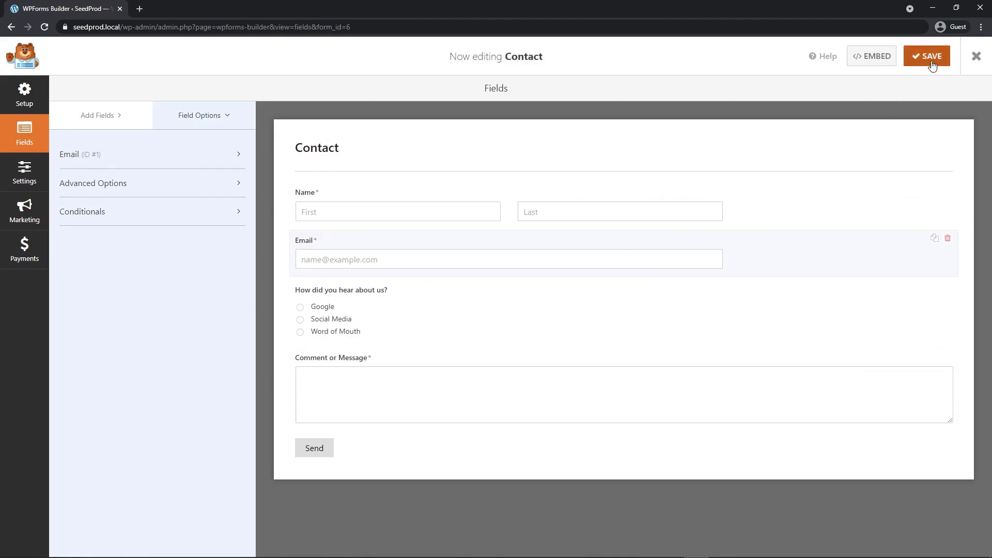
pyautogui.moveTo(875, 58)
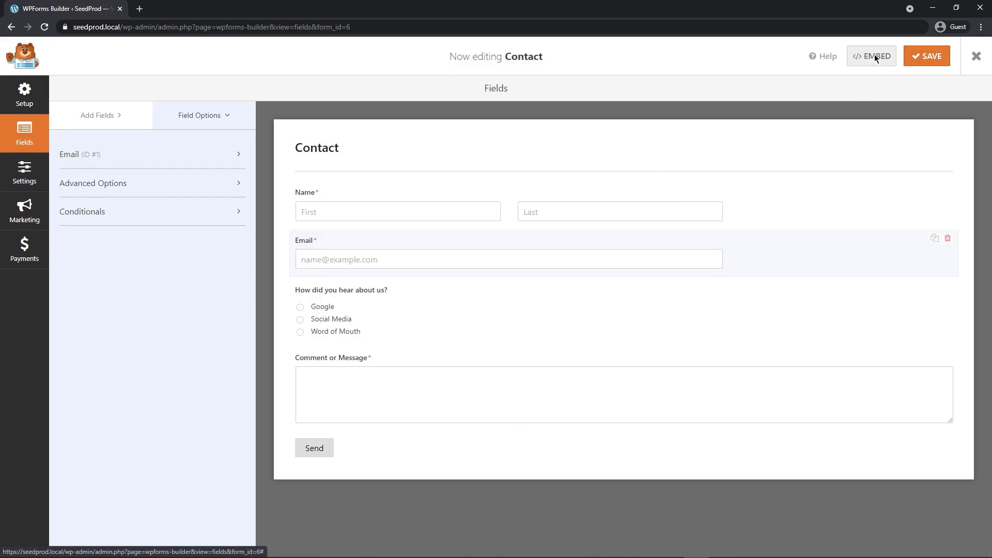
# Step: Embed the Contact form into a newly created page named 'Contact'
pyautogui.click(871, 56)
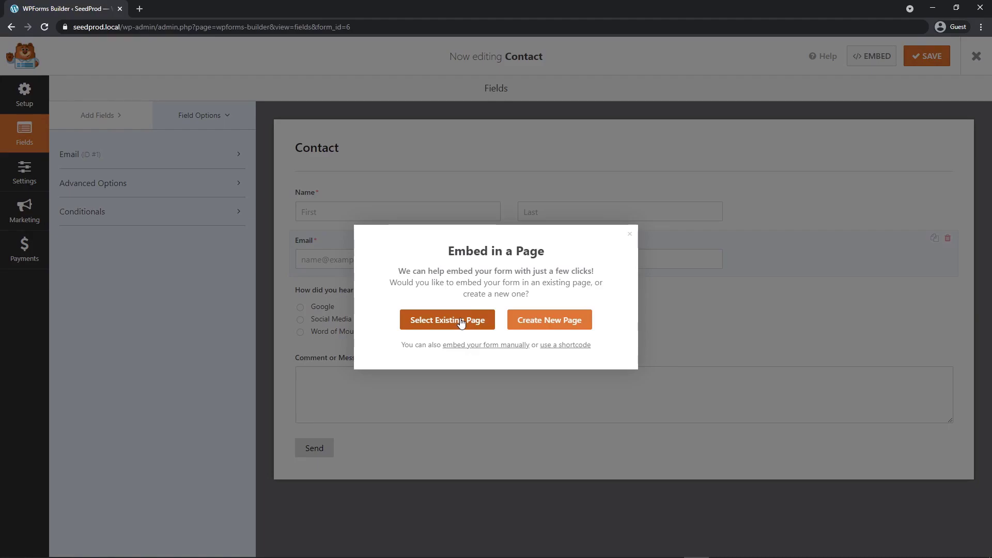
pyautogui.moveTo(456, 315)
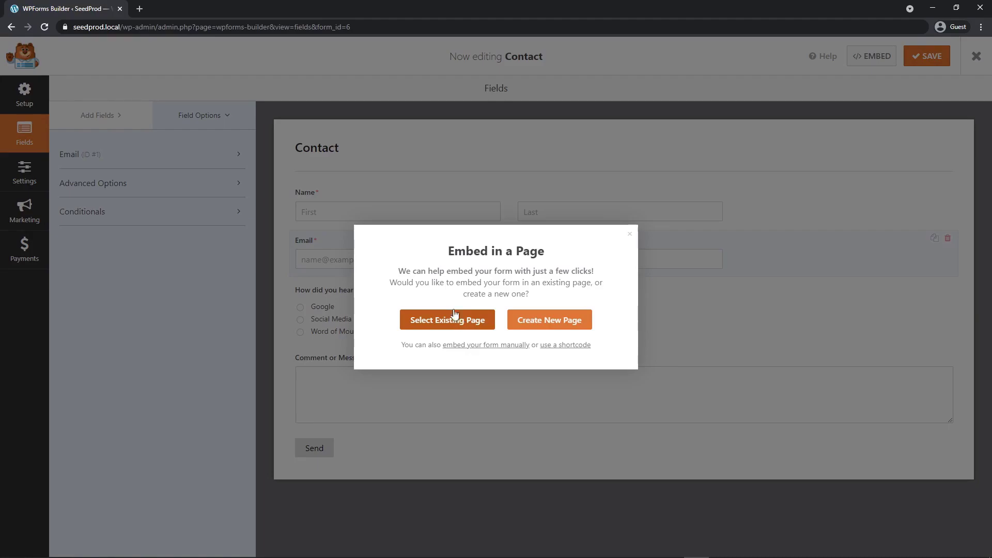
pyautogui.moveTo(454, 364)
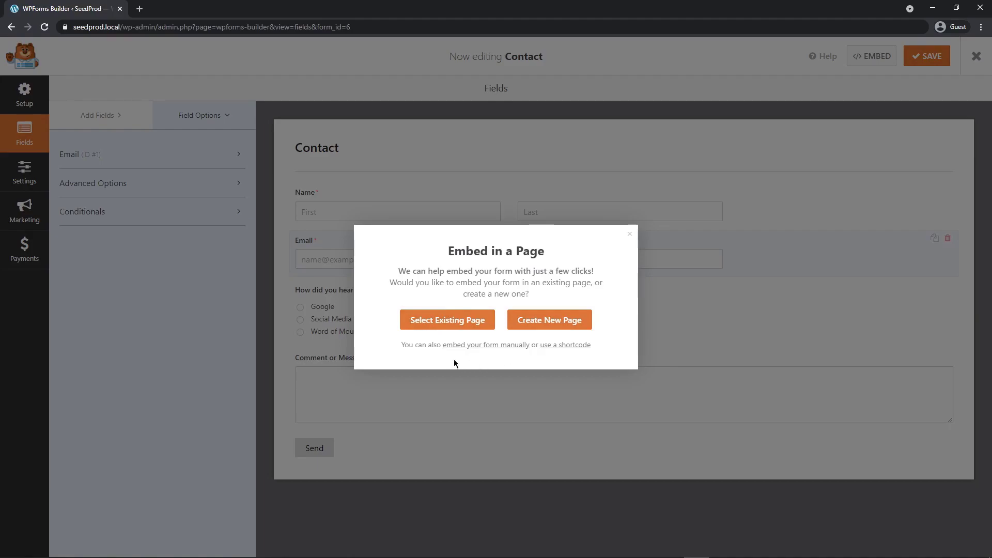
pyautogui.moveTo(485, 345)
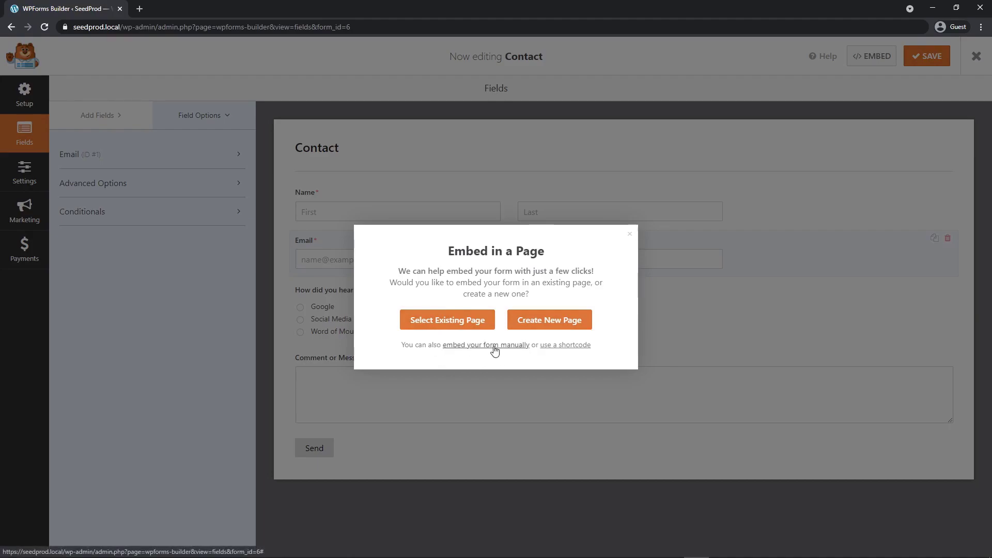
pyautogui.moveTo(549, 319)
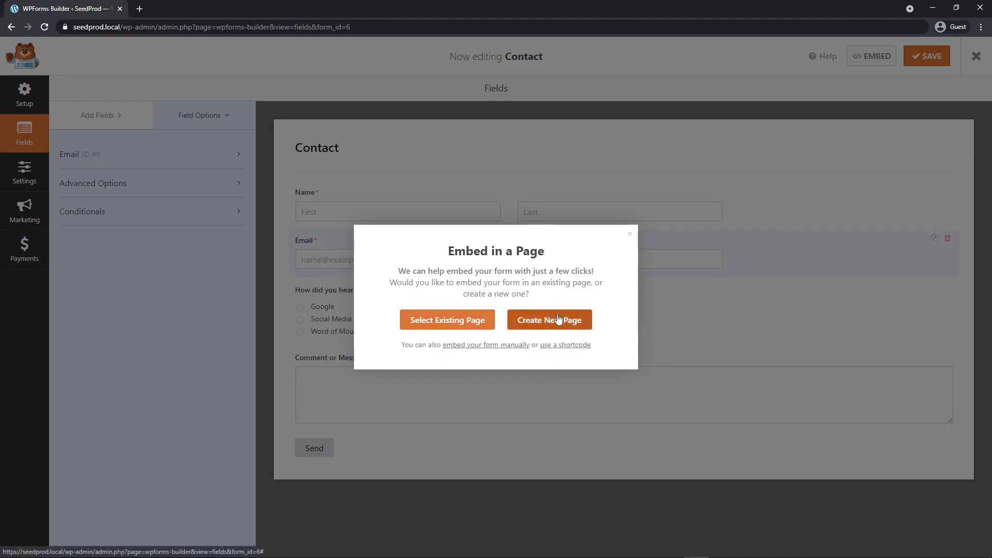
pyautogui.click(549, 319)
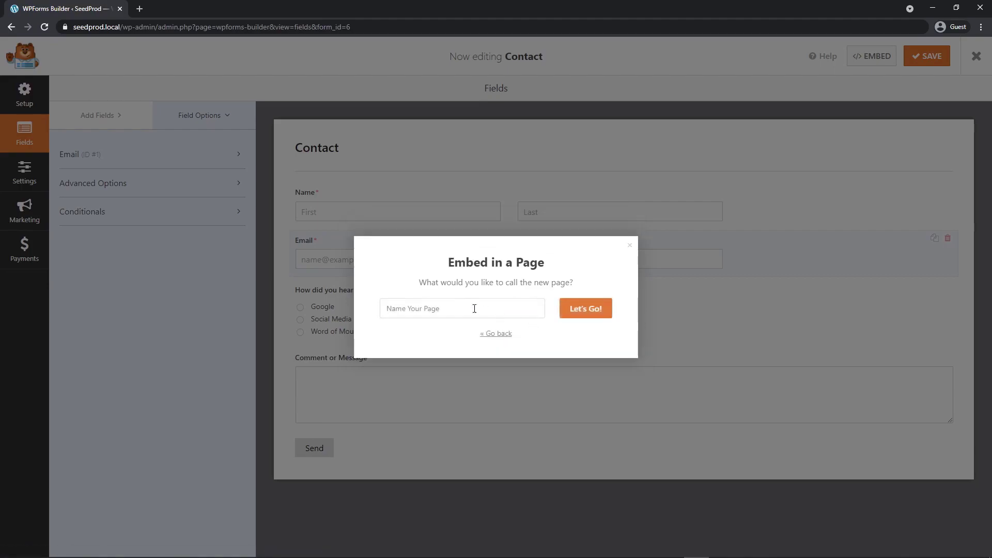
pyautogui.write('Cont')
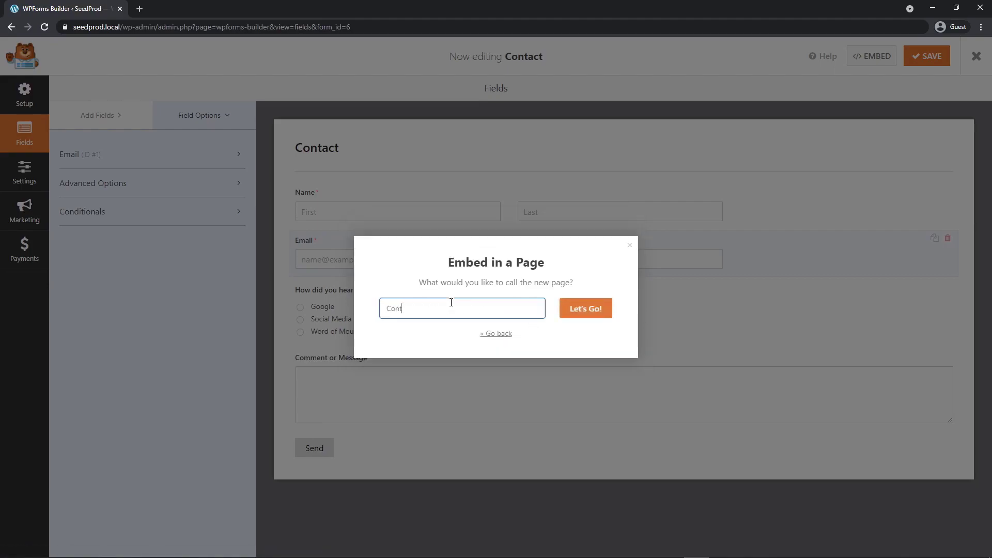
pyautogui.click(585, 308)
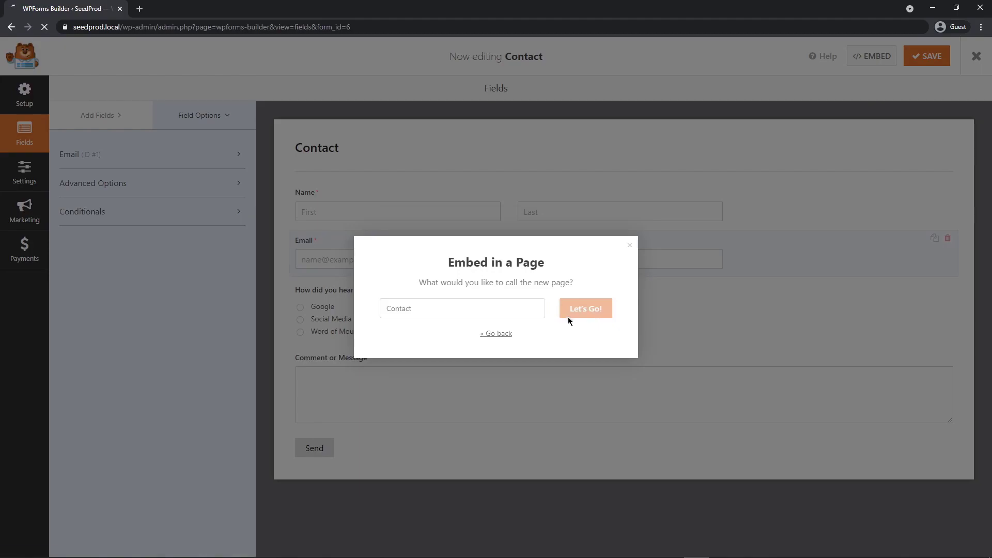
# Step: Add an intro paragraph above the embedded form and publish the Contact page
pyautogui.click(585, 308)
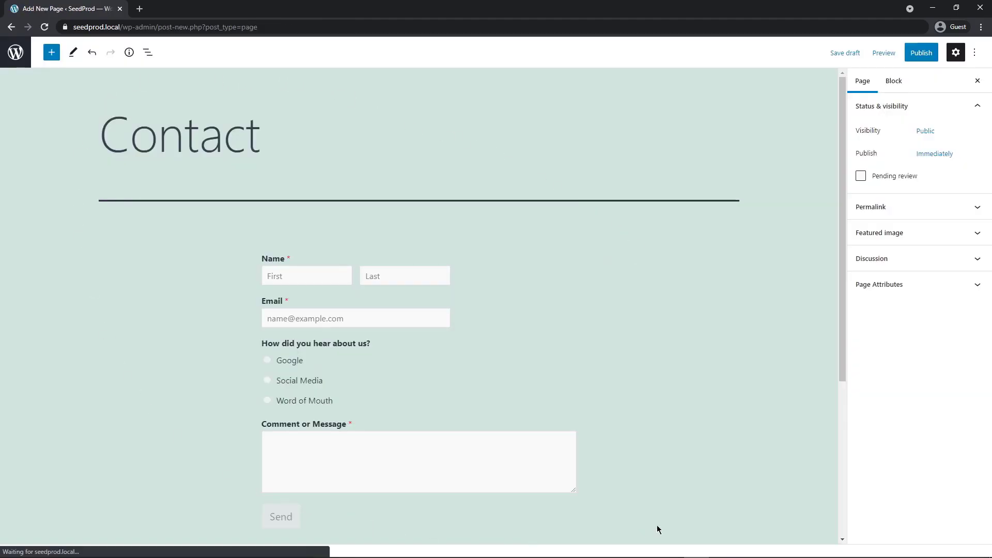
pyautogui.moveTo(408, 266)
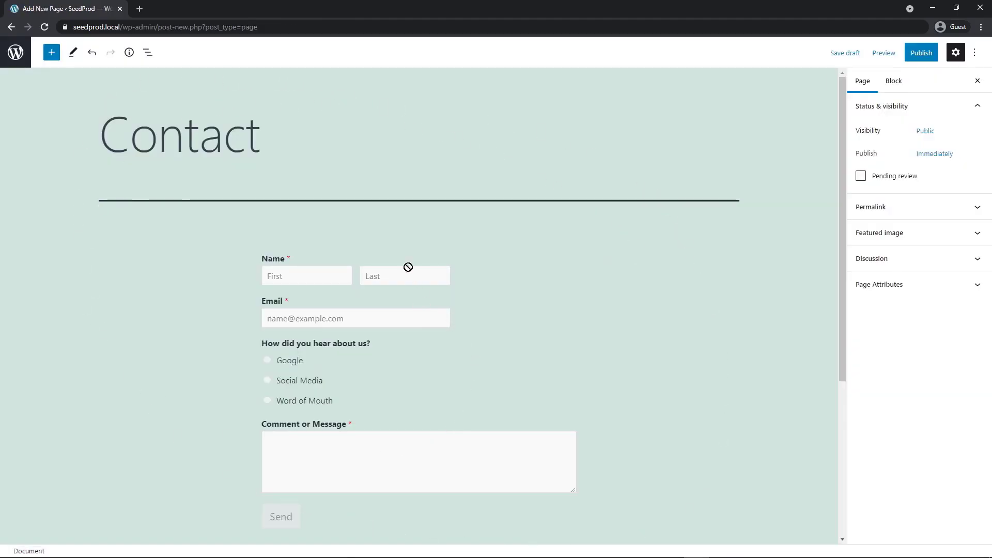
pyautogui.scroll(-3)
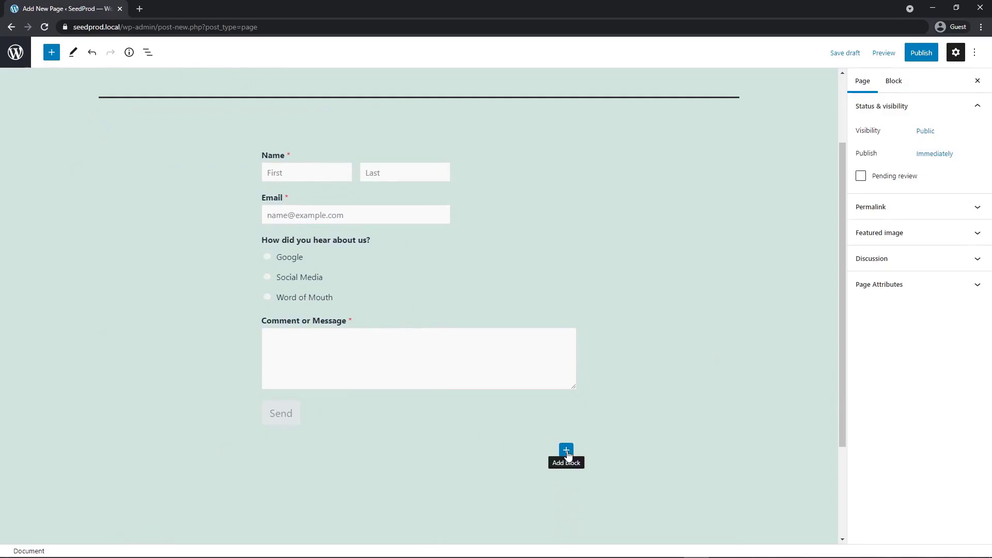
pyautogui.click(566, 451)
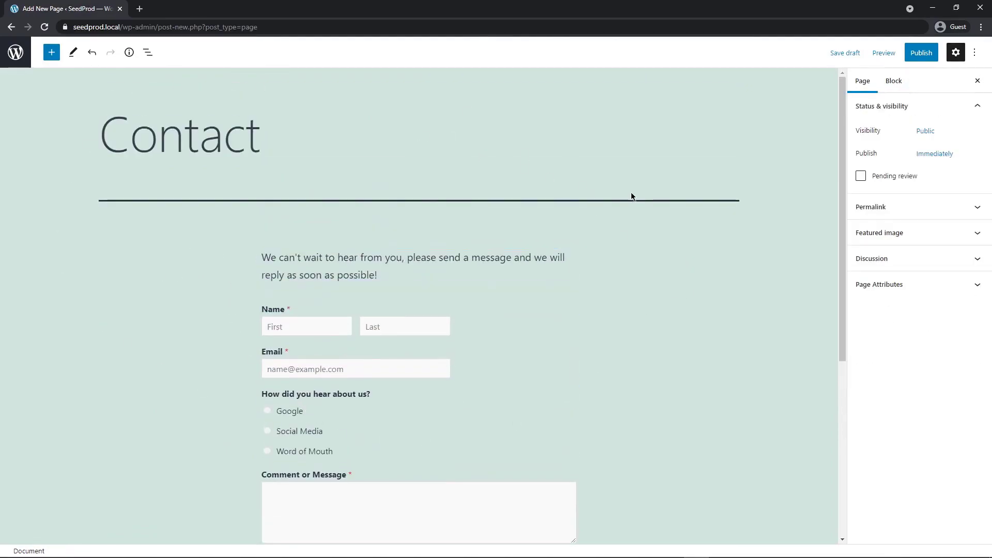
pyautogui.click(921, 53)
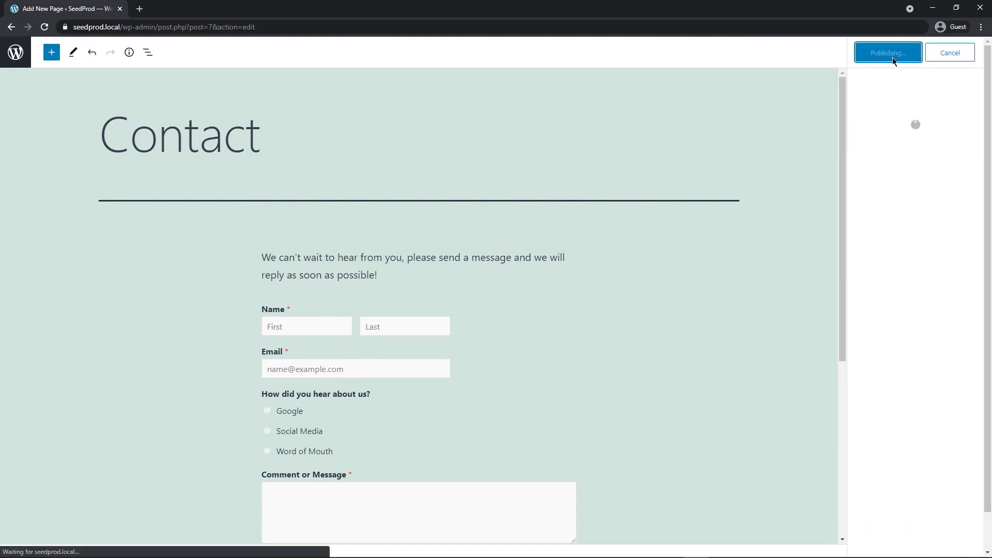
# Step: View the published Contact page, fill in name, email and message, and send it
pyautogui.click(888, 53)
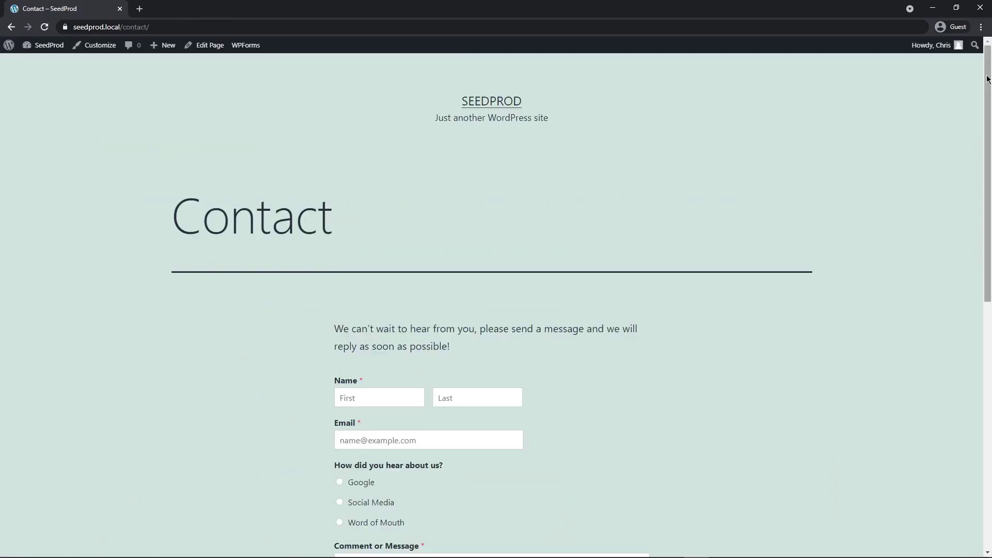
pyautogui.scroll(-3)
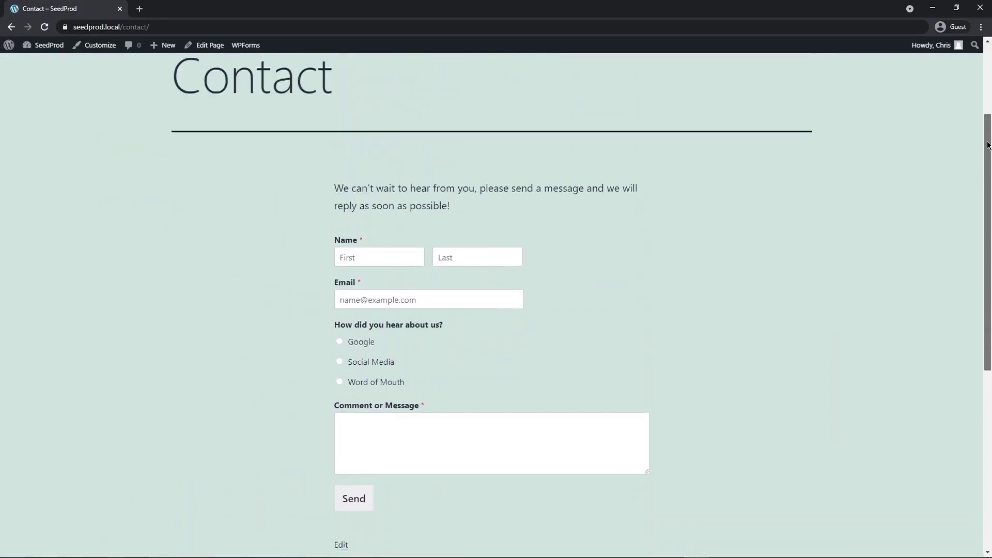
pyautogui.scroll(3)
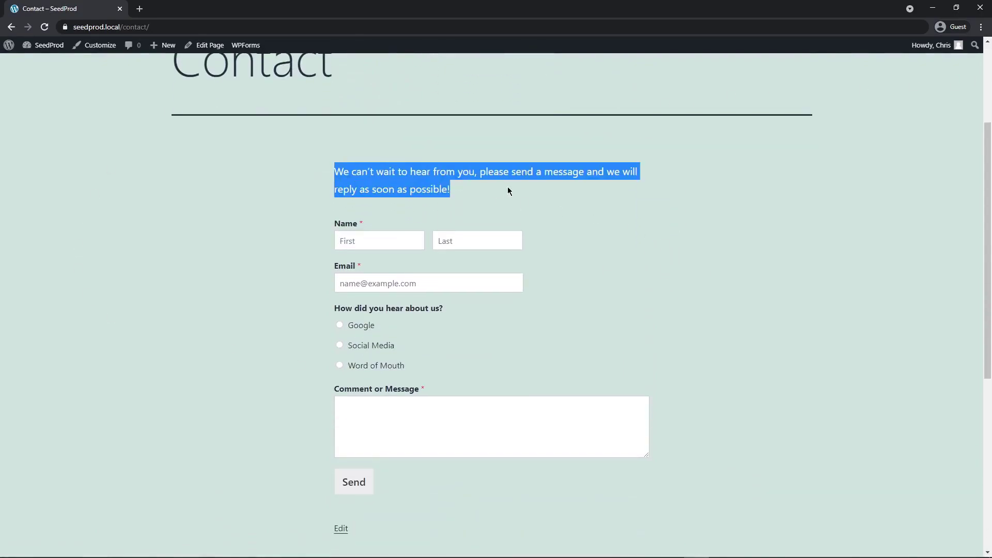
pyautogui.scroll(-3)
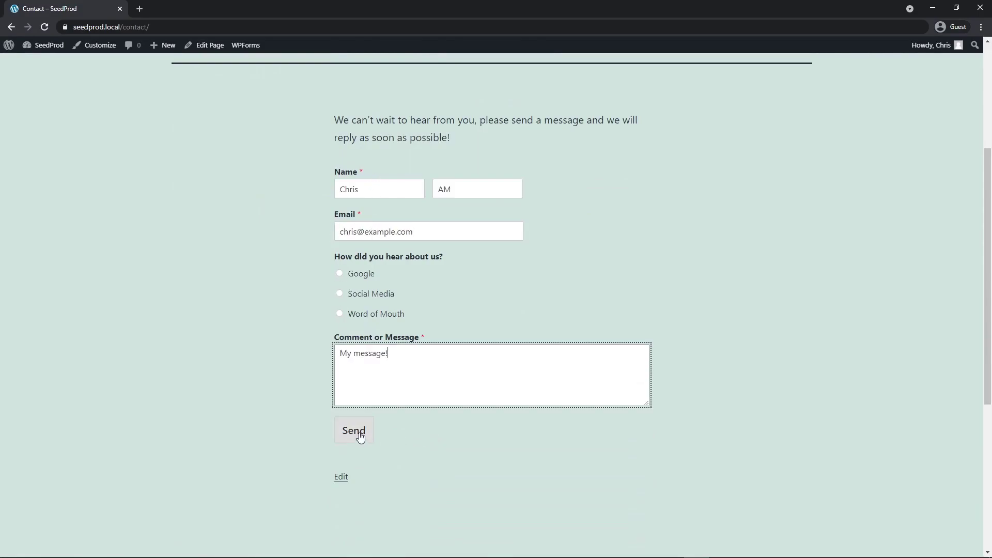
pyautogui.click(353, 431)
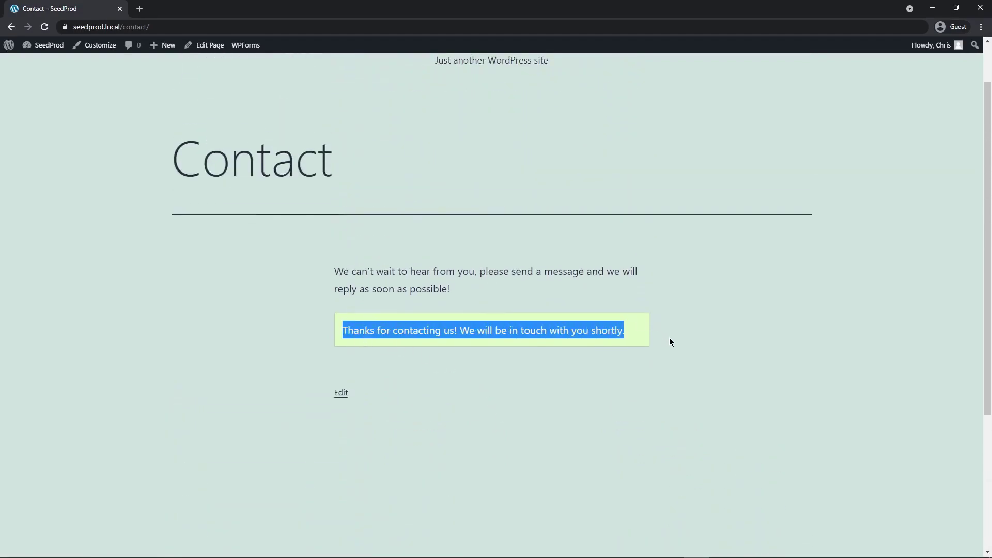
pyautogui.click(406, 329)
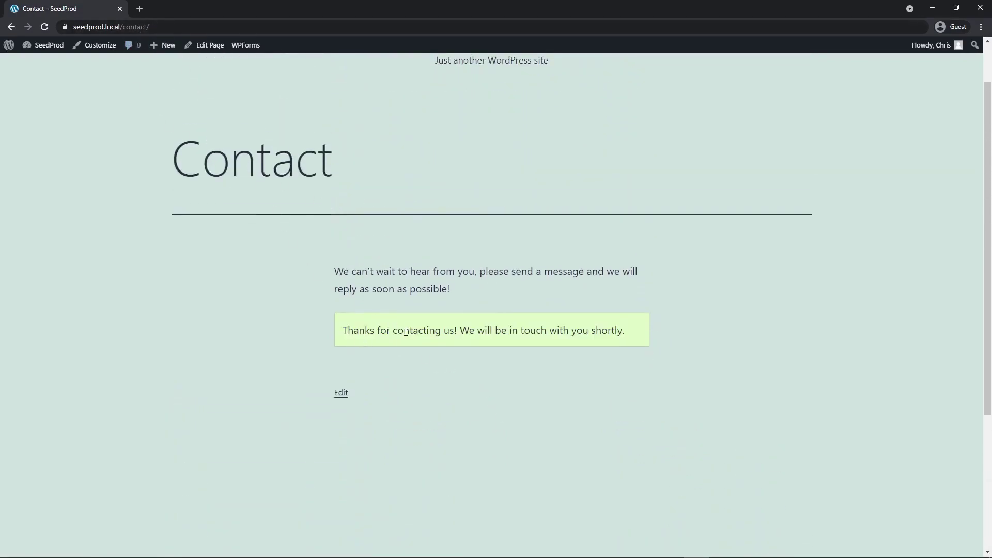
pyautogui.moveTo(678, 364)
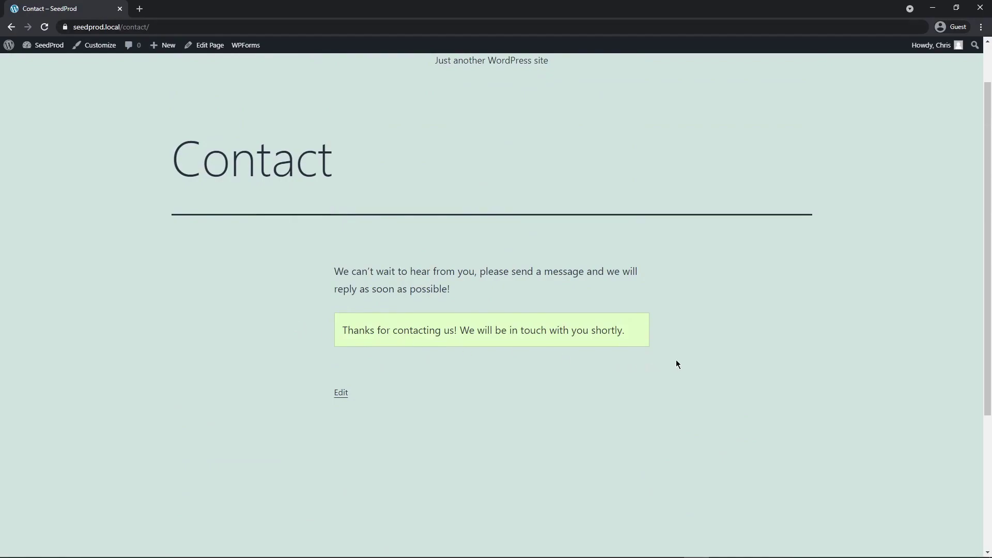
# Step: View the Contact form's single entry in WPForms Entries, then return to the live page
pyautogui.click(48, 45)
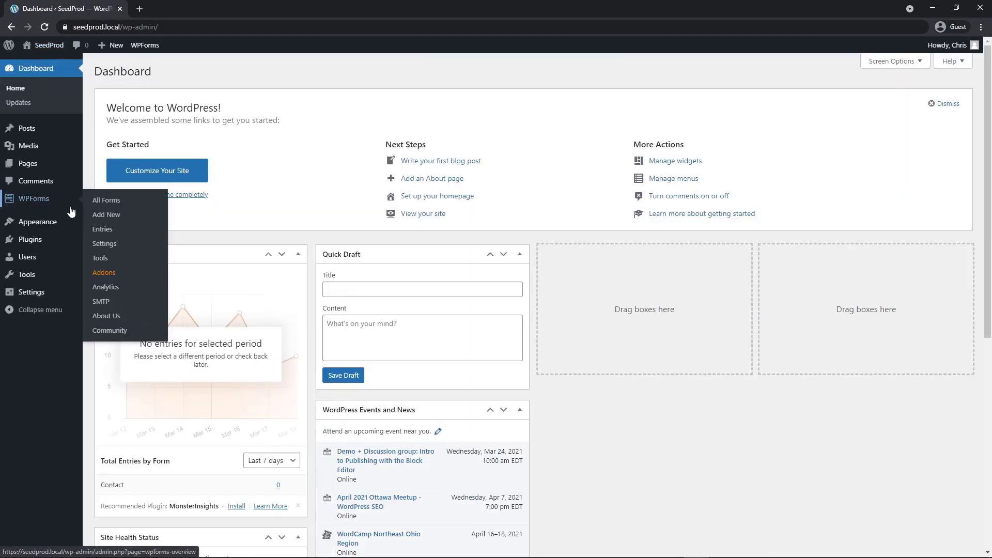
pyautogui.click(102, 229)
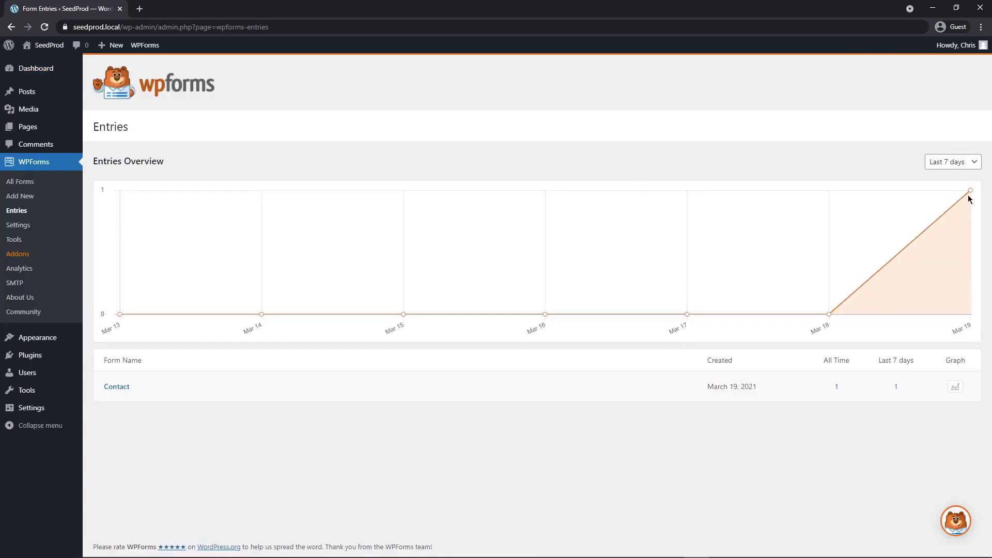
pyautogui.moveTo(251, 395)
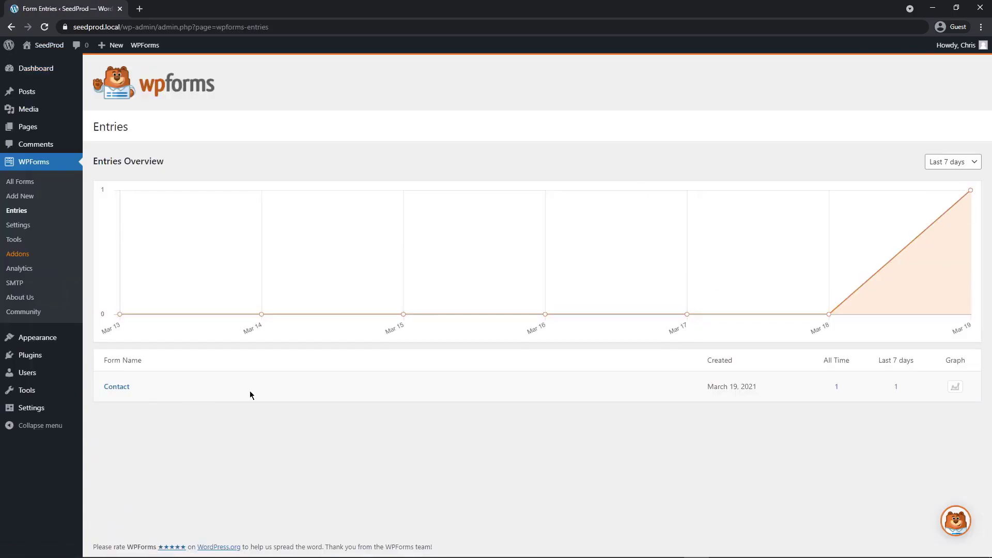
pyautogui.click(116, 386)
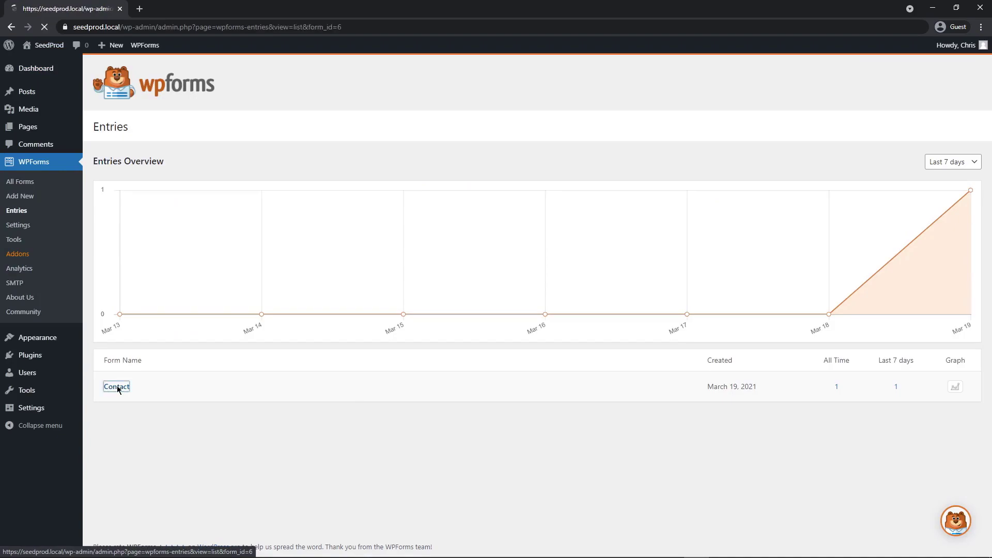
pyautogui.click(116, 387)
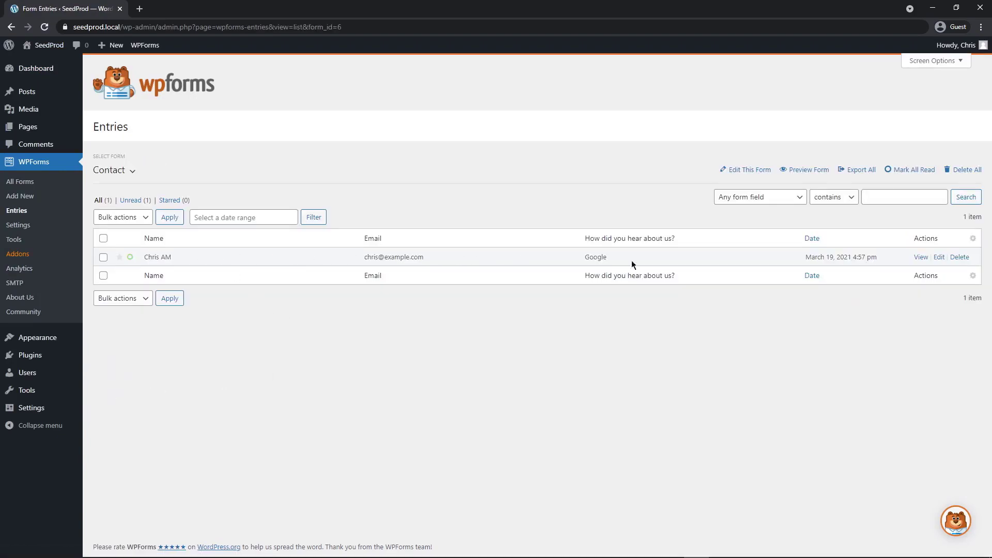
pyautogui.click(921, 257)
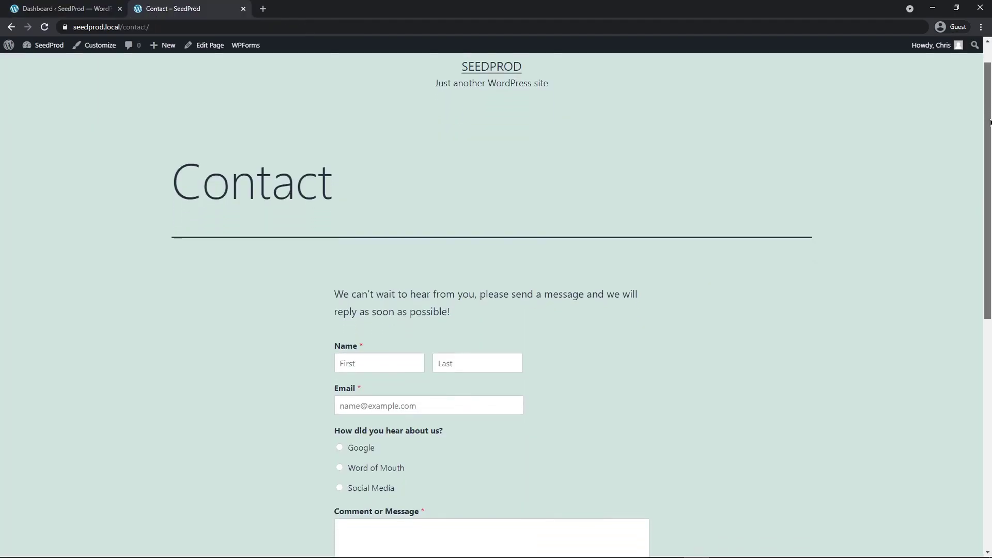
# Step: Search Plugins > Add New for SeedProd and open seedprod.com in a new tab
pyautogui.scroll(-3)
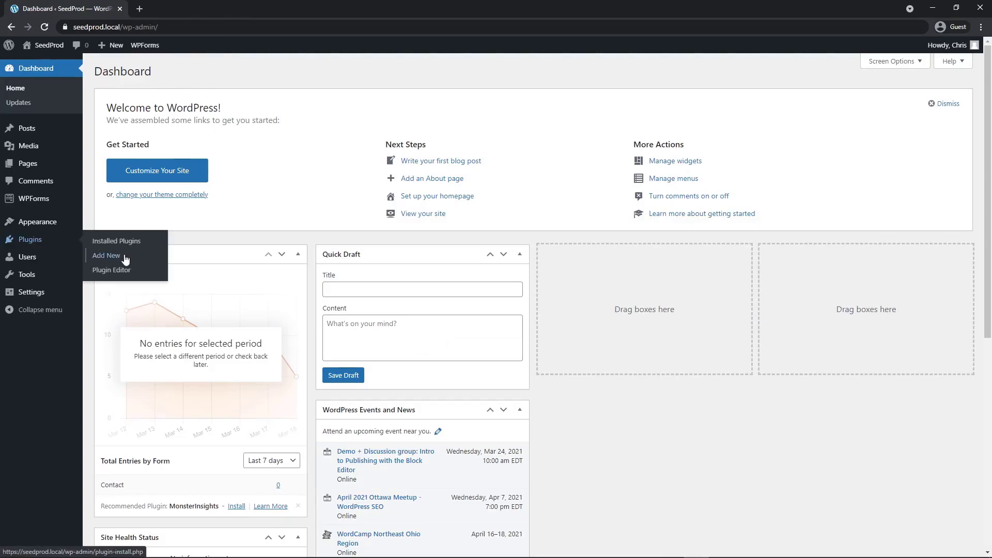
pyautogui.click(105, 256)
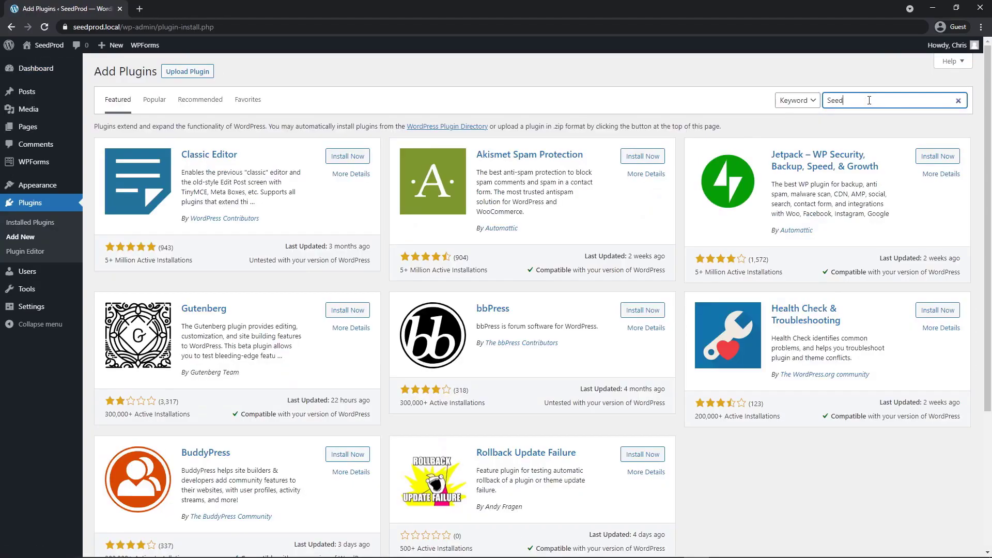
pyautogui.click(343, 157)
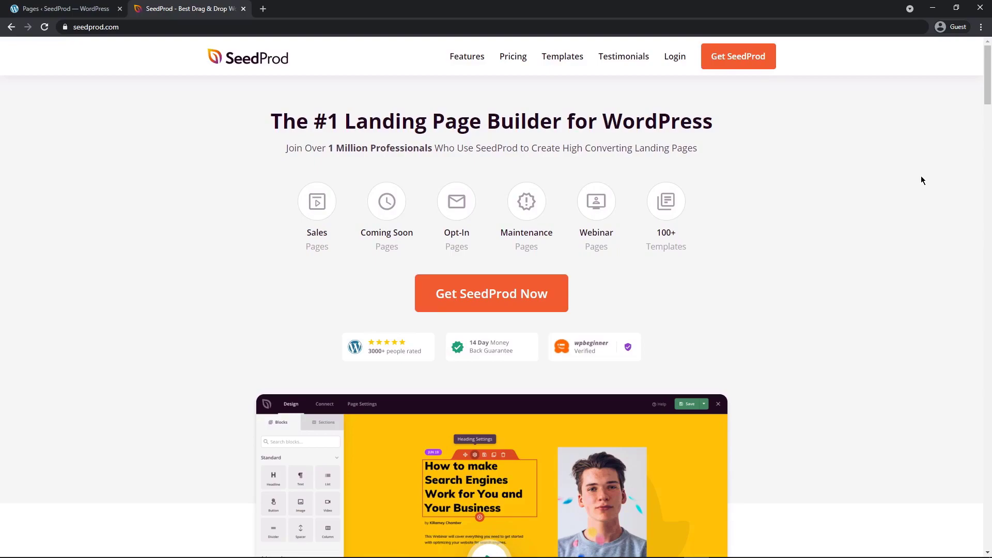
pyautogui.moveTo(742, 103)
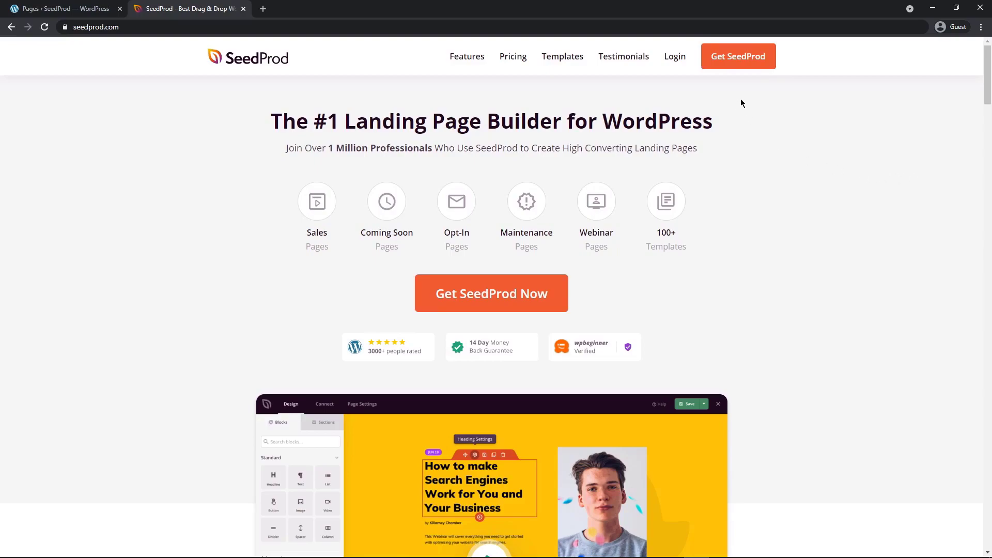
pyautogui.moveTo(793, 124)
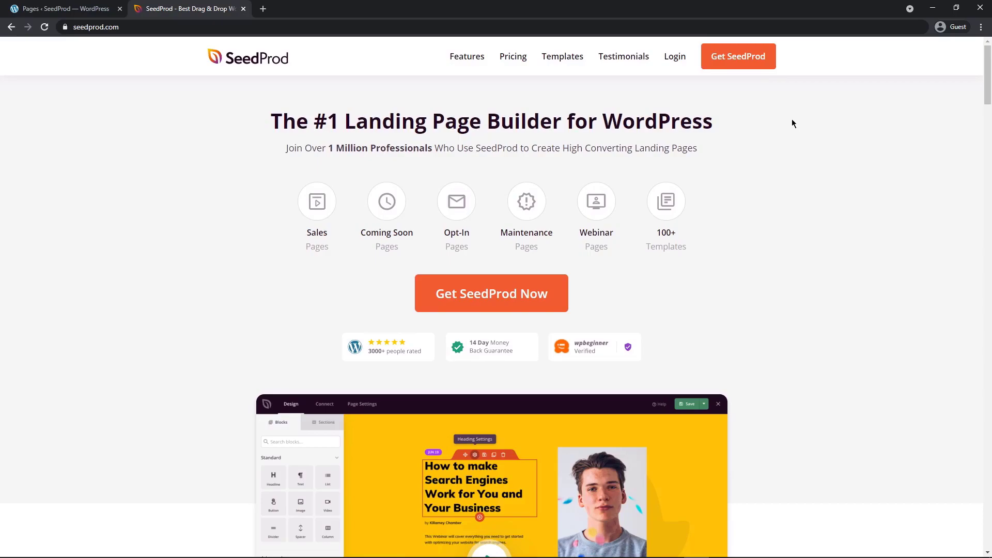
# Step: Return to the WordPress admin tab and open SeedProd > Pages
pyautogui.click(60, 8)
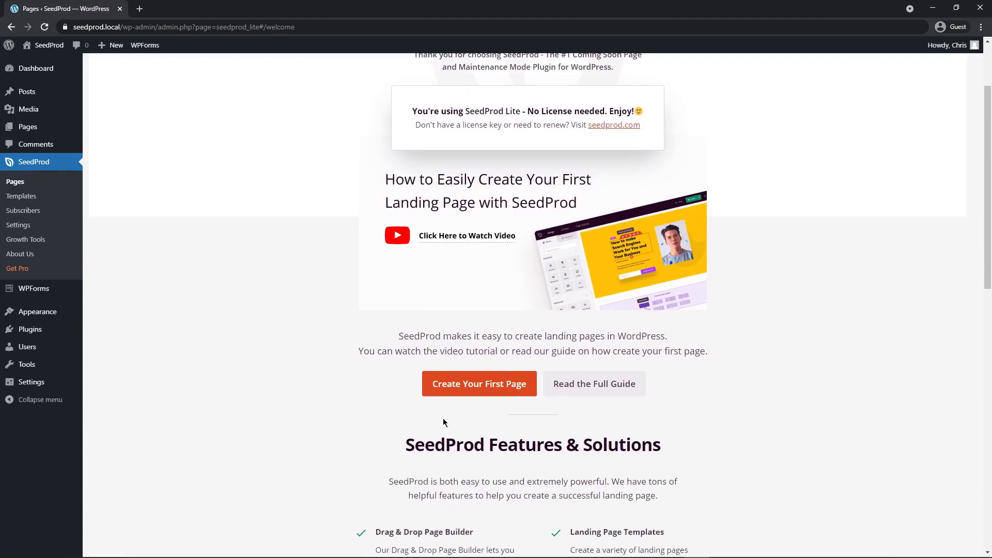
pyautogui.moveTo(14, 182)
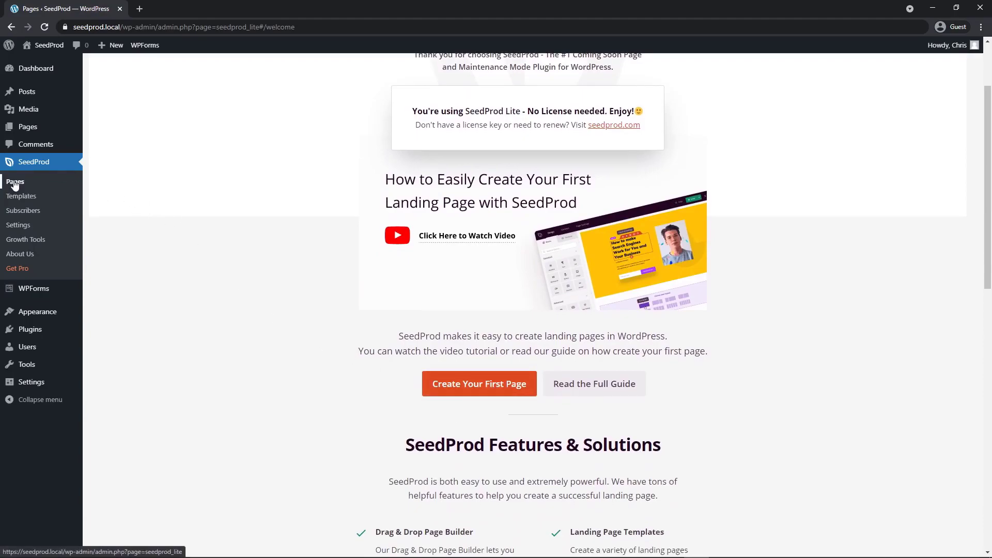
pyautogui.click(14, 182)
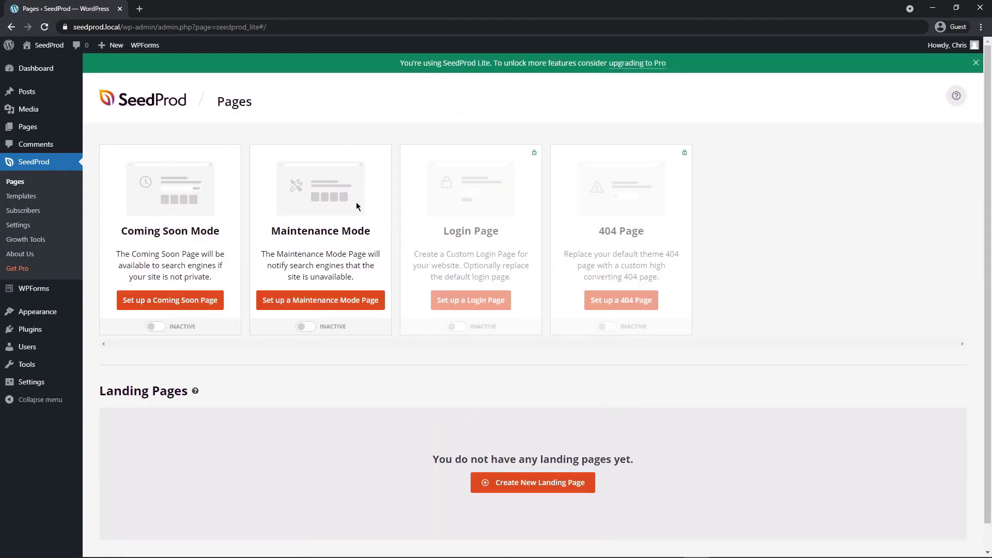
pyautogui.moveTo(487, 215)
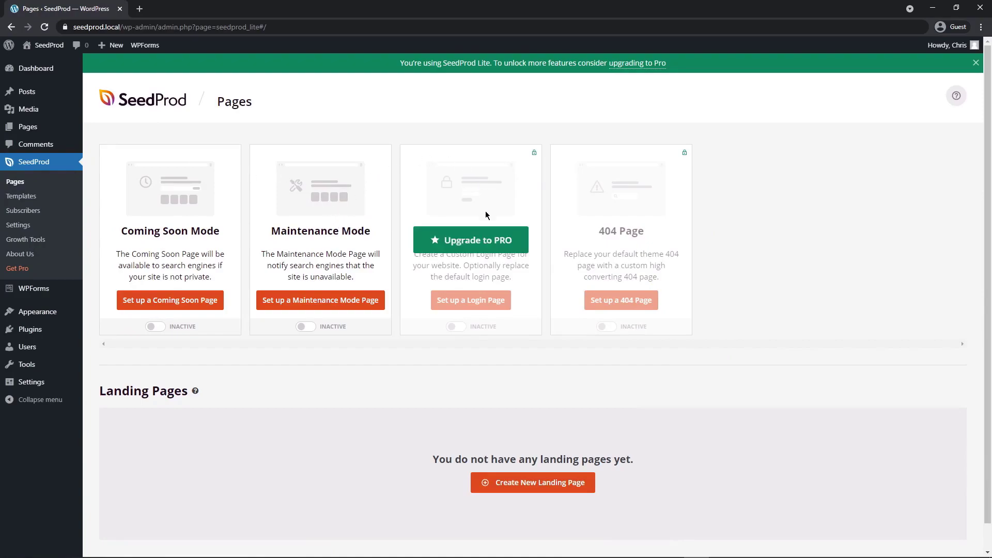
pyautogui.moveTo(245, 206)
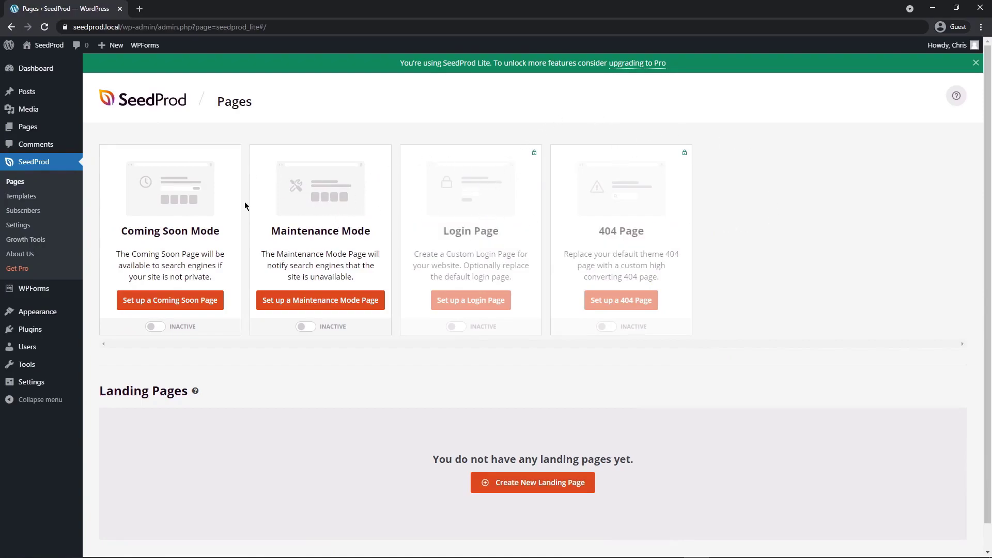
pyautogui.moveTo(409, 505)
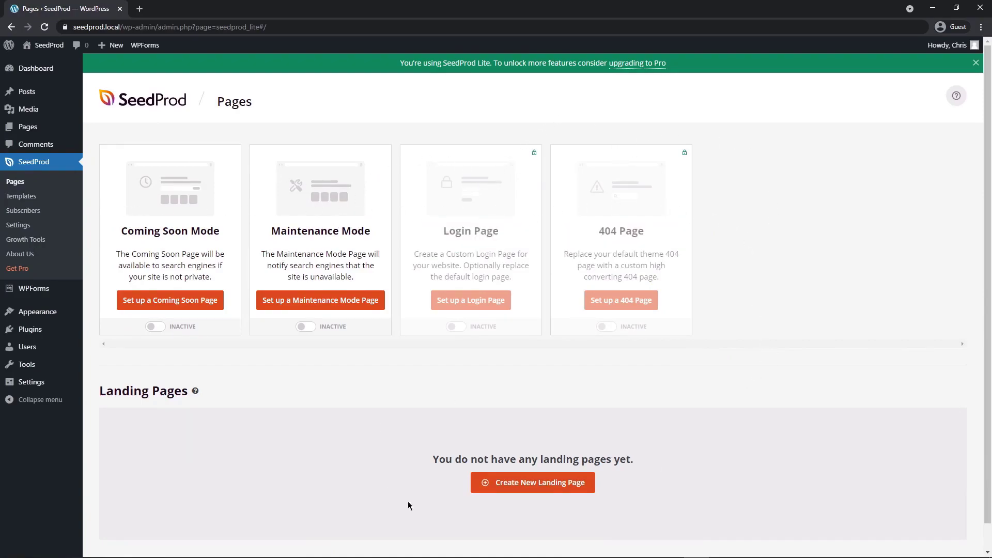
# Step: Start a Coming Soon page and browse the template gallery toward Rocket Coming Soon Page
pyautogui.click(533, 482)
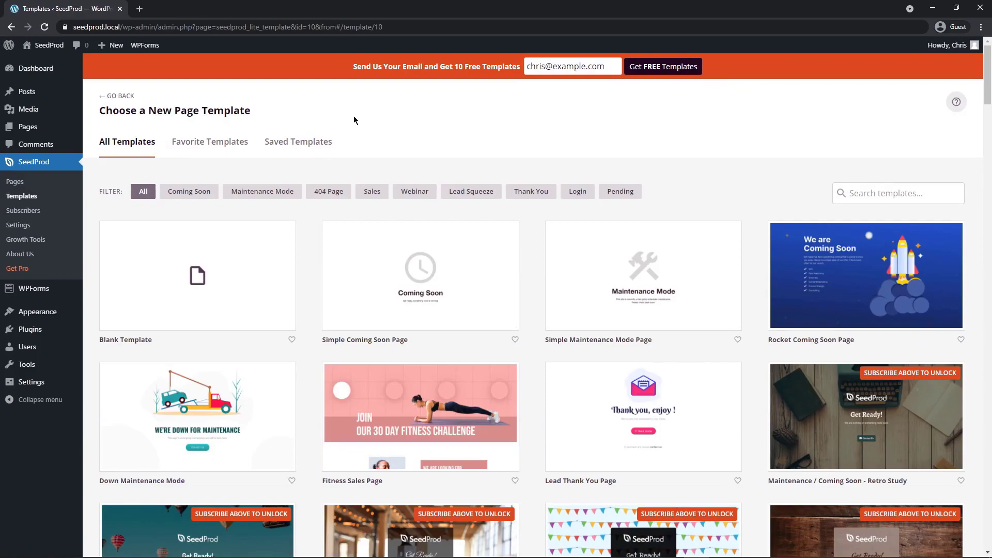
pyautogui.moveTo(640, 147)
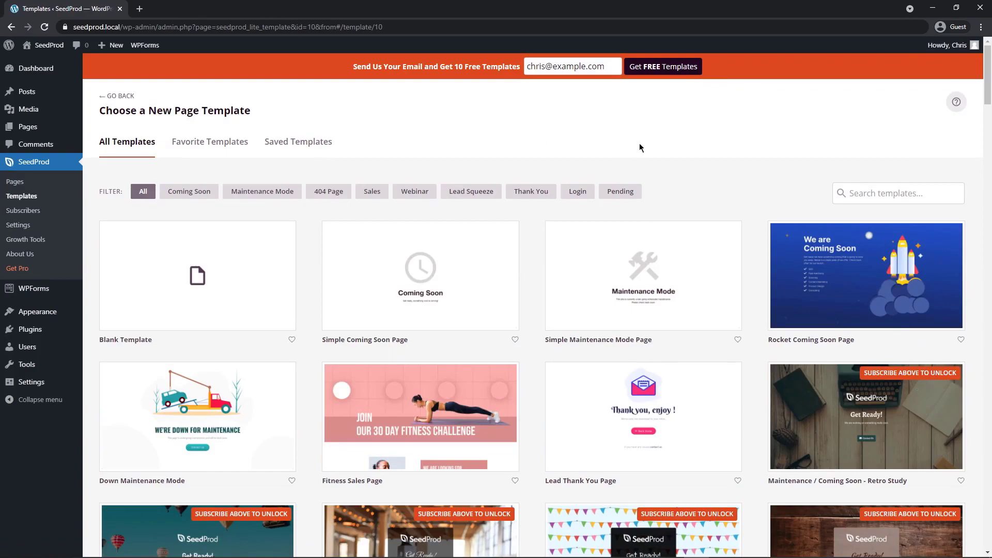
pyautogui.moveTo(422, 128)
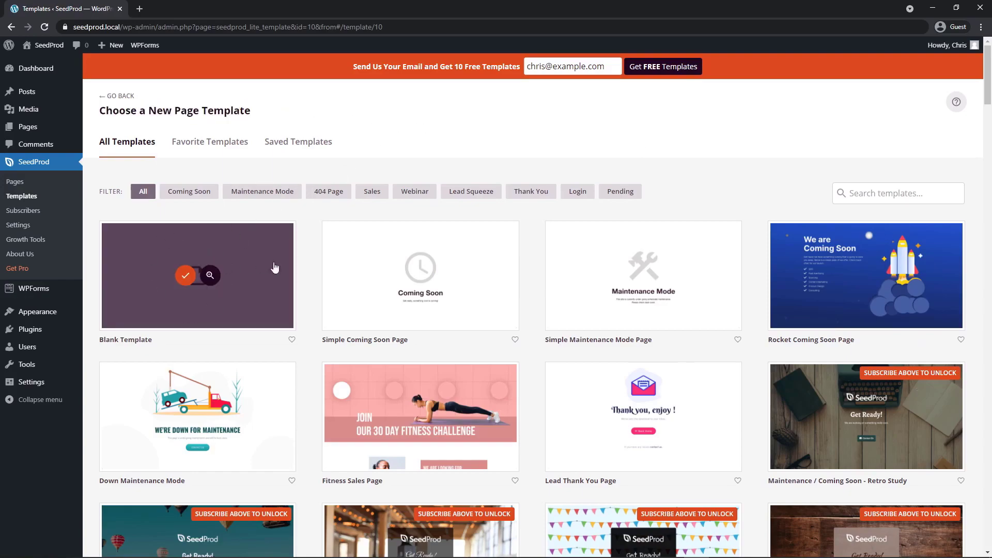
pyautogui.moveTo(786, 262)
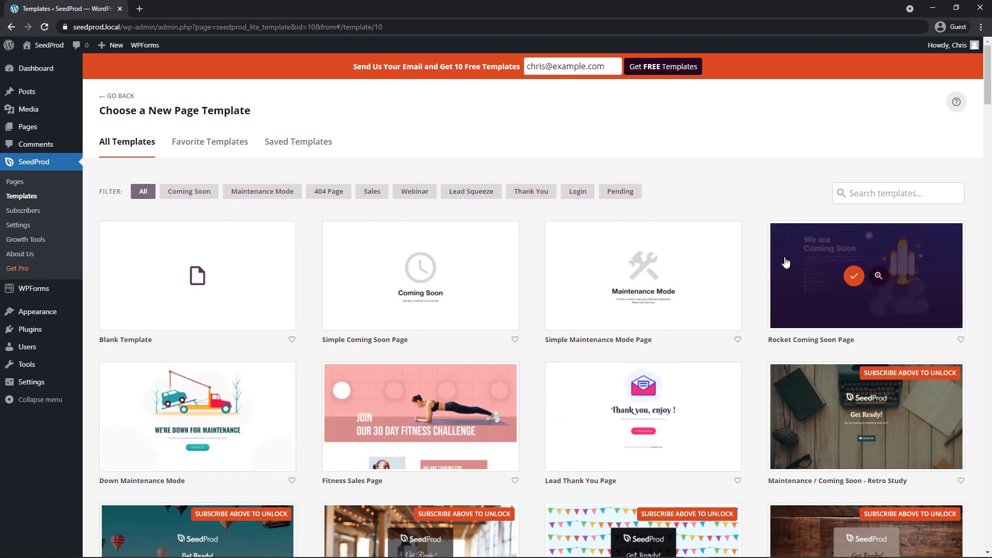
pyautogui.scroll(-3)
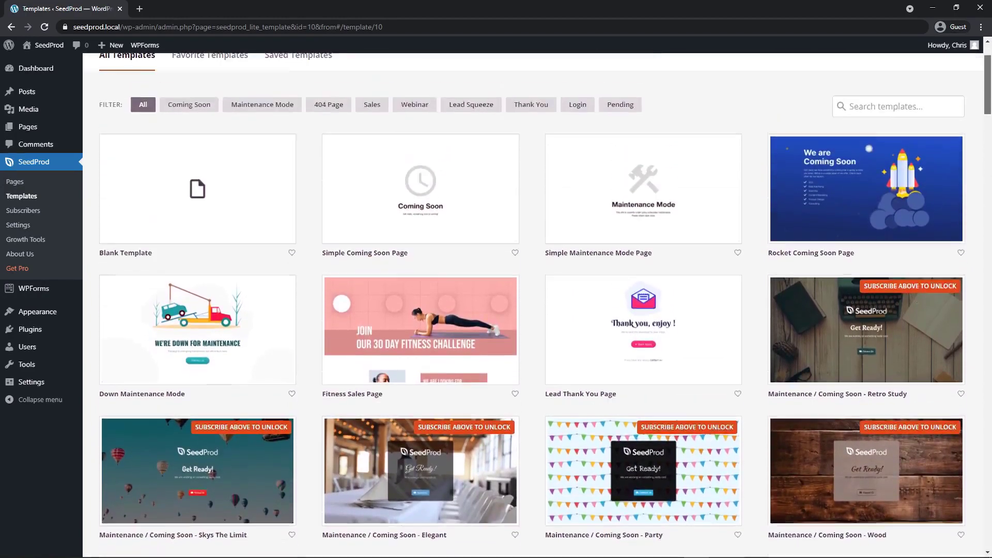
pyautogui.scroll(3)
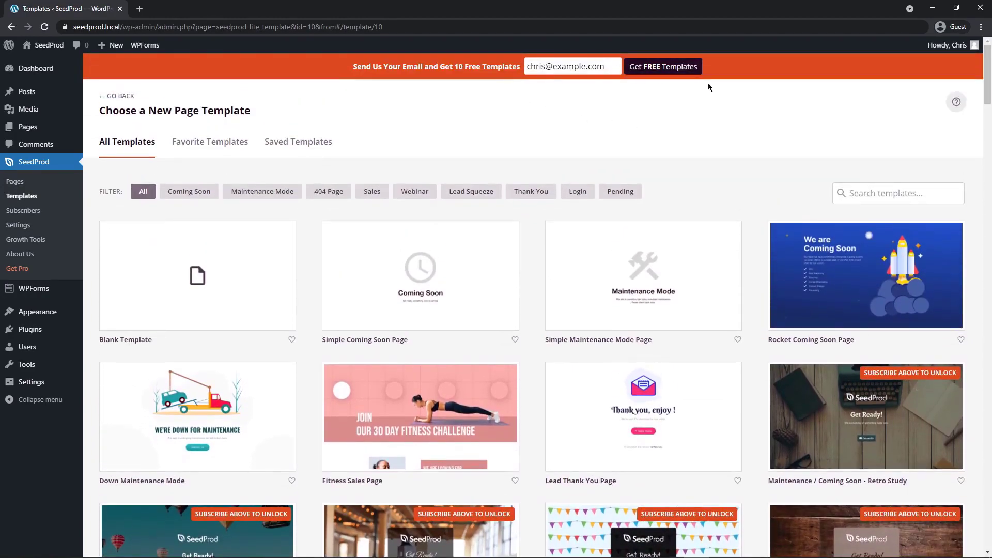
pyautogui.scroll(-3)
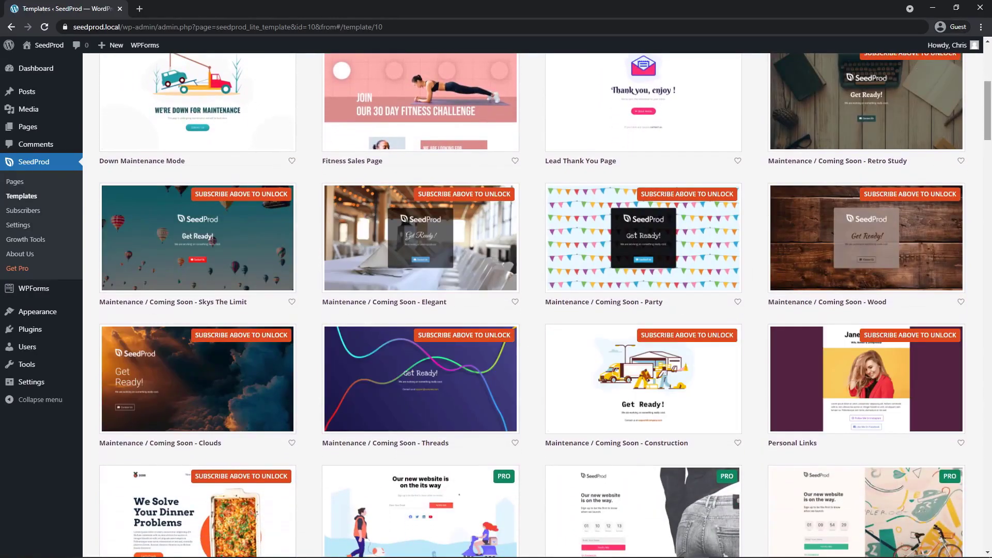
pyautogui.scroll(-3)
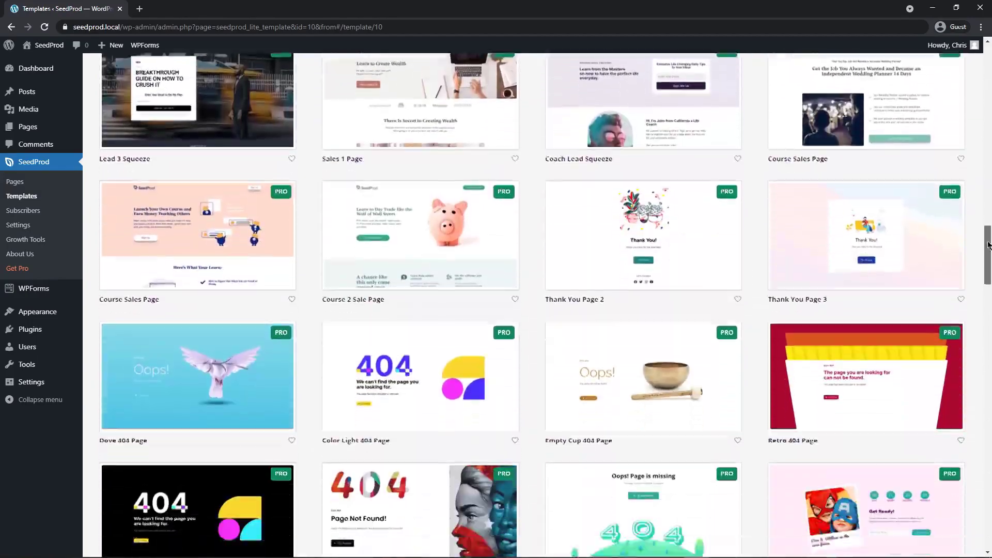
pyautogui.scroll(-3)
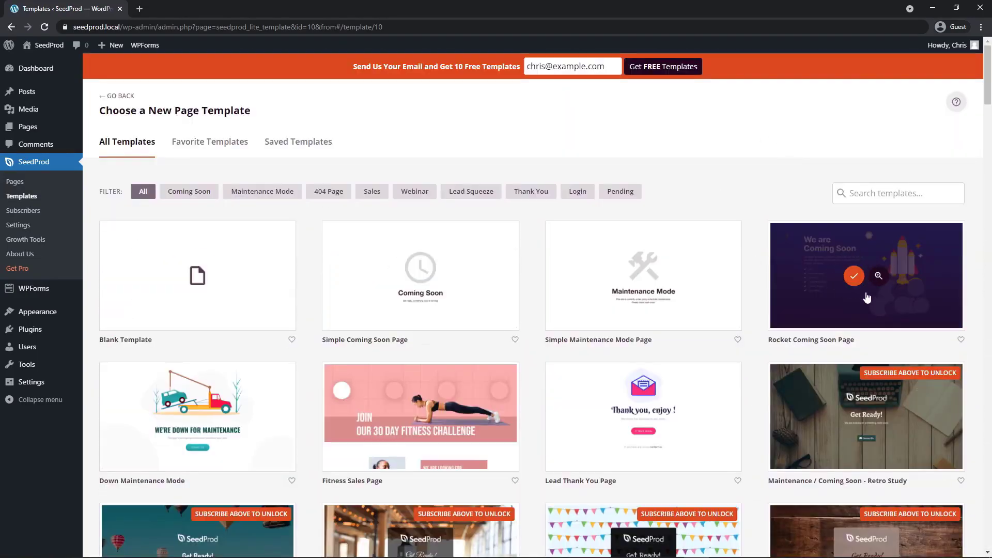
# Step: Create a page named 'Coming Soon' from the Rocket Coming Soon template and open it in the builder
pyautogui.click(854, 276)
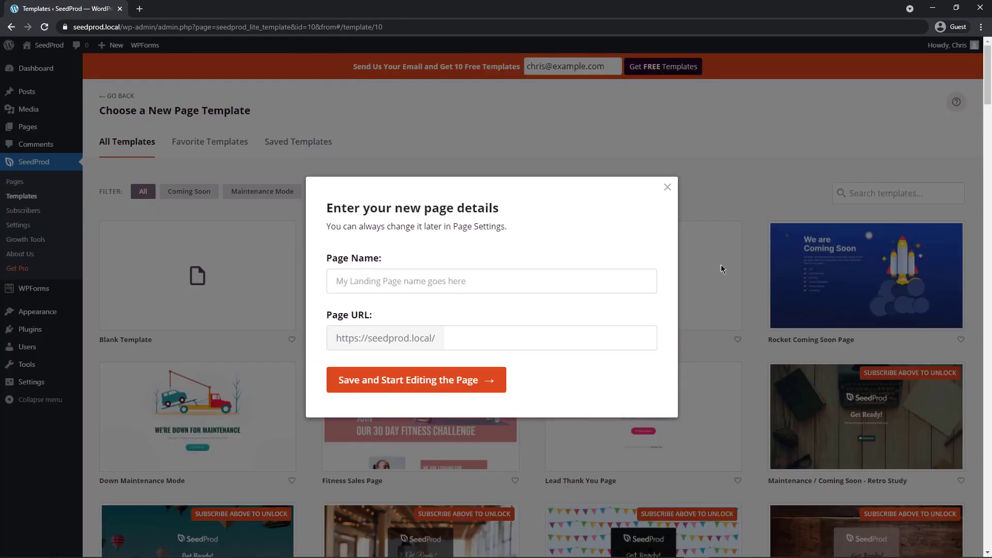
pyautogui.write('Coming Soon')
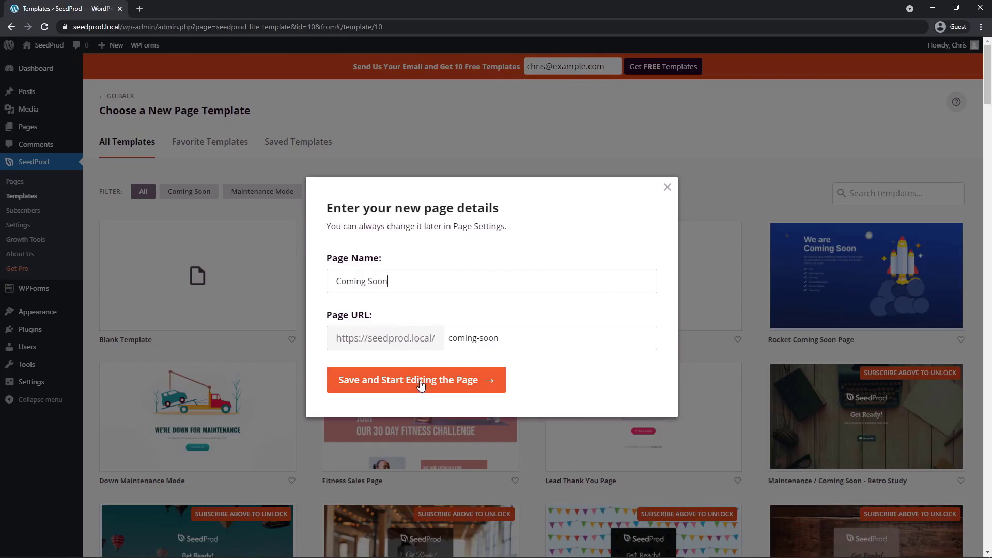
pyautogui.click(415, 380)
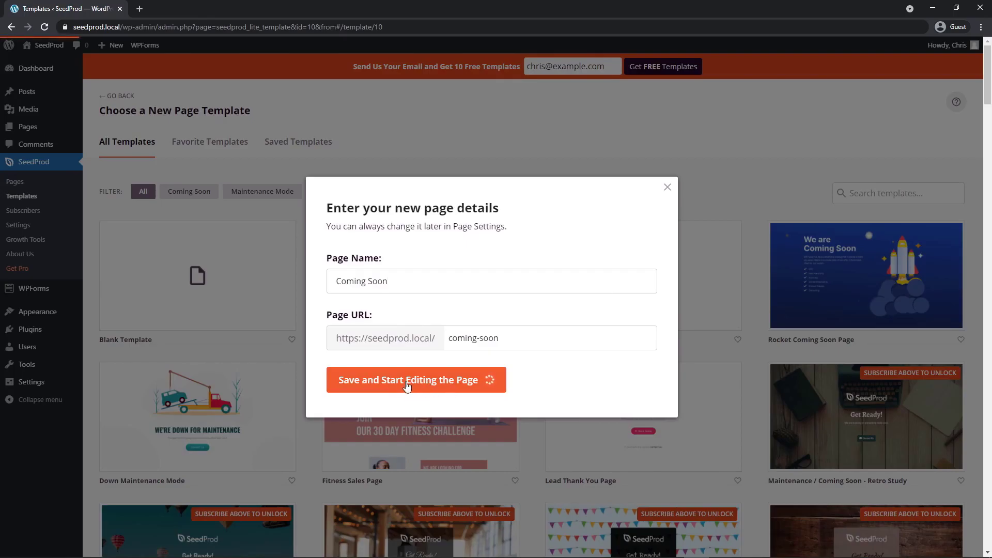
pyautogui.click(408, 380)
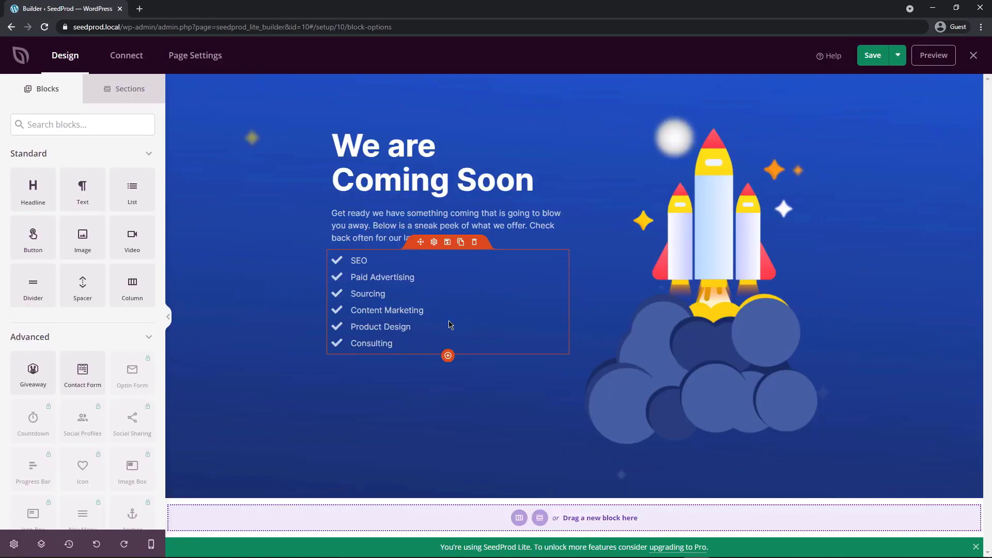
# Step: Delete the feature checklist block and place a Contact Form block below the intro paragraph
pyautogui.click(474, 242)
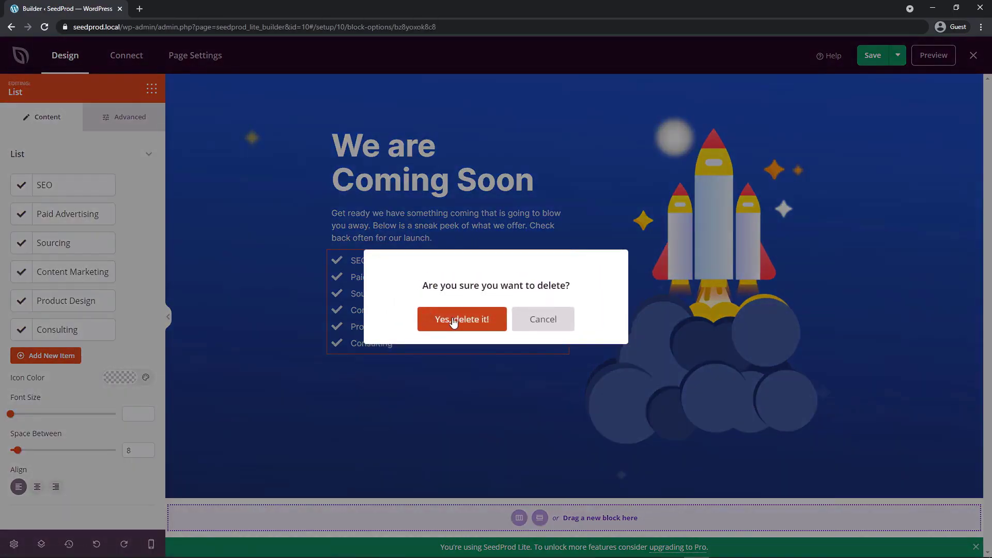
pyautogui.click(462, 319)
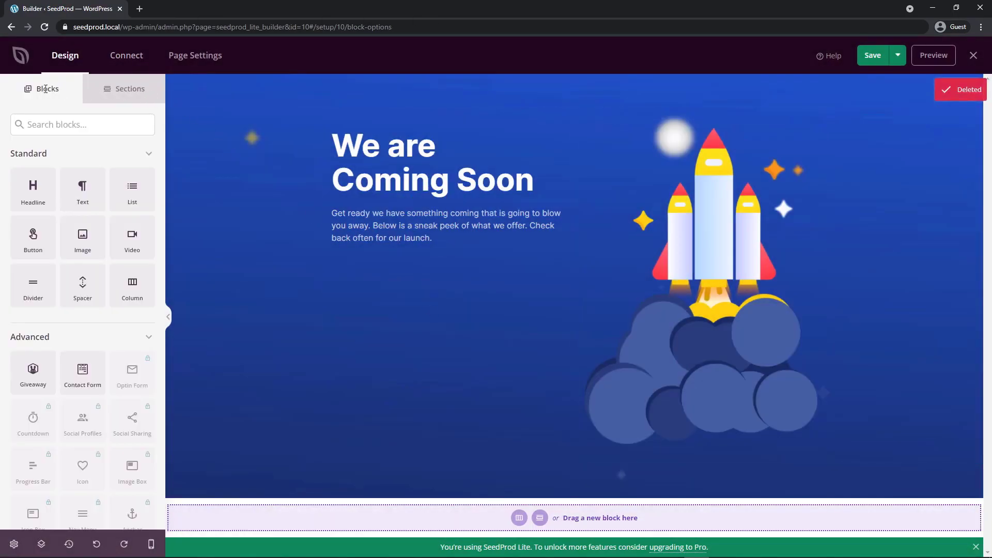
pyautogui.moveTo(82, 237)
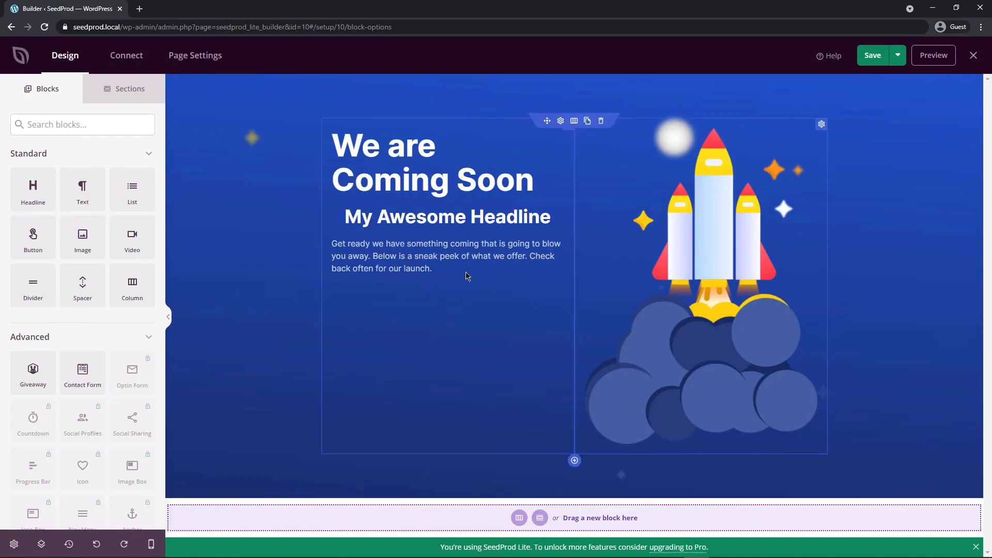
pyautogui.click(600, 121)
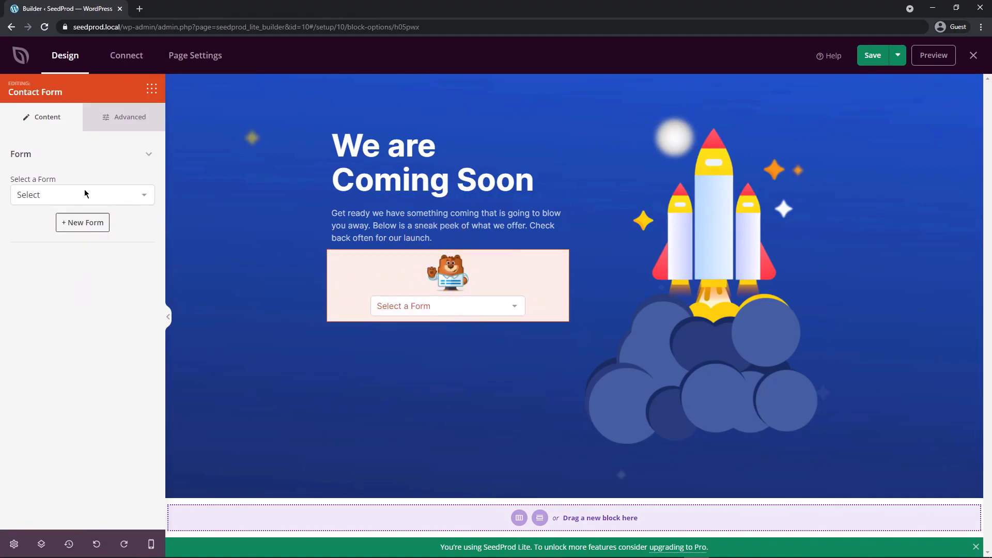
# Step: Choose the 'Contact' form in the Contact Form block's form dropdown
pyautogui.click(79, 195)
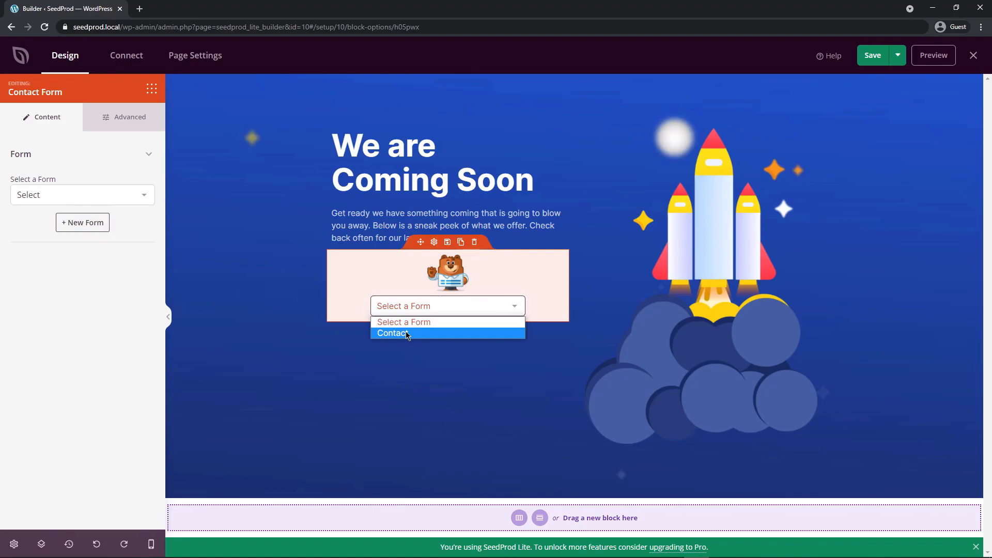
pyautogui.click(392, 334)
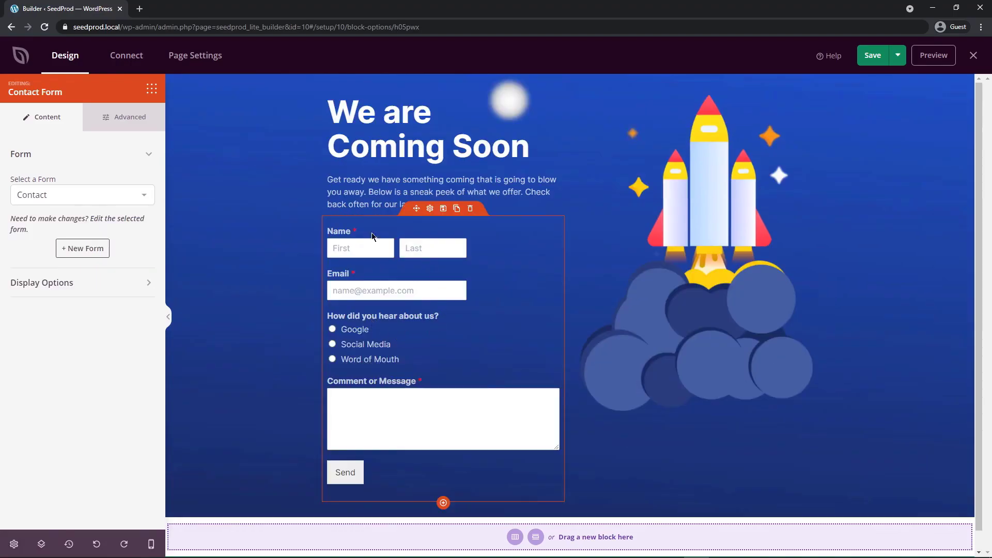
pyautogui.click(443, 192)
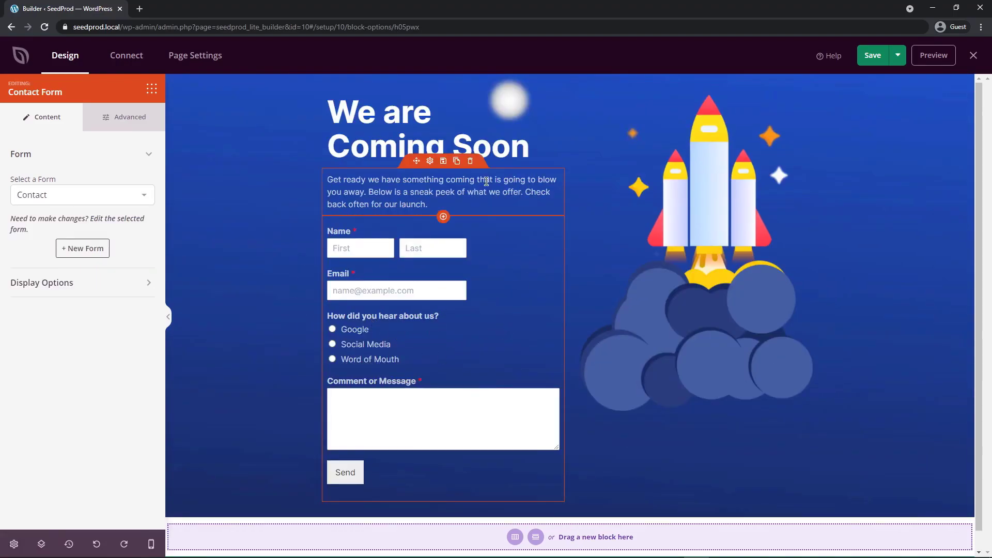
# Step: Rewrite the intro to invite visitors to fill out the form, and set headline 'Coming Soon!' at size 60
pyautogui.click(442, 192)
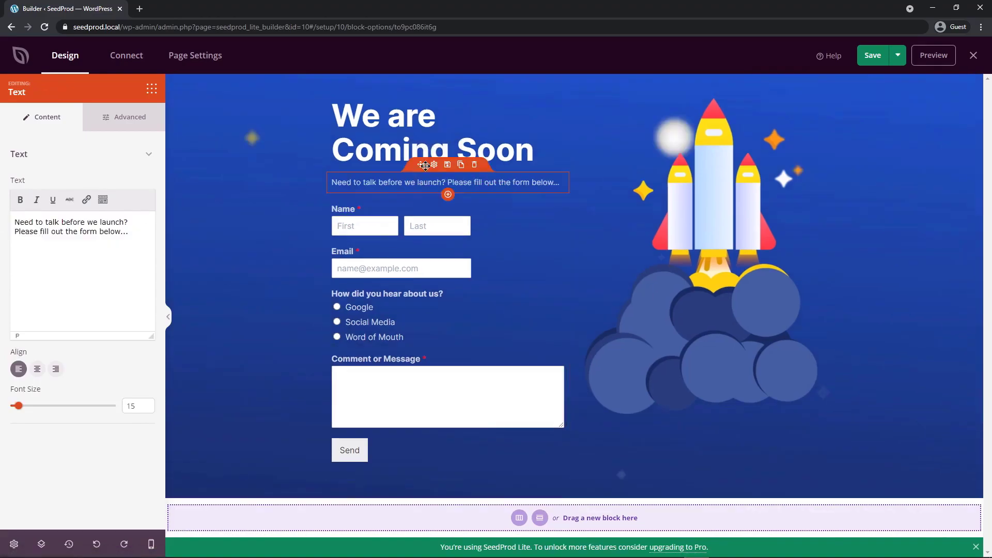
pyautogui.click(432, 133)
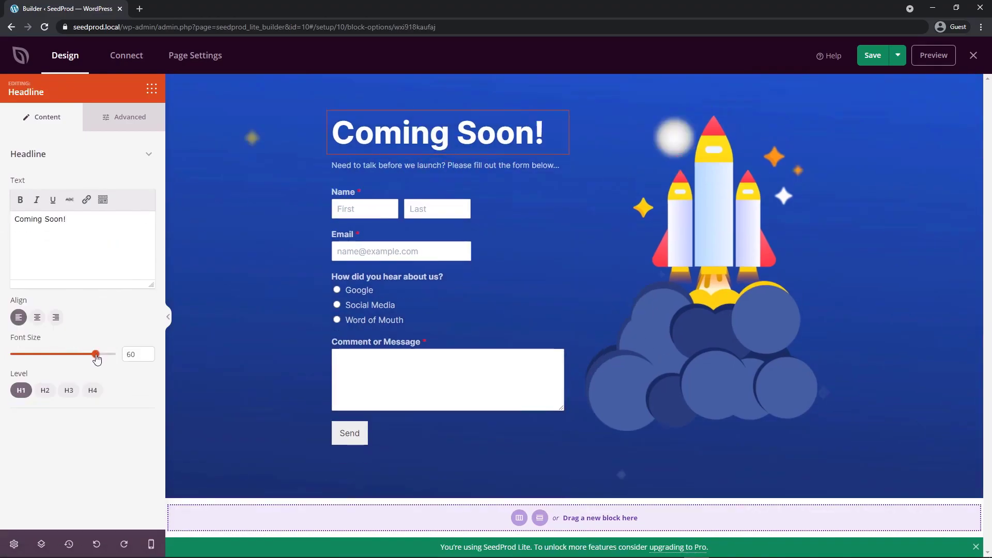
pyautogui.click(36, 317)
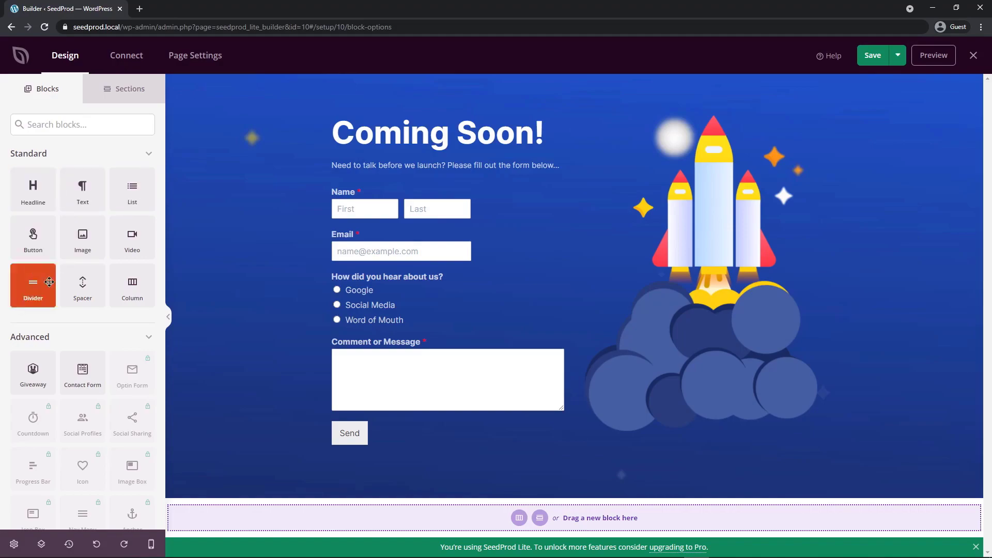
pyautogui.scroll(-3)
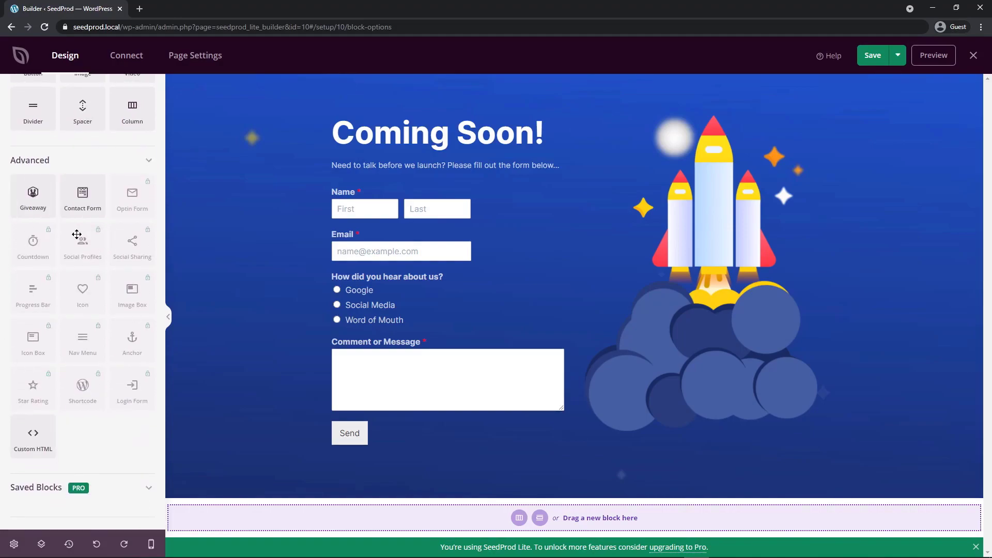
pyautogui.scroll(3)
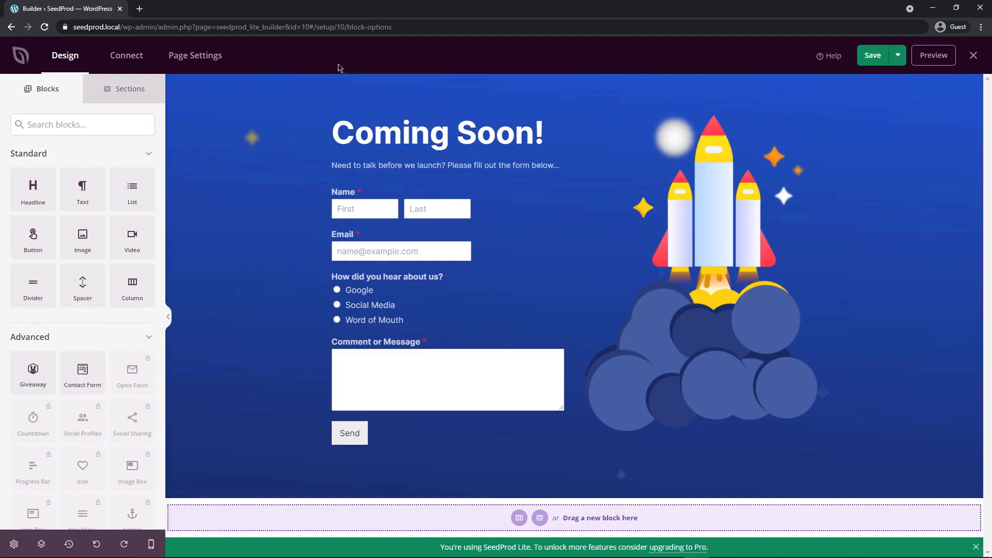
# Step: Save the page, preview it, submit a test message through the form, and close the preview
pyautogui.click(872, 56)
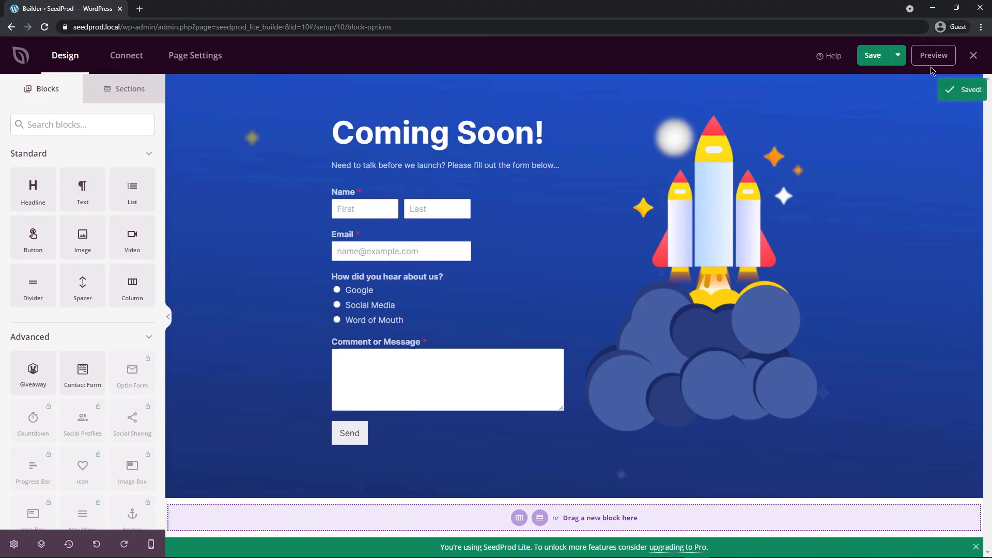
pyautogui.click(933, 55)
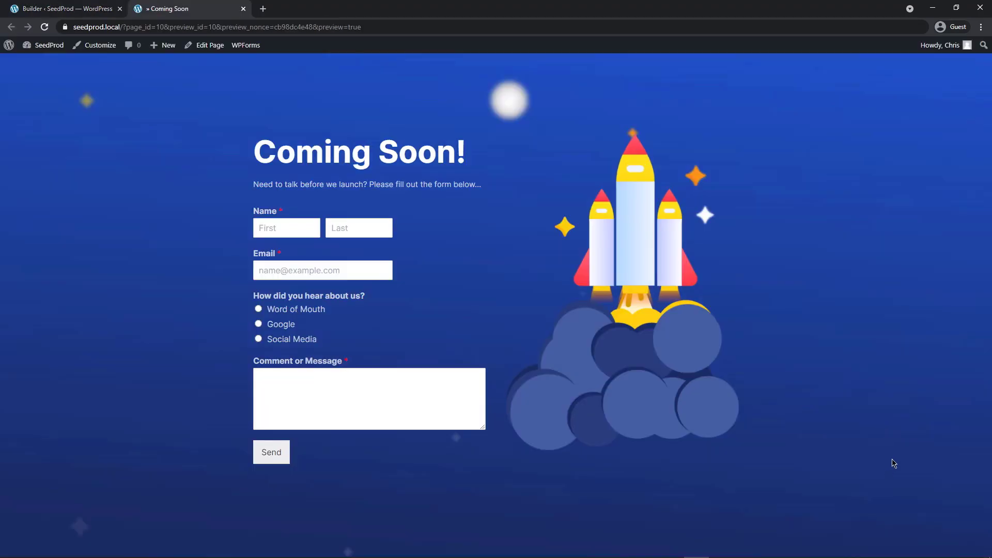
pyautogui.moveTo(187, 220)
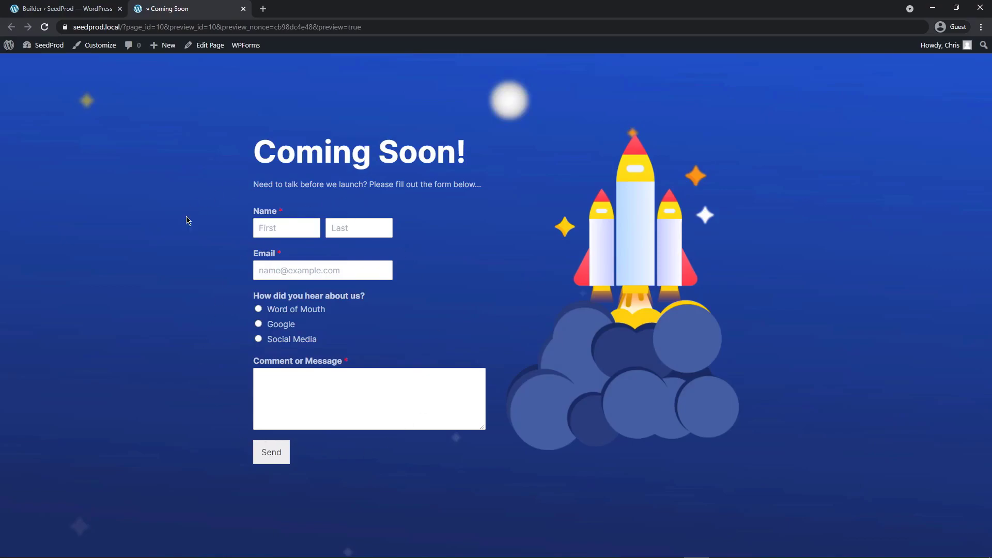
pyautogui.moveTo(612, 469)
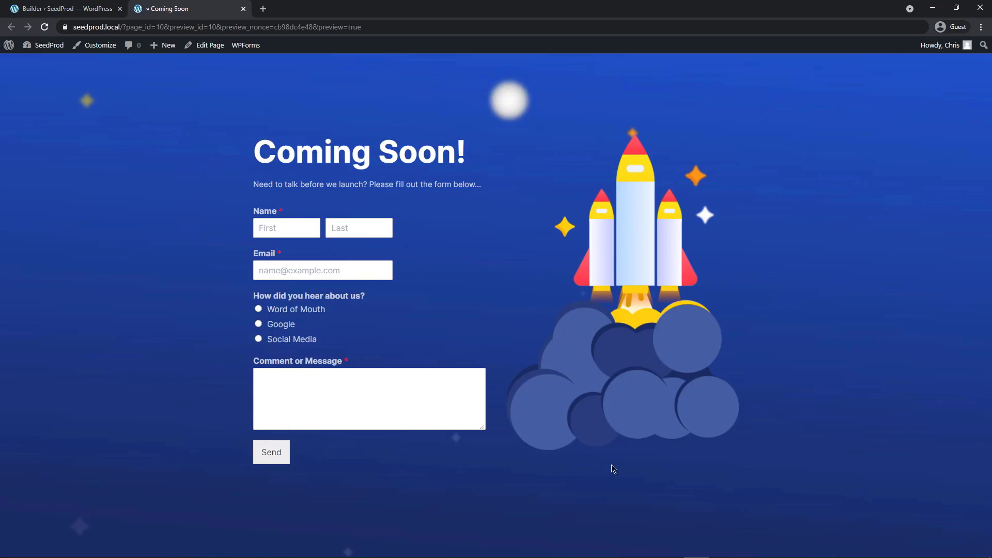
pyautogui.moveTo(812, 272)
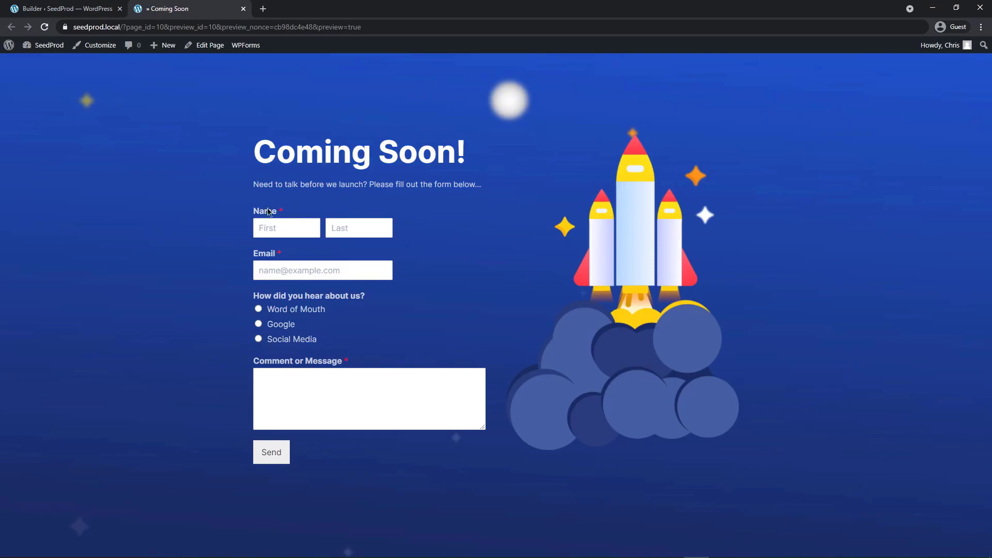
pyautogui.click(286, 227)
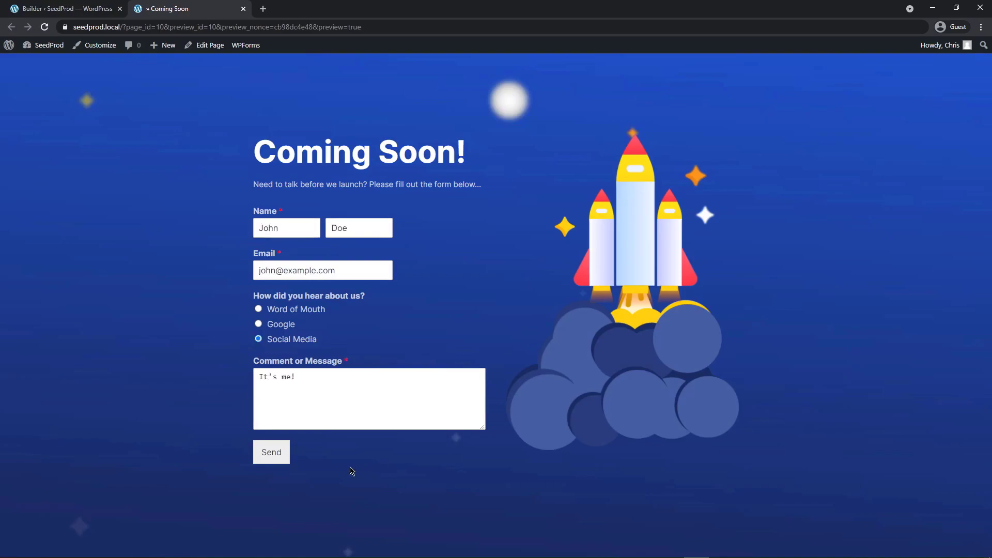
pyautogui.click(270, 451)
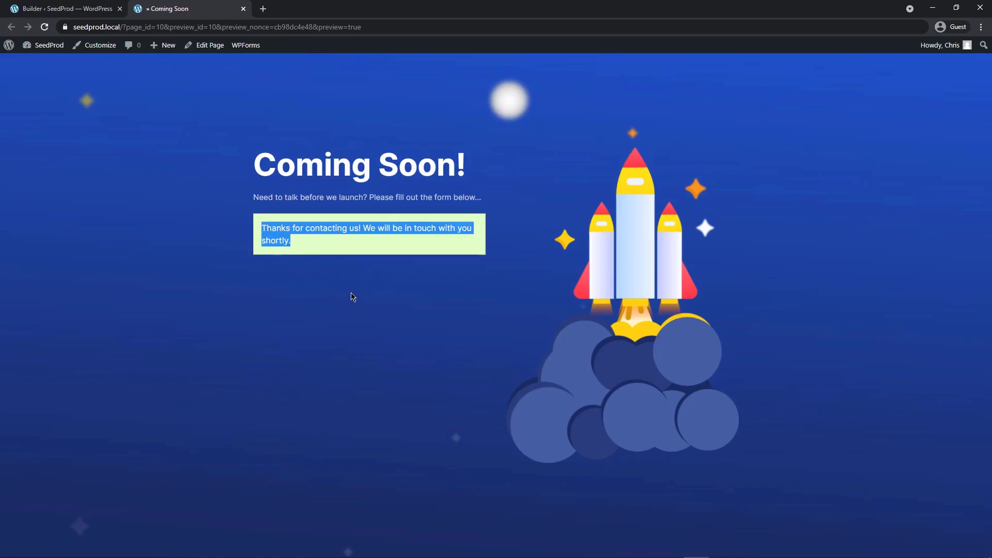
pyautogui.moveTo(534, 269)
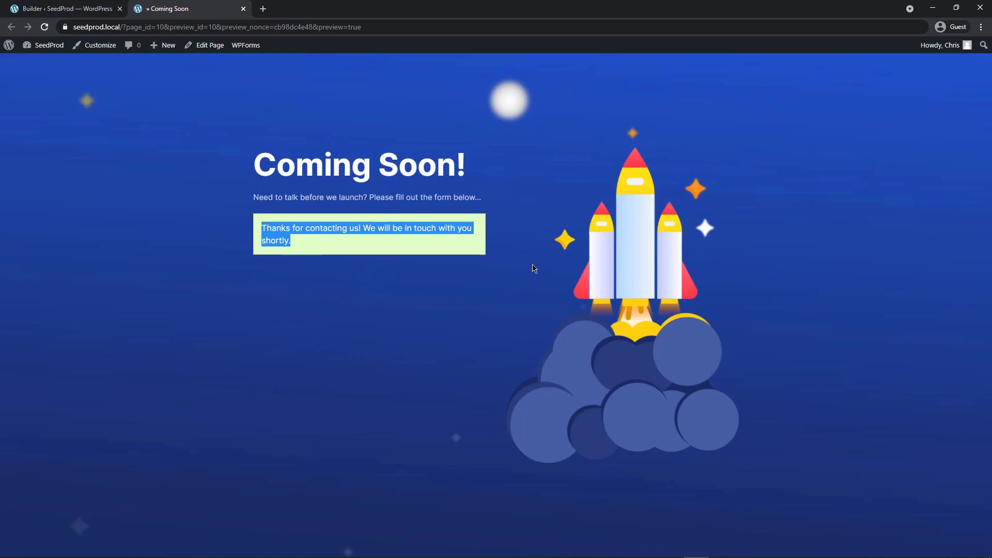
pyautogui.click(63, 8)
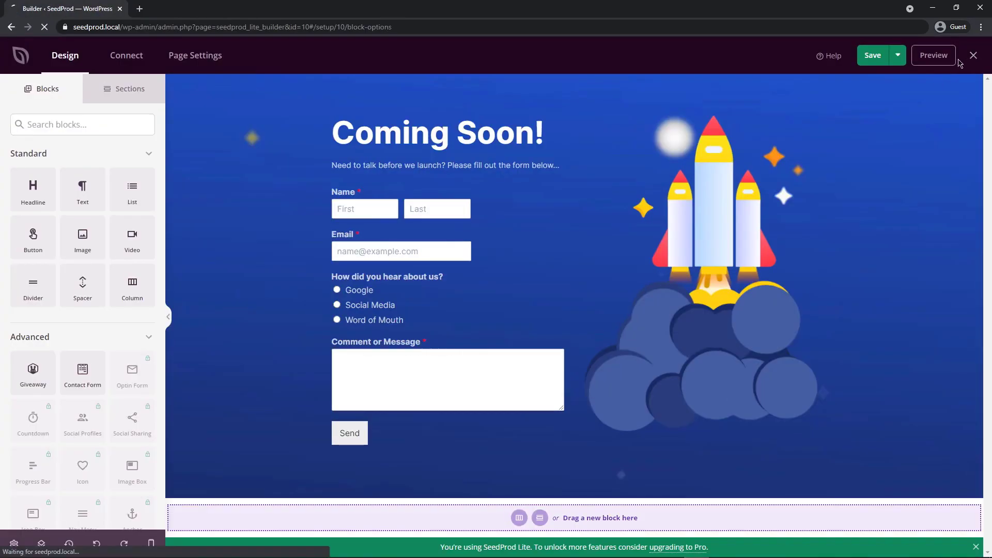
# Step: Exit the builder and view the Contact form's entries, showing the new John Doe submission
pyautogui.click(974, 56)
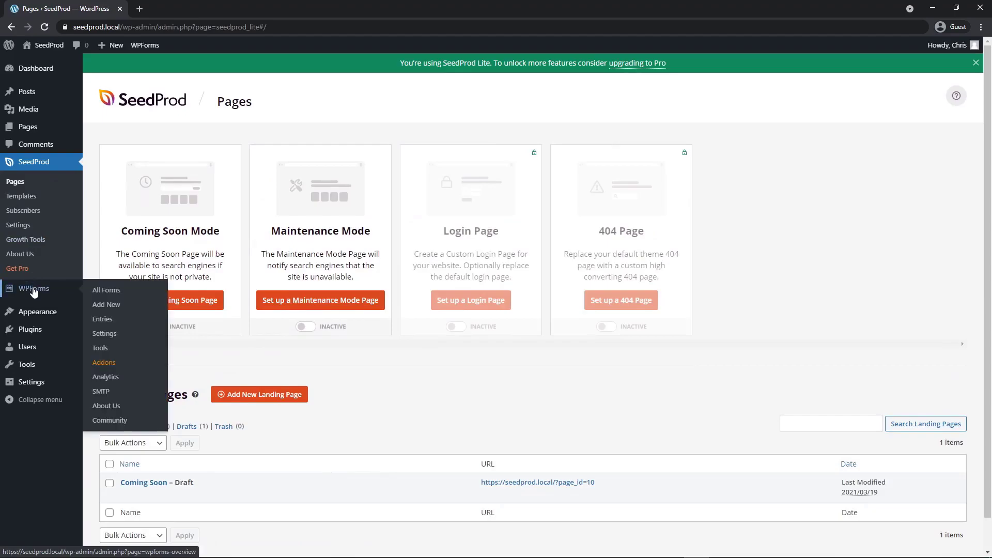
pyautogui.click(102, 319)
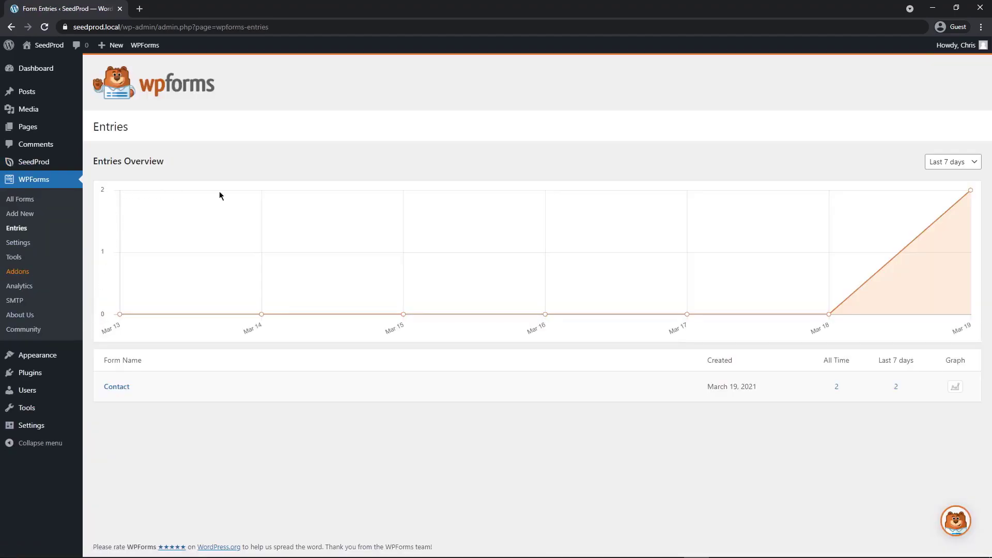
pyautogui.click(116, 387)
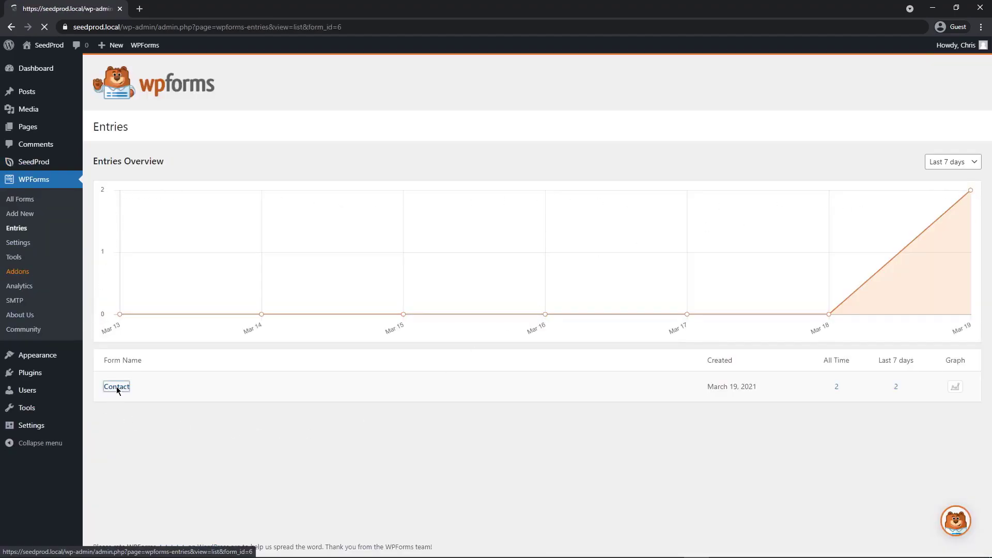
pyautogui.click(116, 386)
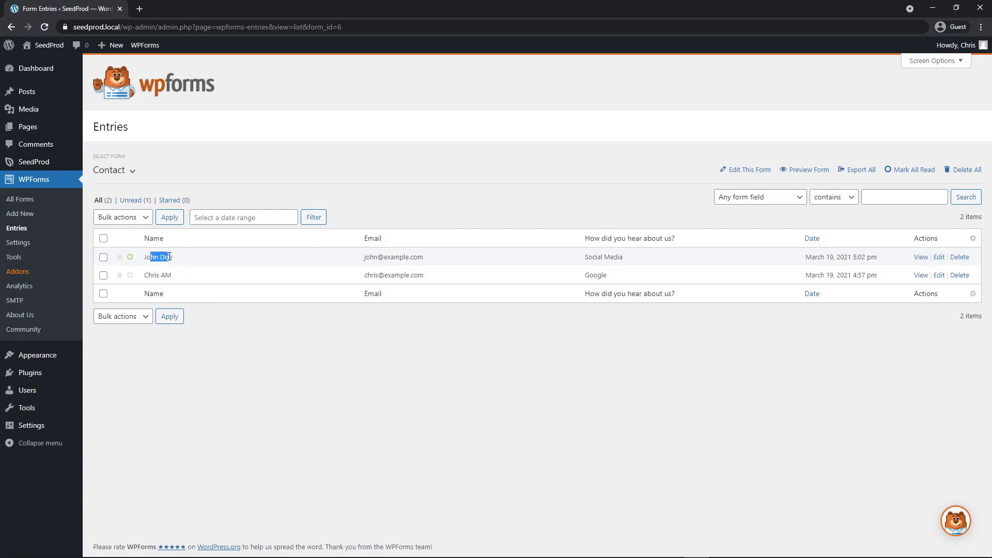